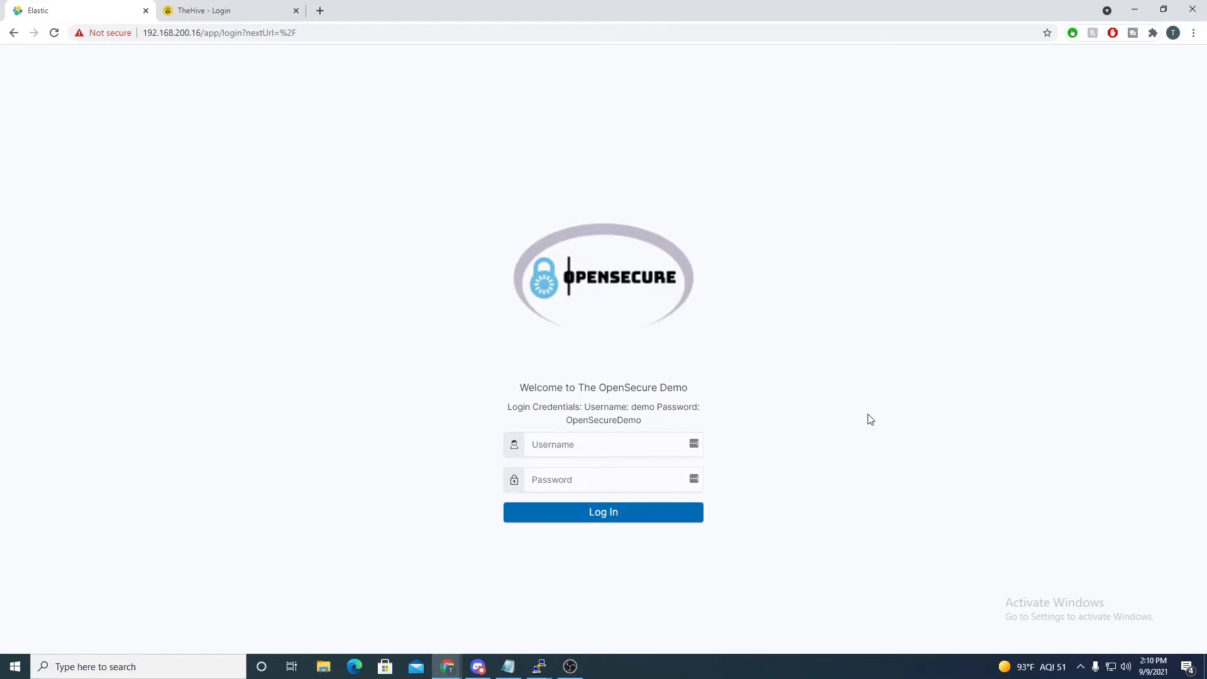
mouse_move(786, 384)
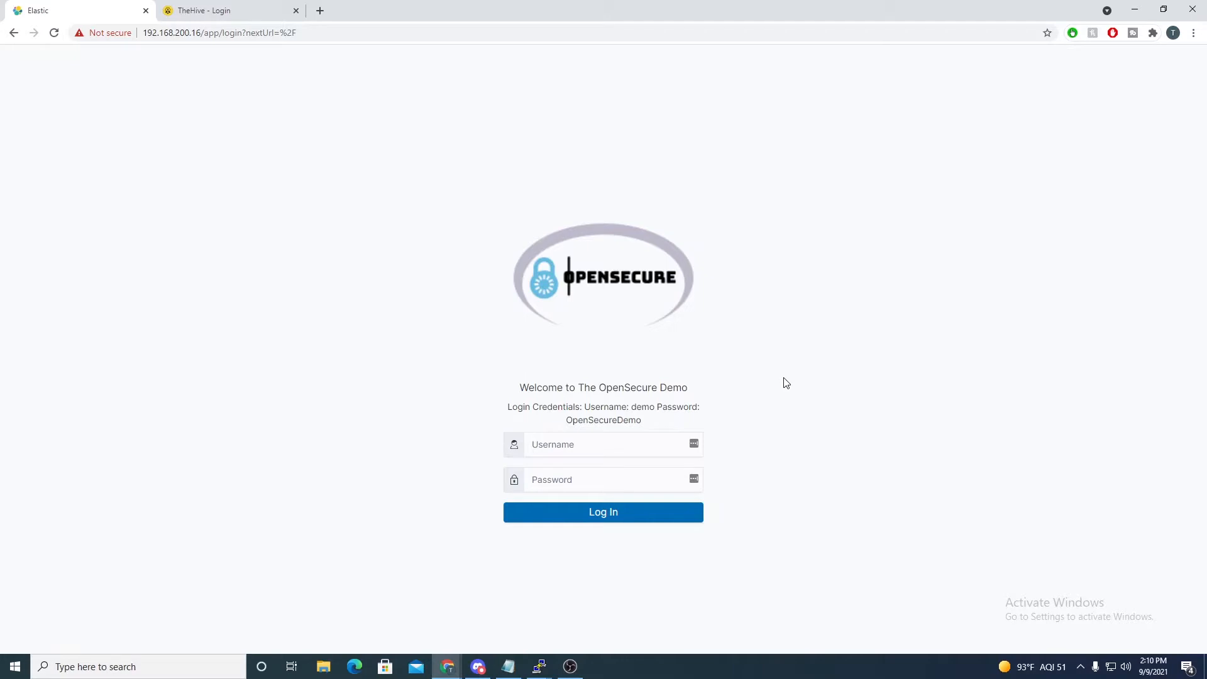
mouse_move(569, 340)
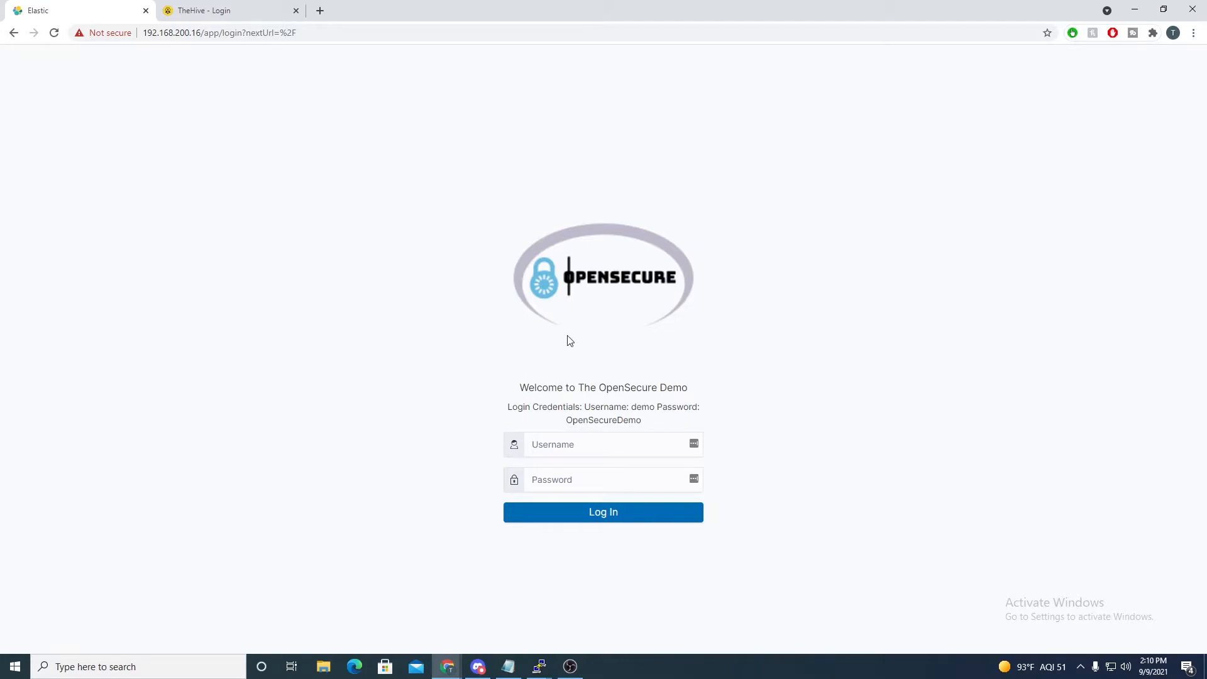
mouse_move(596, 231)
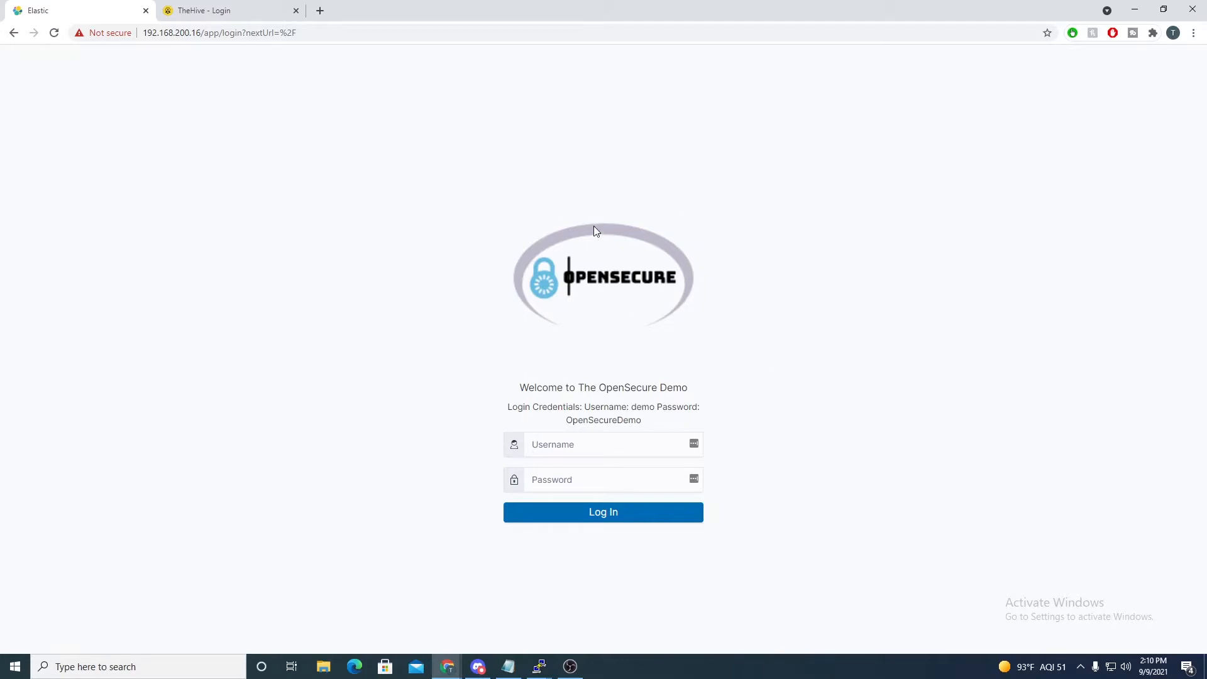
mouse_move(679, 260)
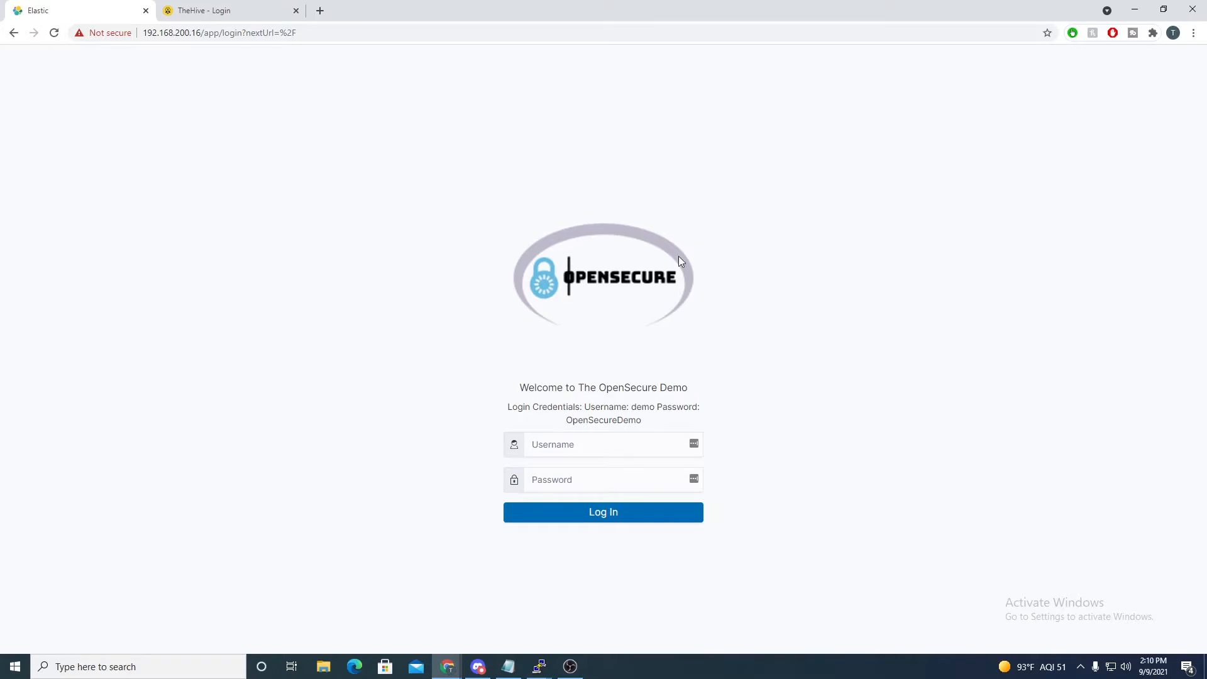
mouse_move(565, 297)
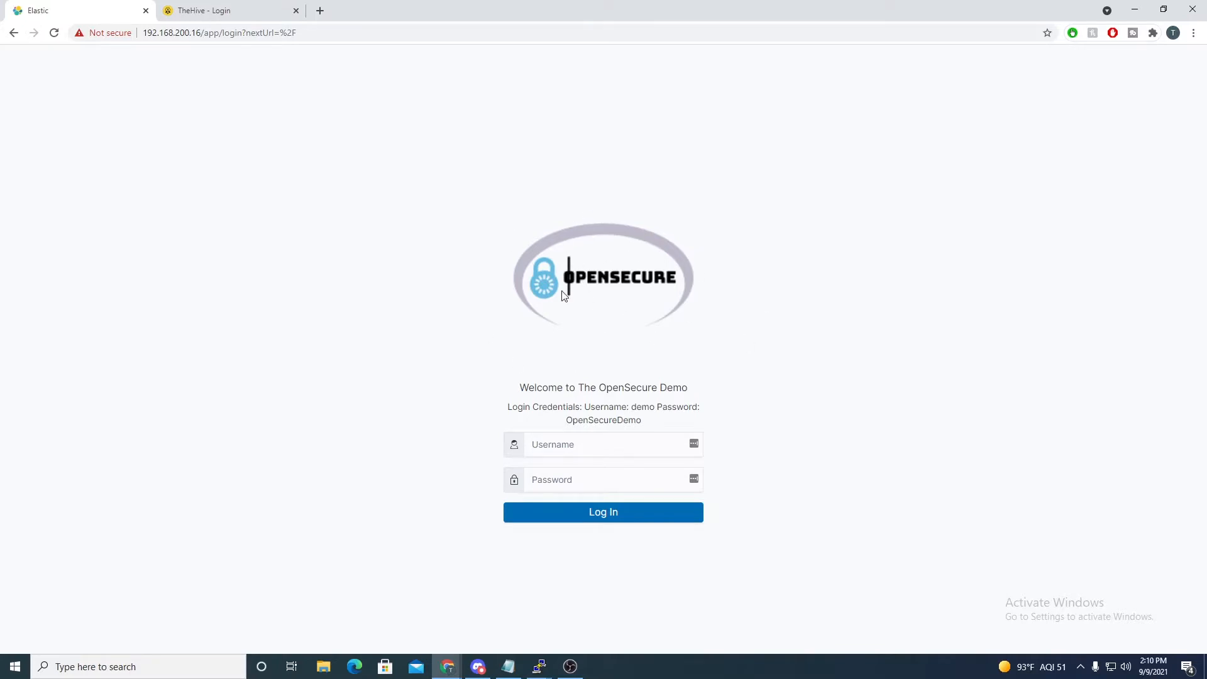
Step: Switch to the TheHive login page showing the OpenSecure logo
left_click(203, 10)
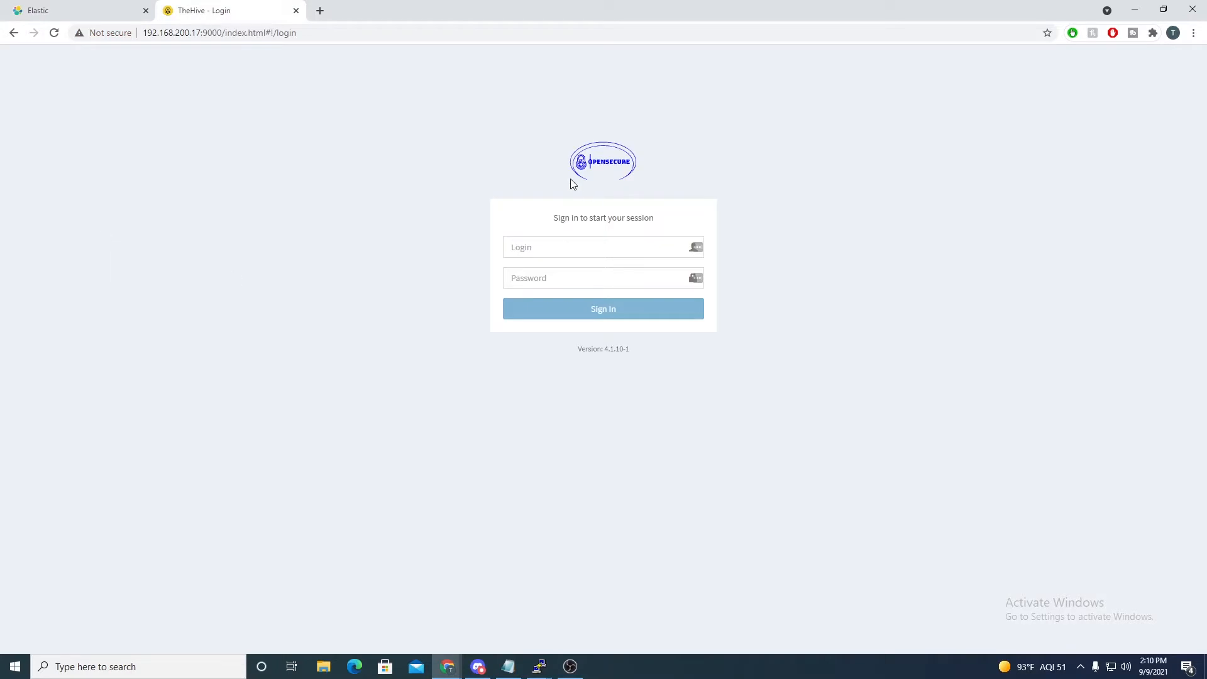
mouse_move(615, 161)
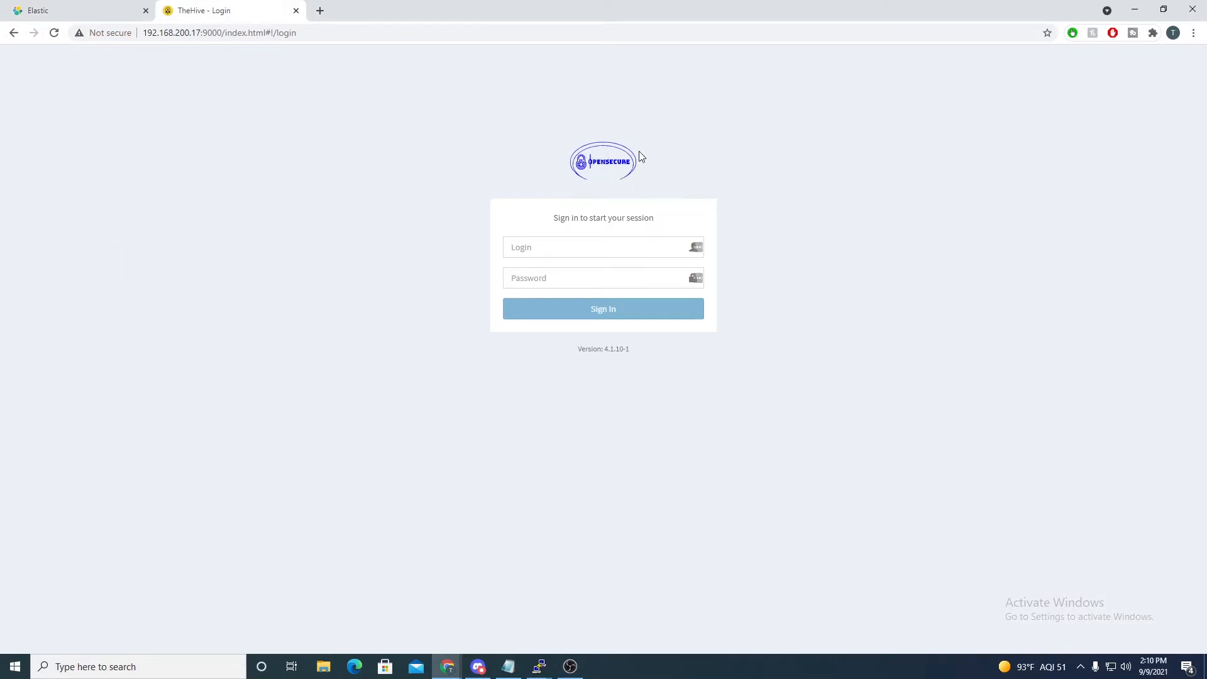
mouse_move(390, 104)
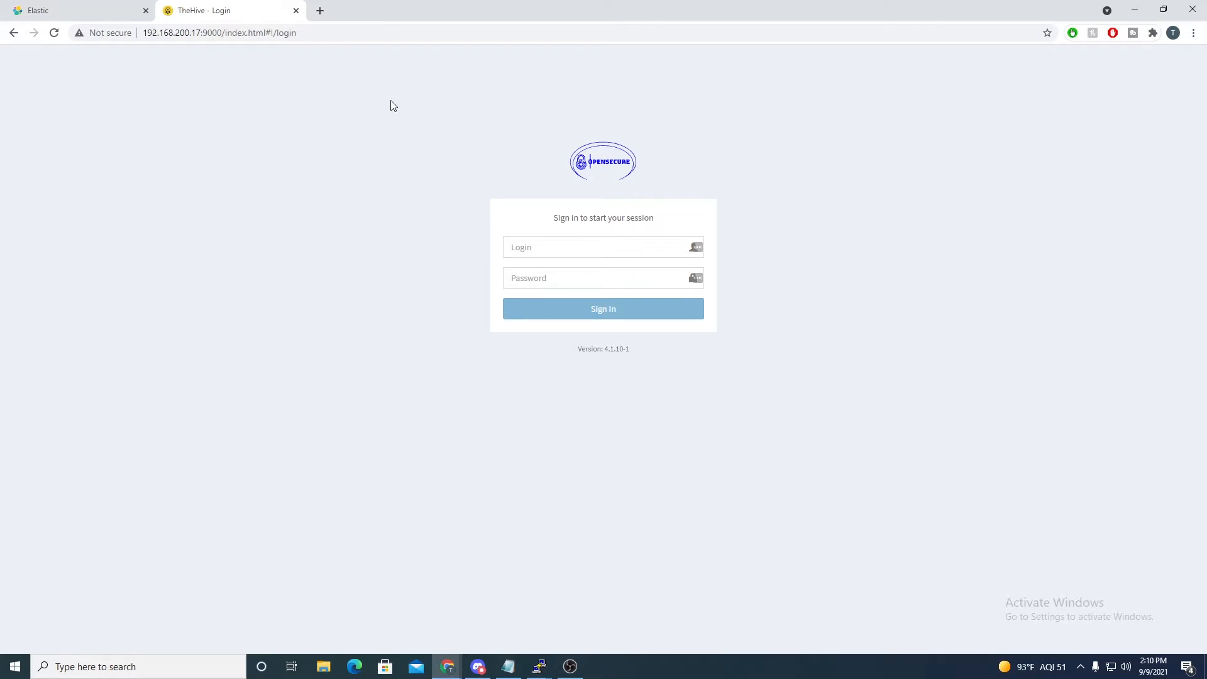
mouse_move(442, 407)
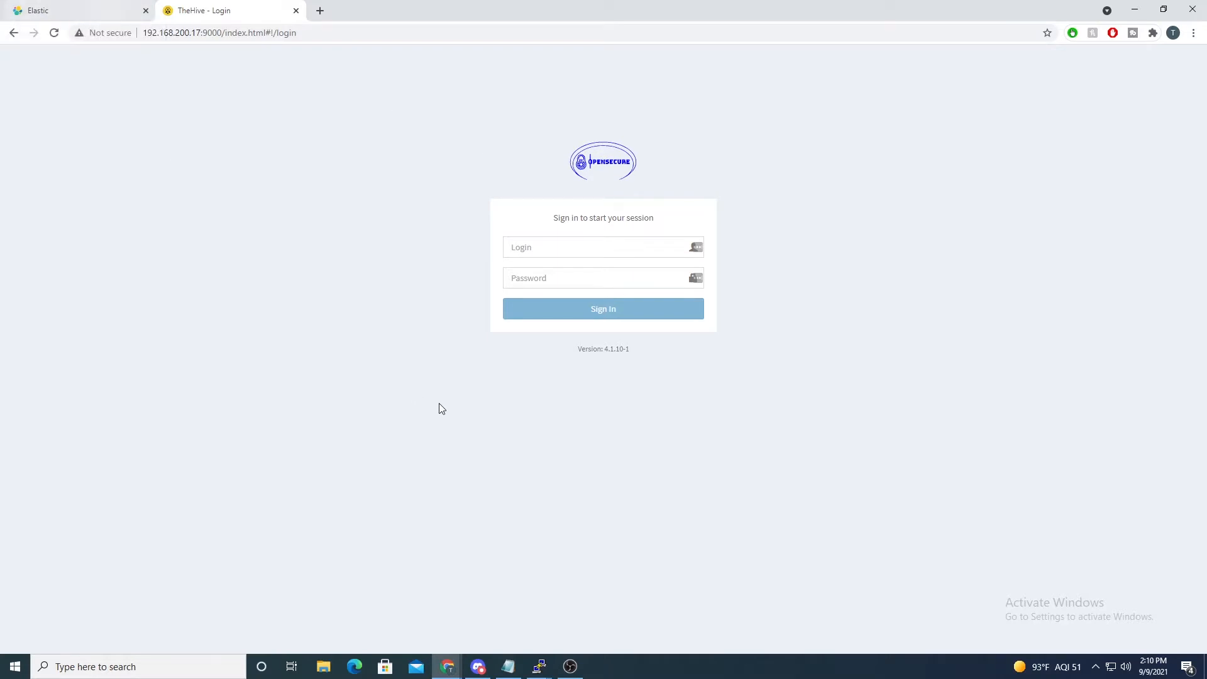
mouse_move(334, 260)
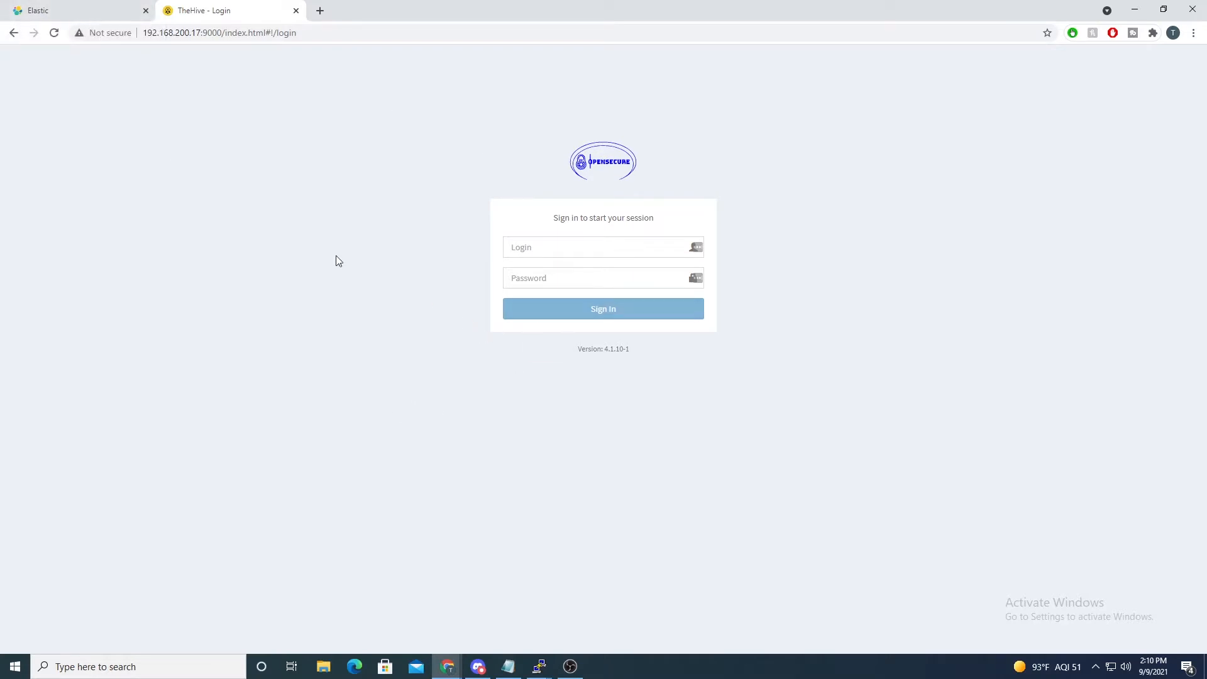
mouse_move(200, 190)
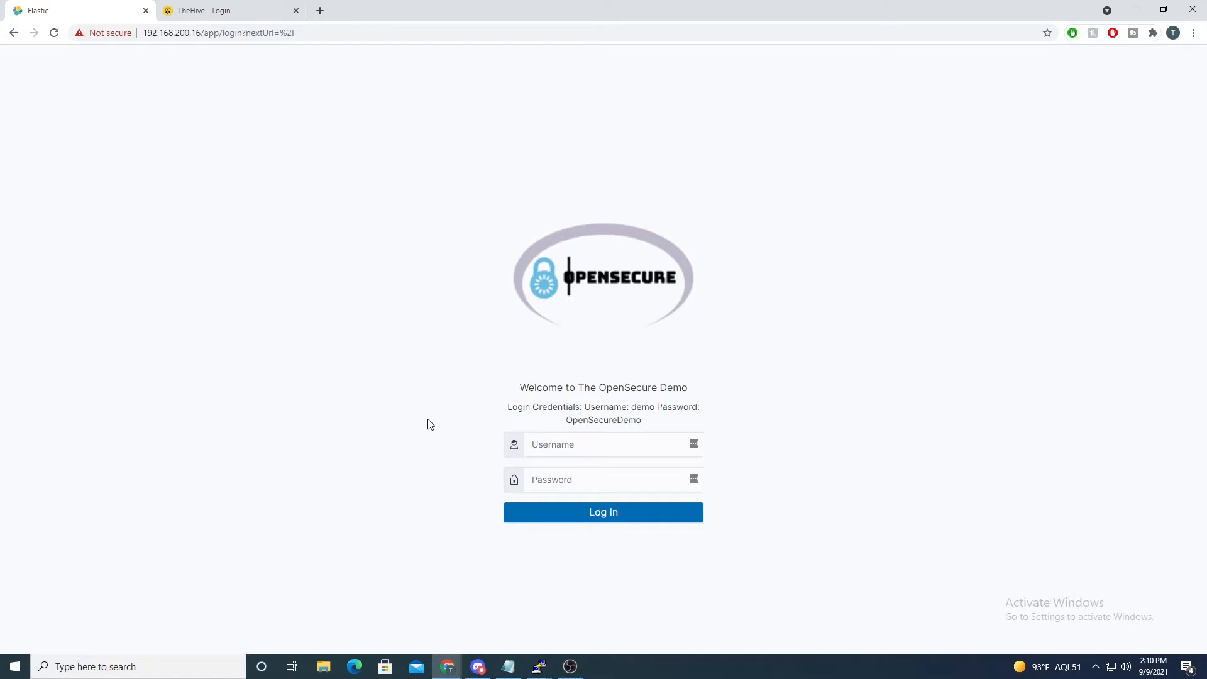
mouse_move(421, 423)
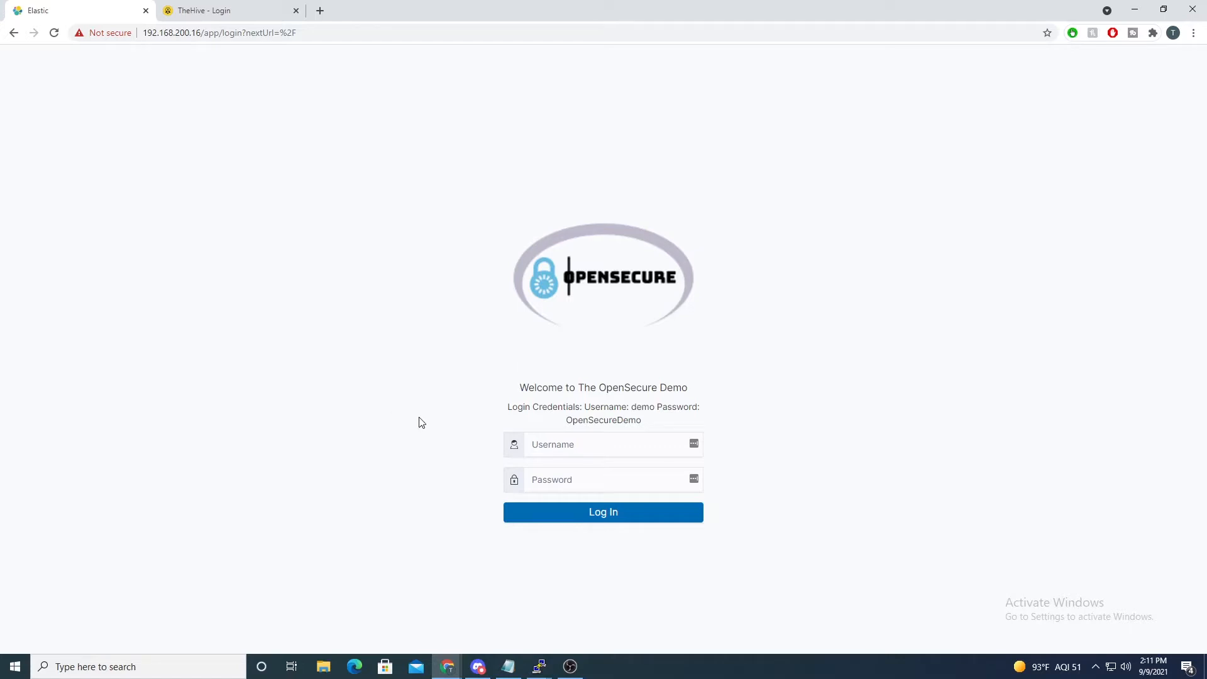
mouse_move(481, 472)
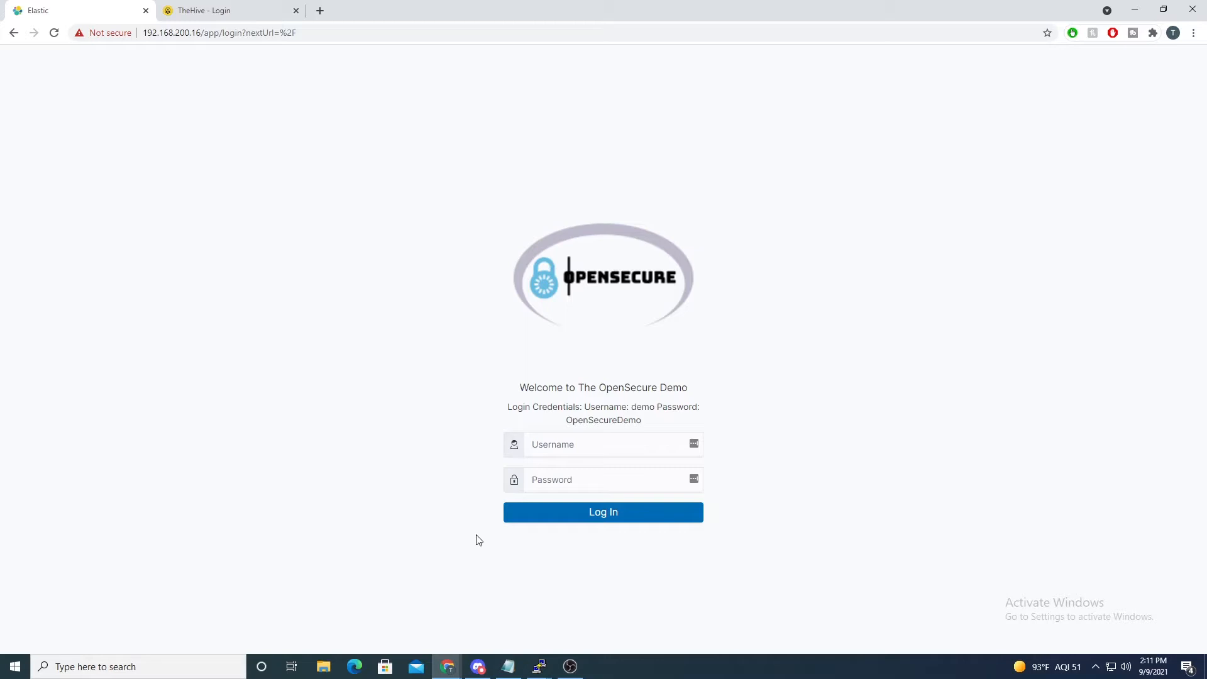
mouse_move(435, 520)
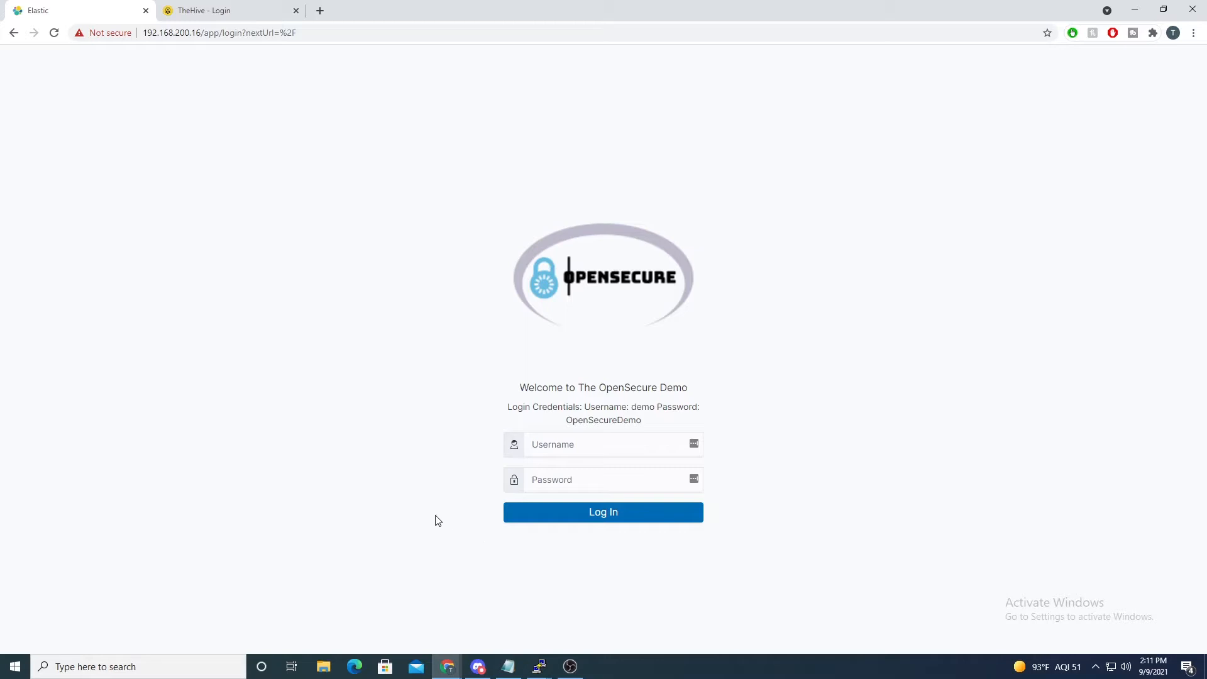
mouse_move(508, 595)
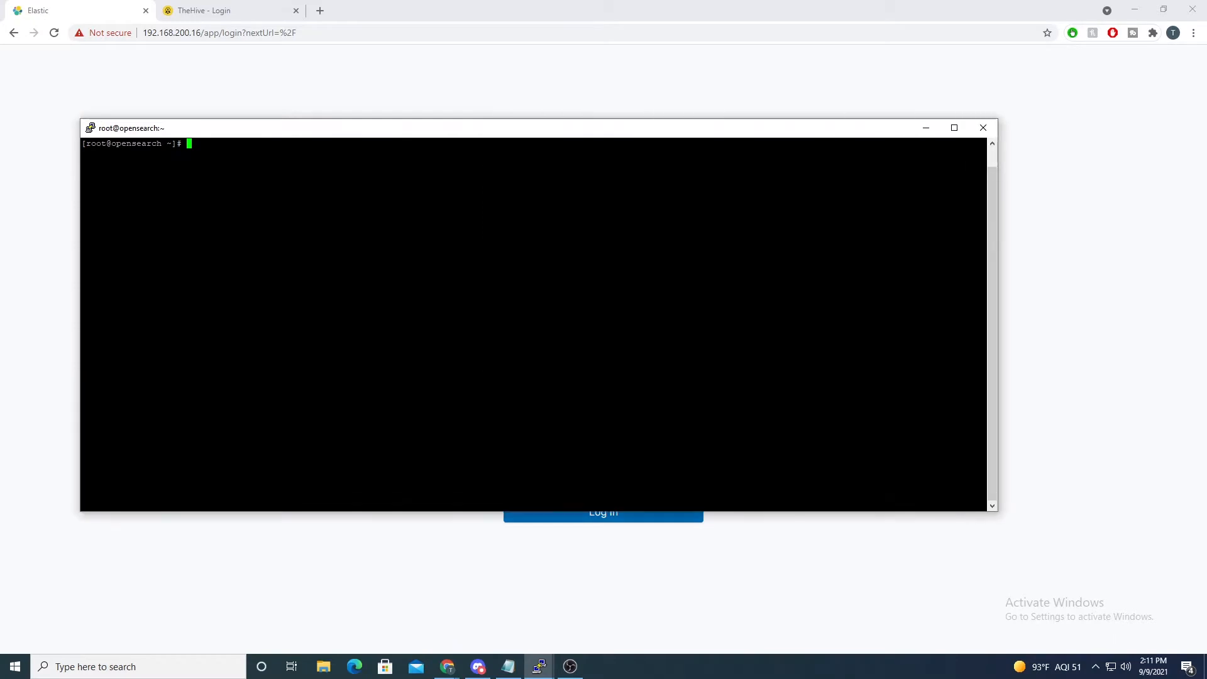
Step: Edit /etc/kibana/kibana.yml in nano and move to the brand image line
type("nano")
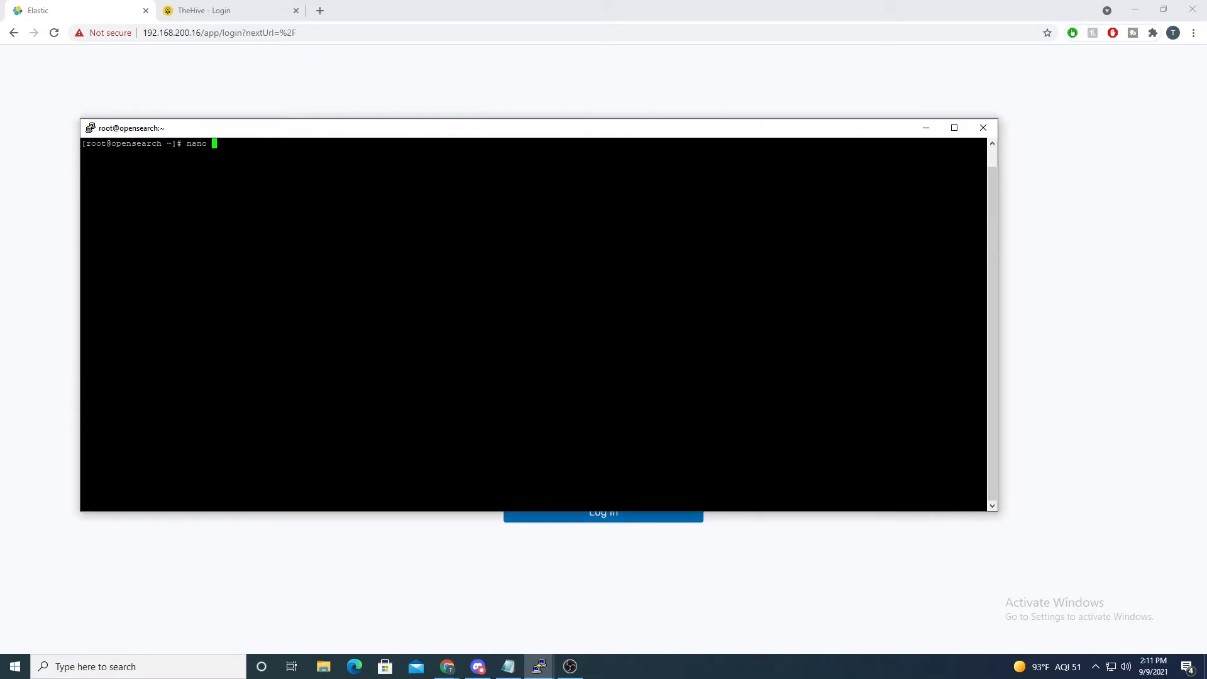
type("/etc/ki")
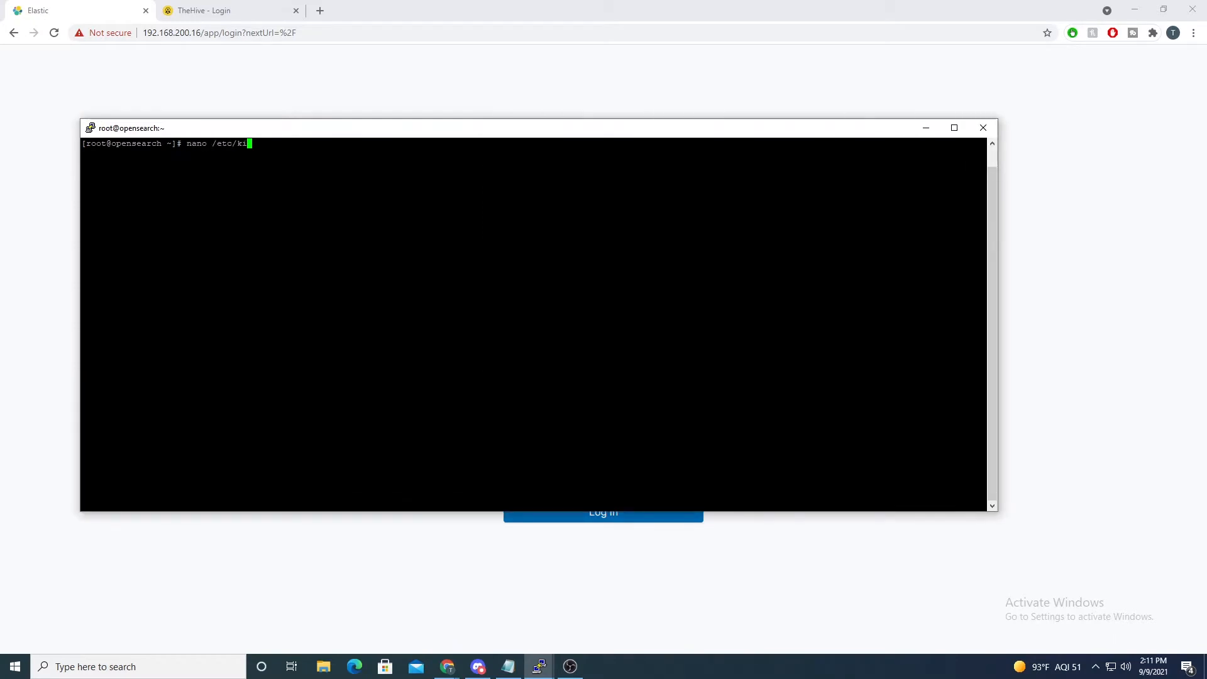
key("enter")
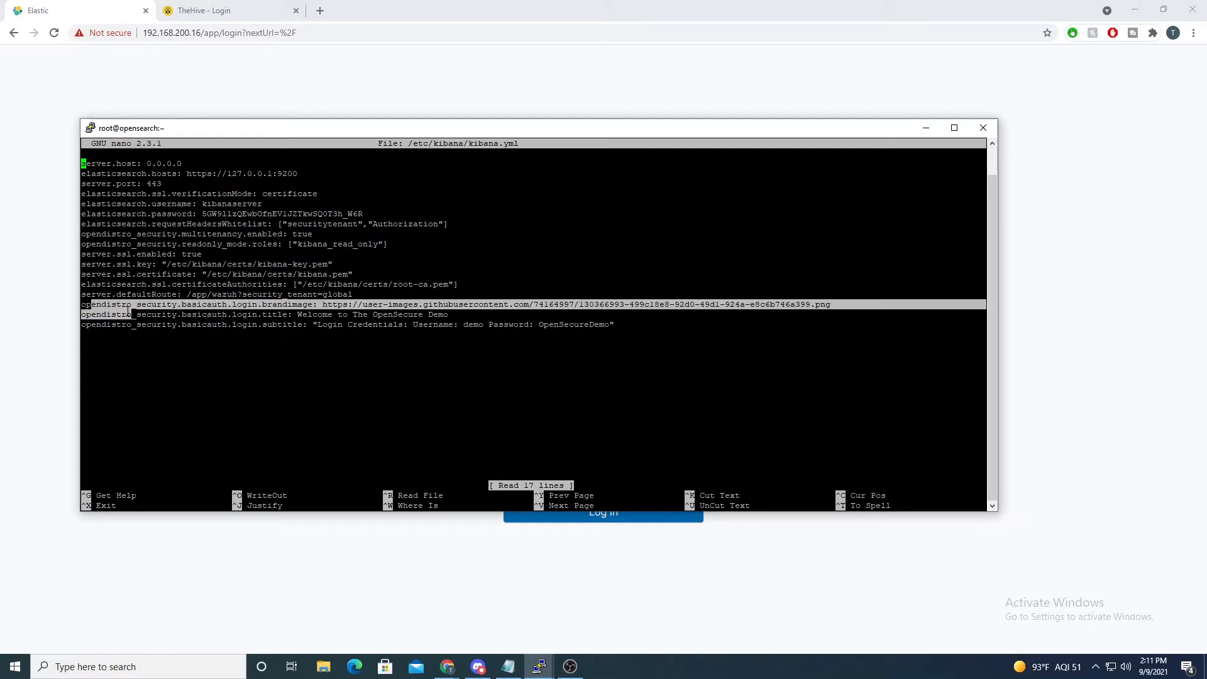
key("Down")
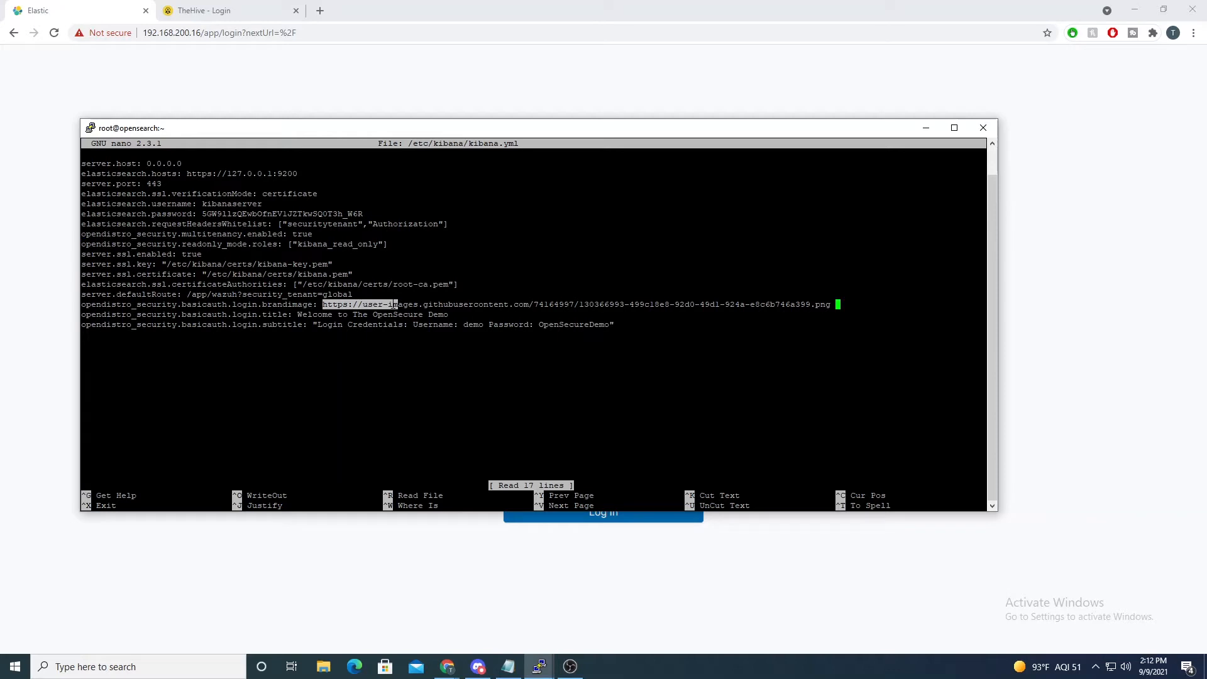
Step: Test adding /tmp/logo.png to the brand image line, then remove it again
type("/tmp/")
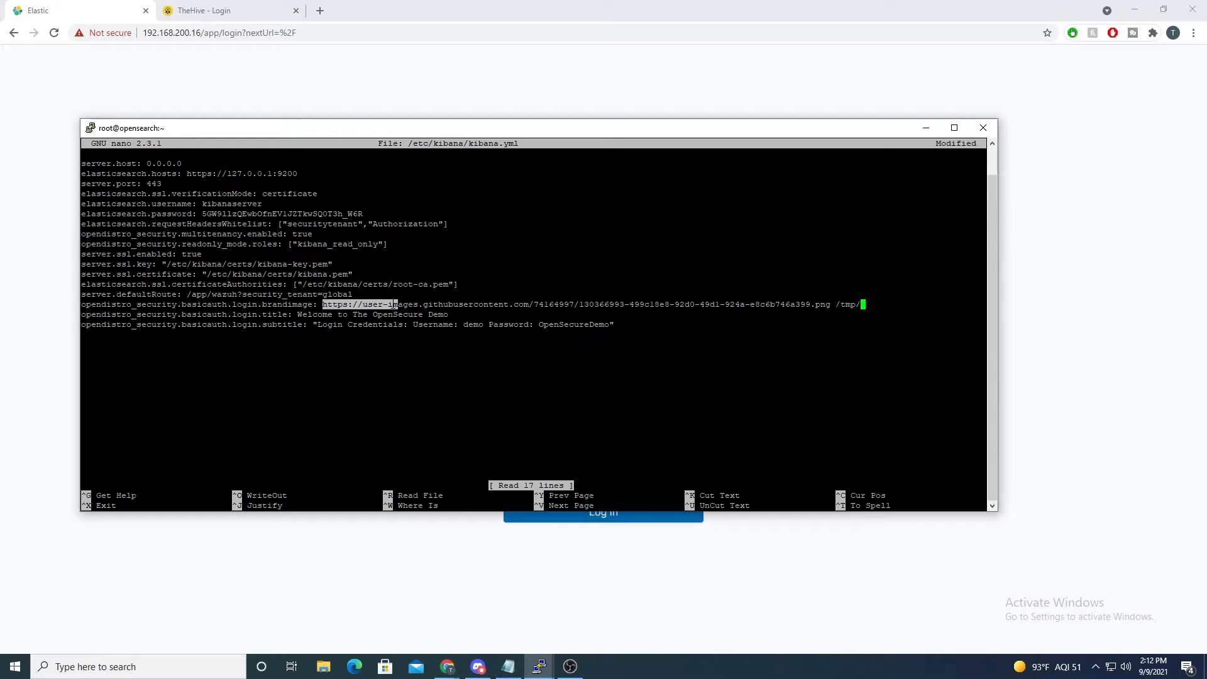
type("logo.")
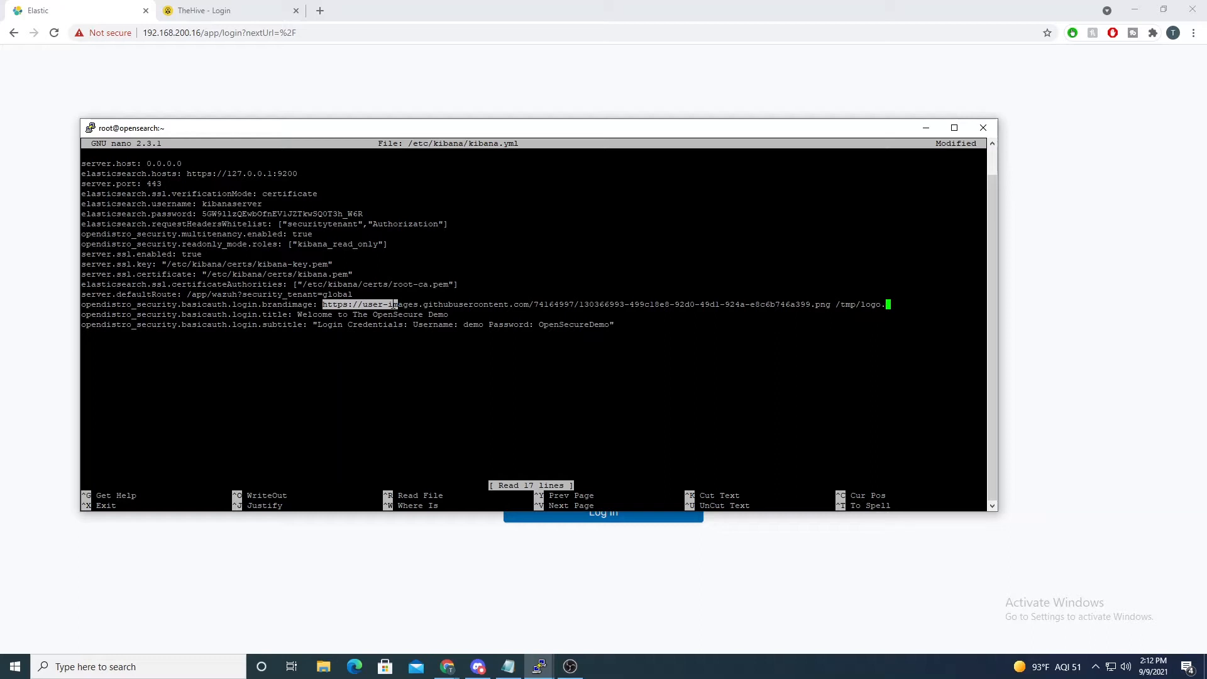
type("png")
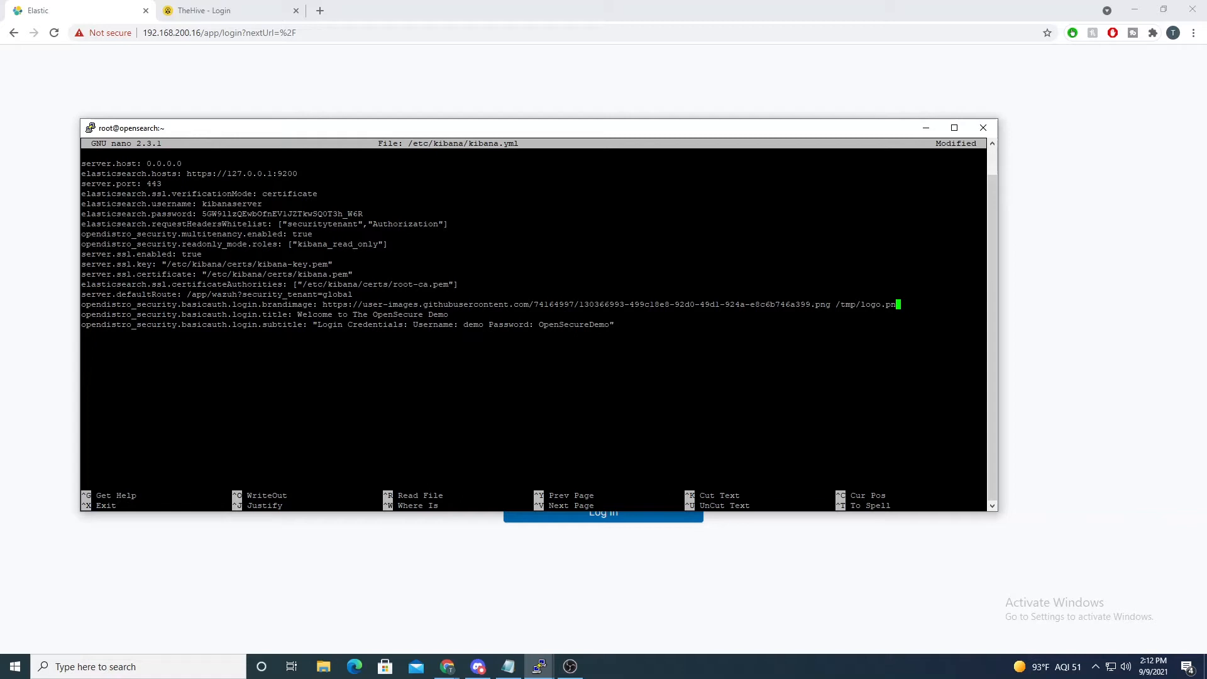
key("BackSpace")
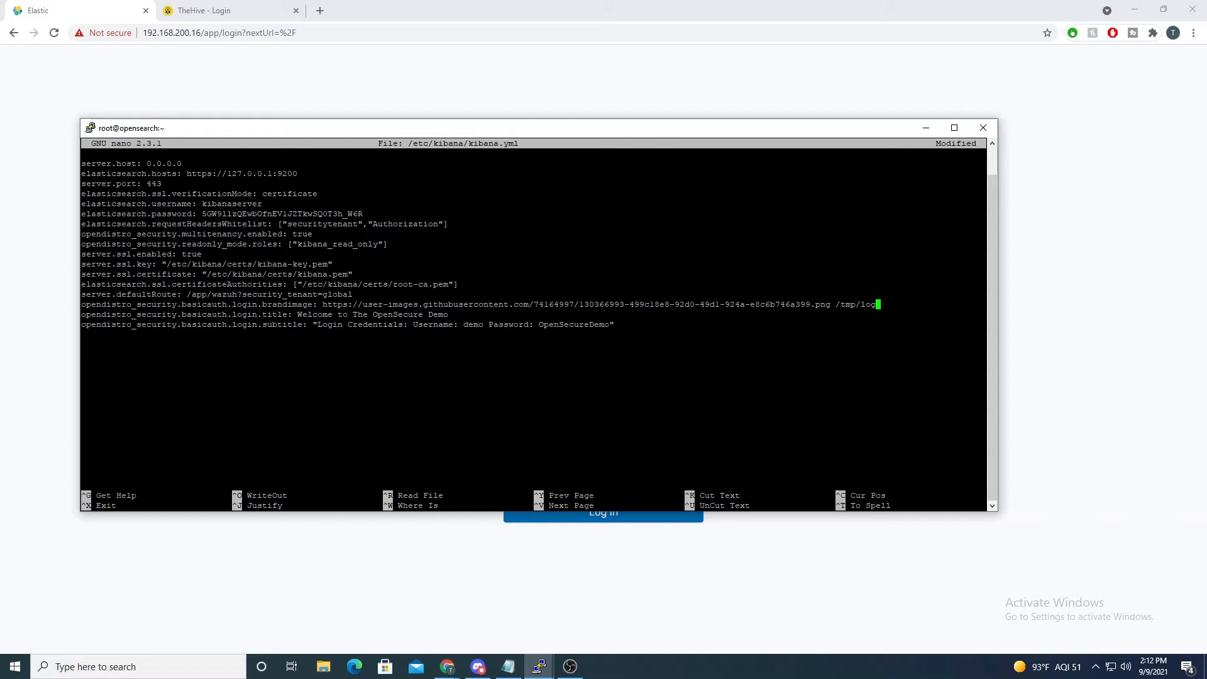
key("BackSpace")
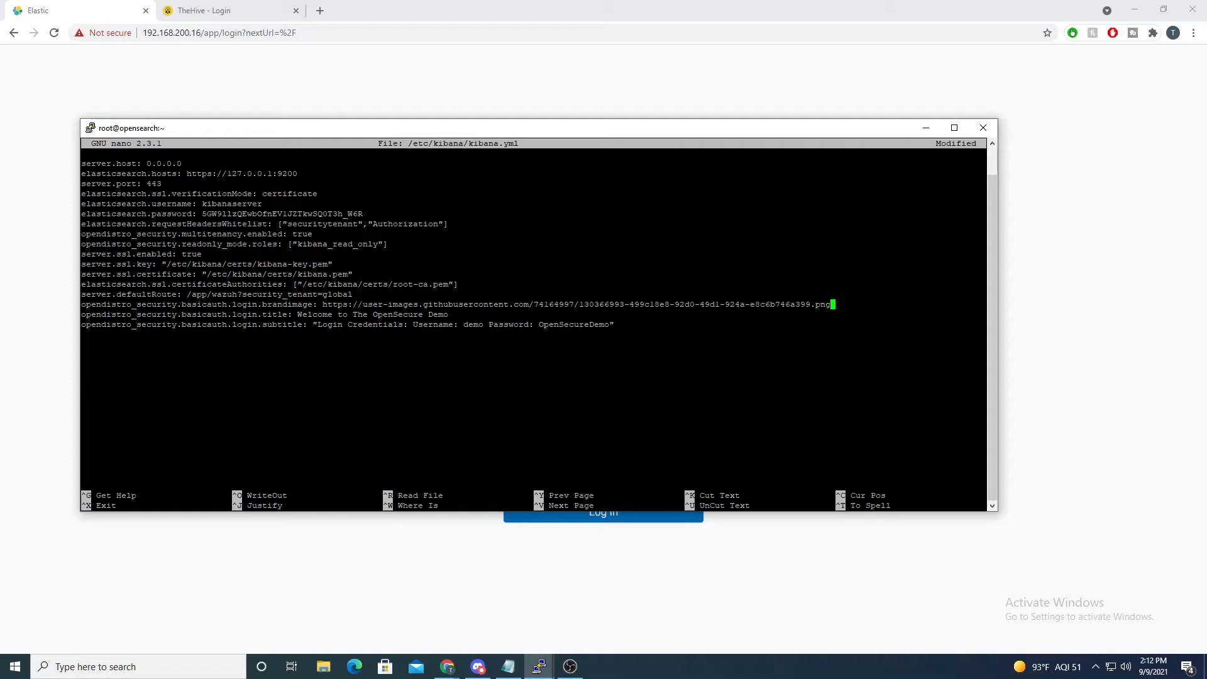
double_click(268, 314)
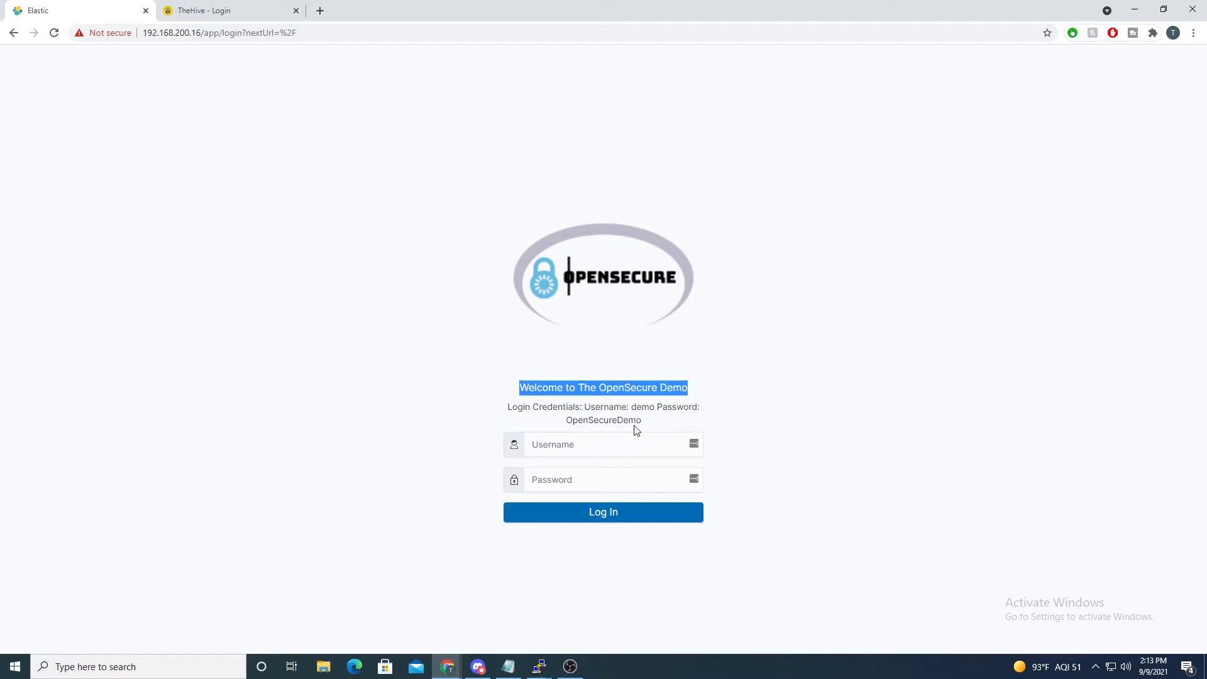
mouse_move(537, 667)
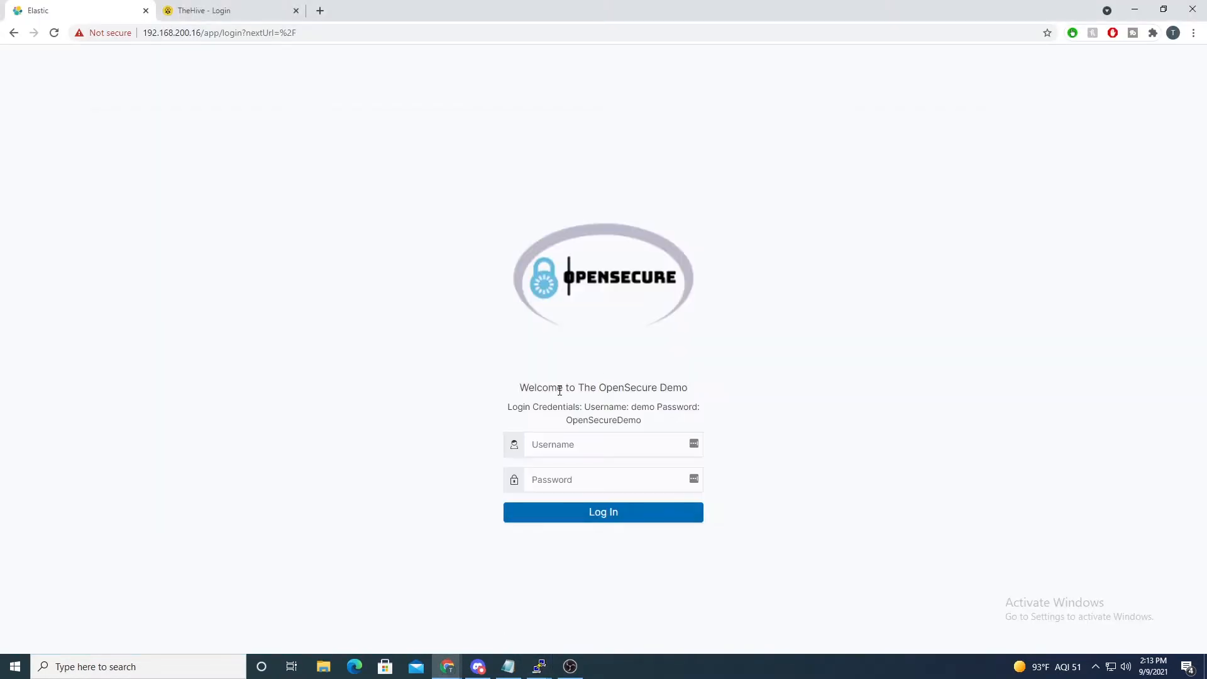
Step: Highlight the Kibana login-credentials subtitle text, then return to the terminal
left_click_drag(508, 406, 642, 420)
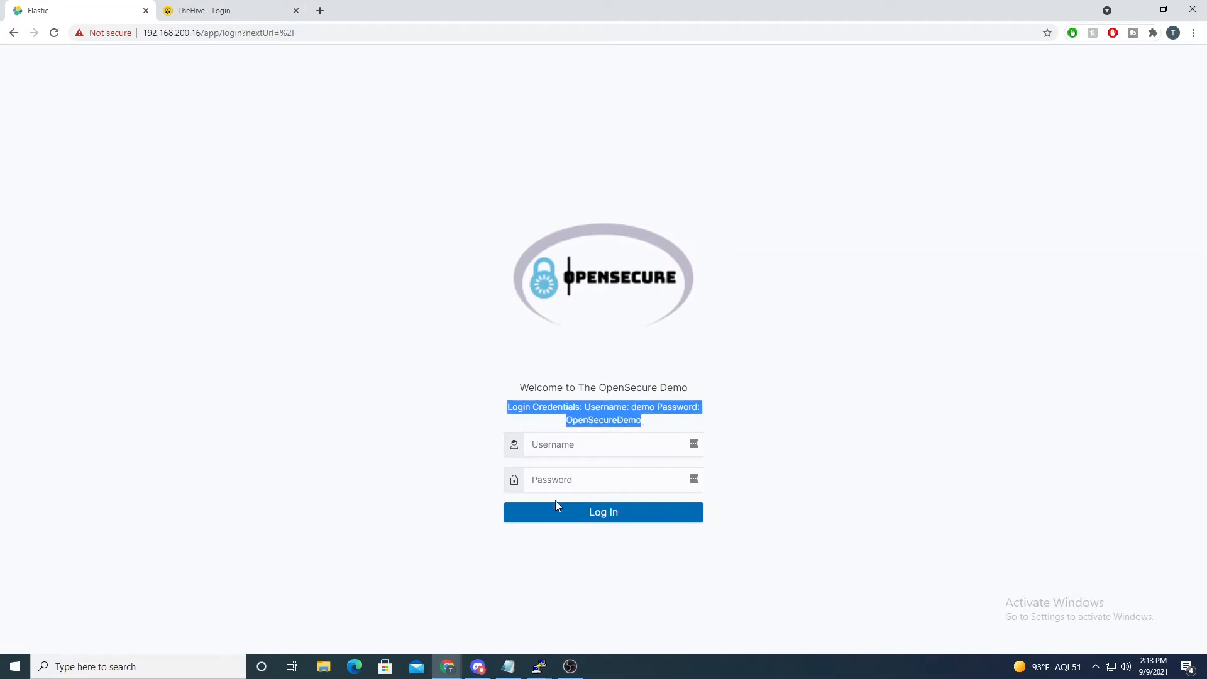
mouse_move(589, 404)
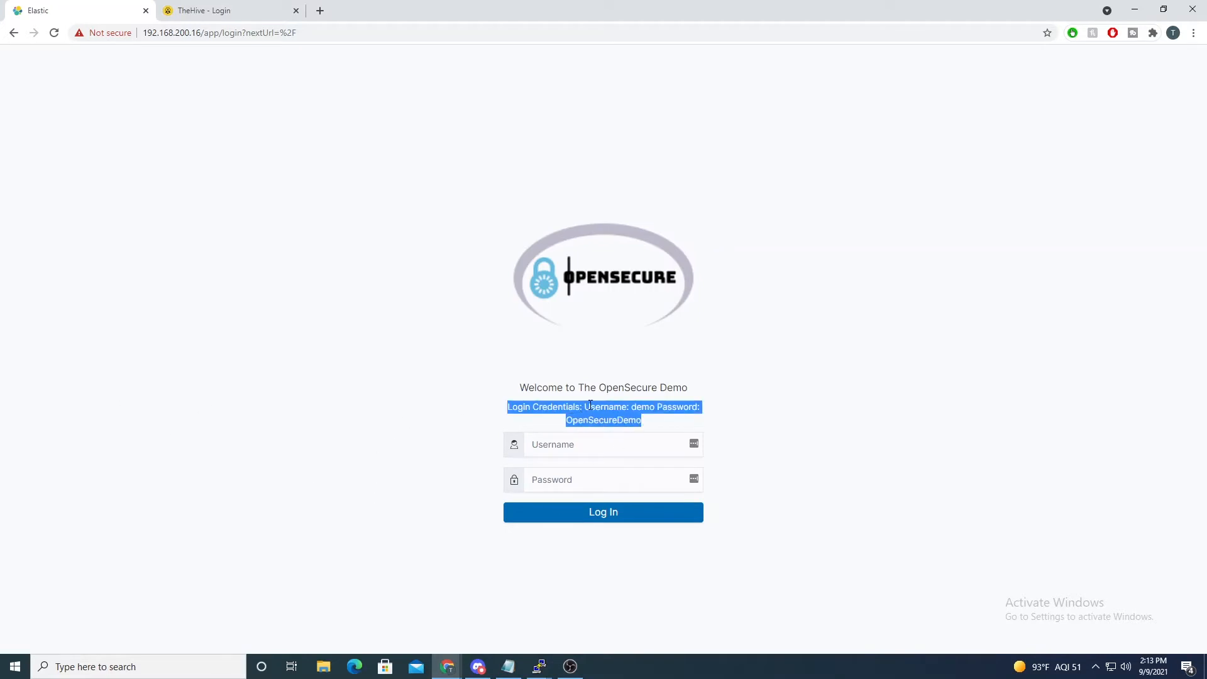
mouse_move(400, 432)
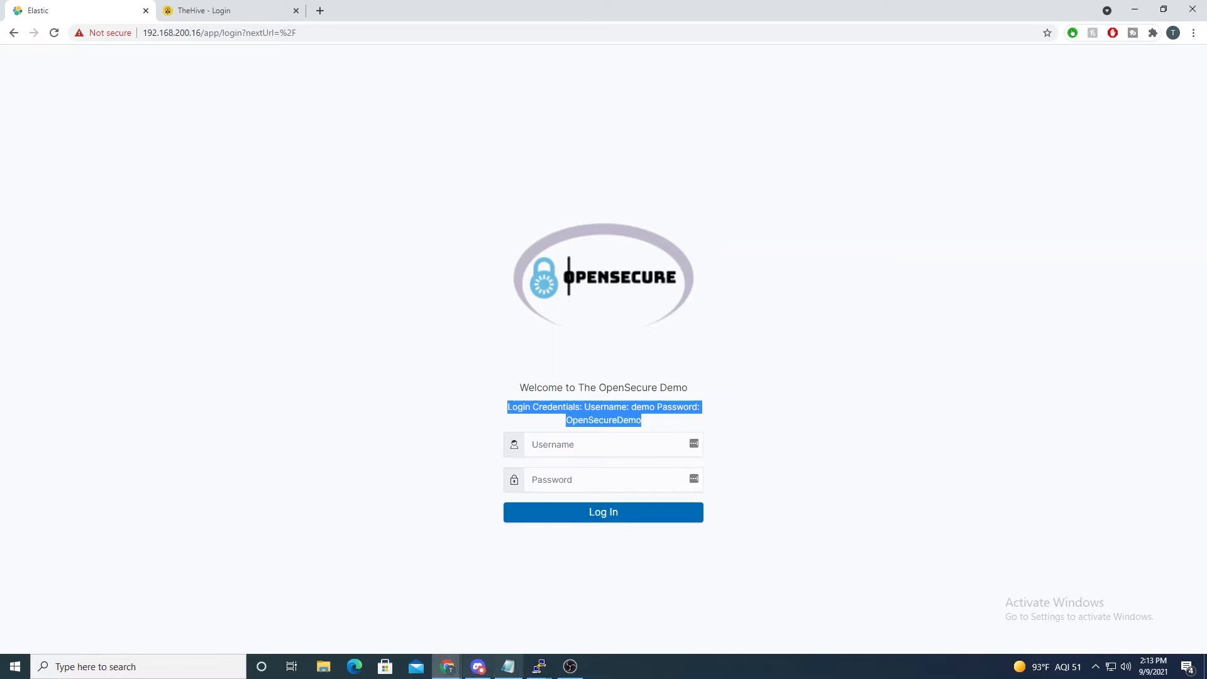
left_click(537, 666)
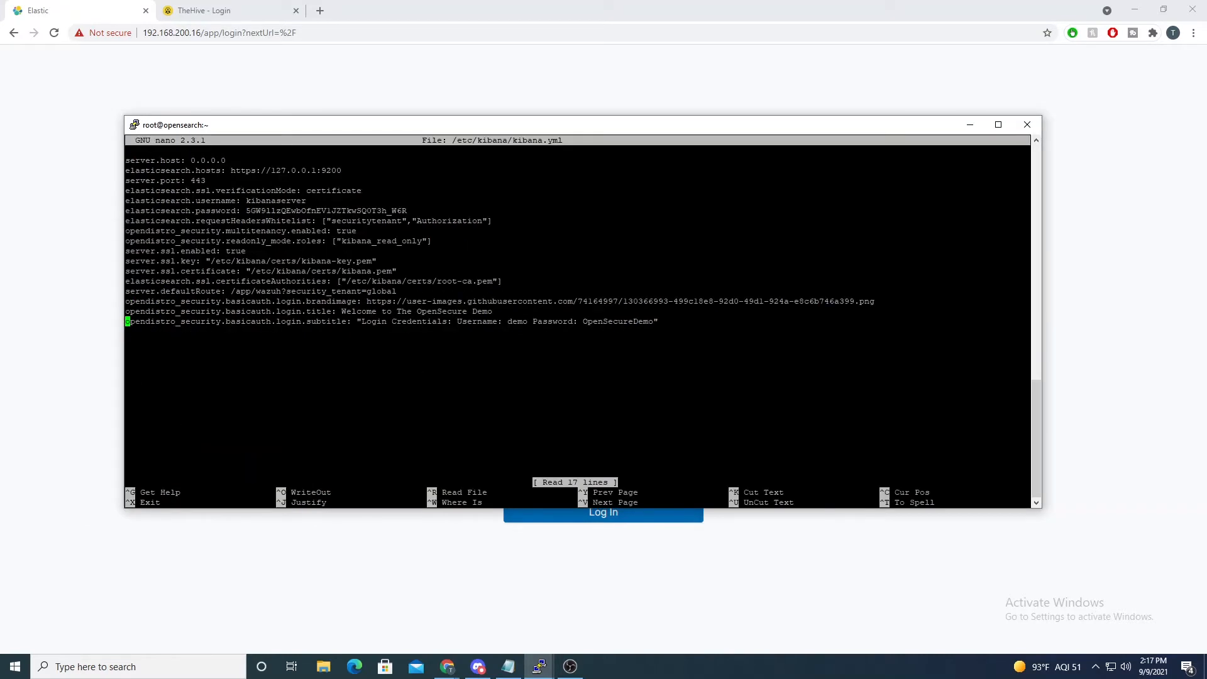
Step: Add a 'Please...' login subtitle line to kibana.yml and run systemctl restart kibana
type("#")
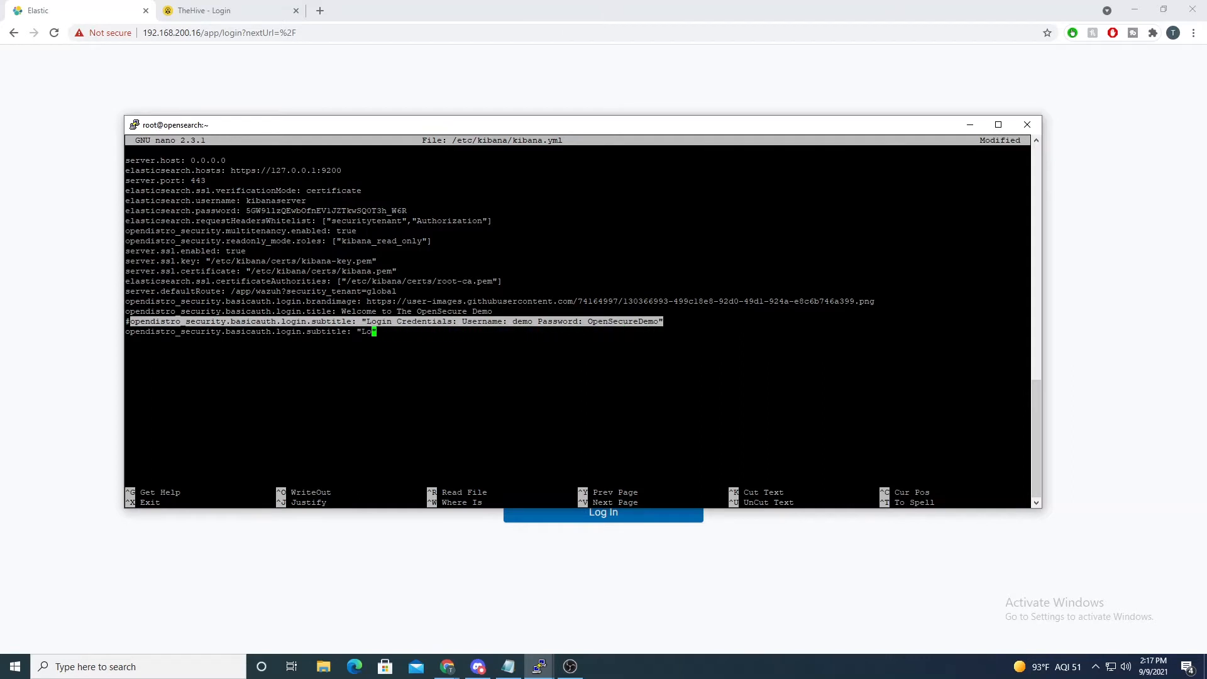
type("Please")
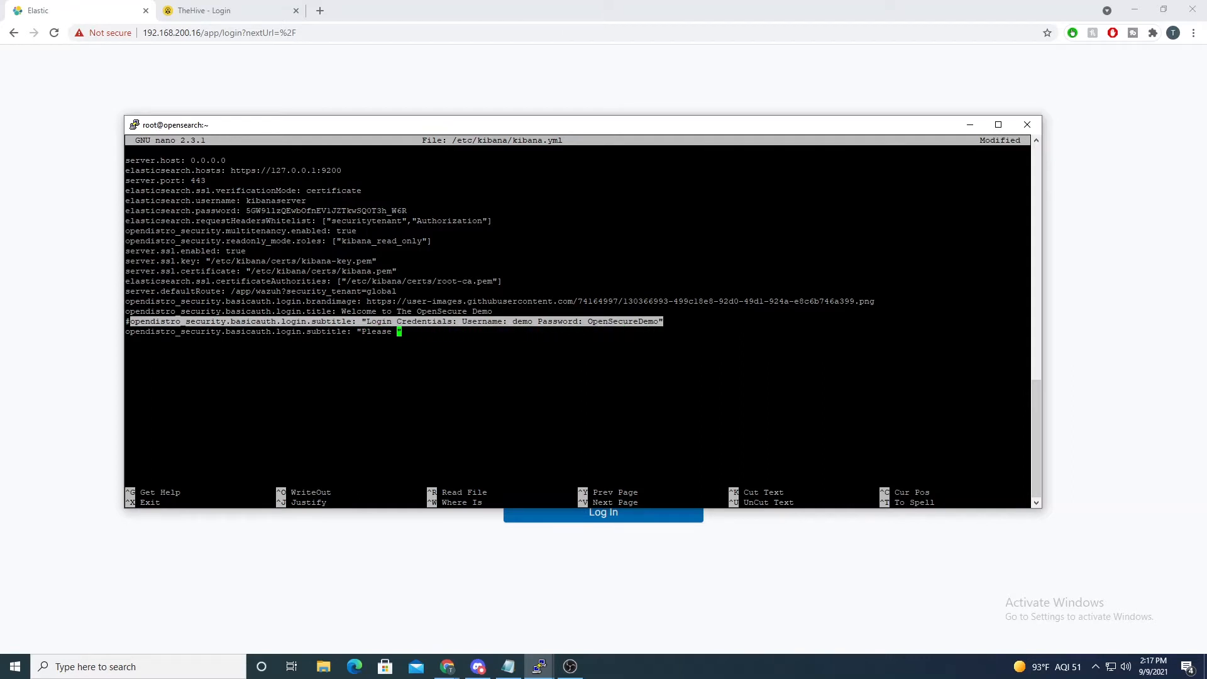
type("Subsri")
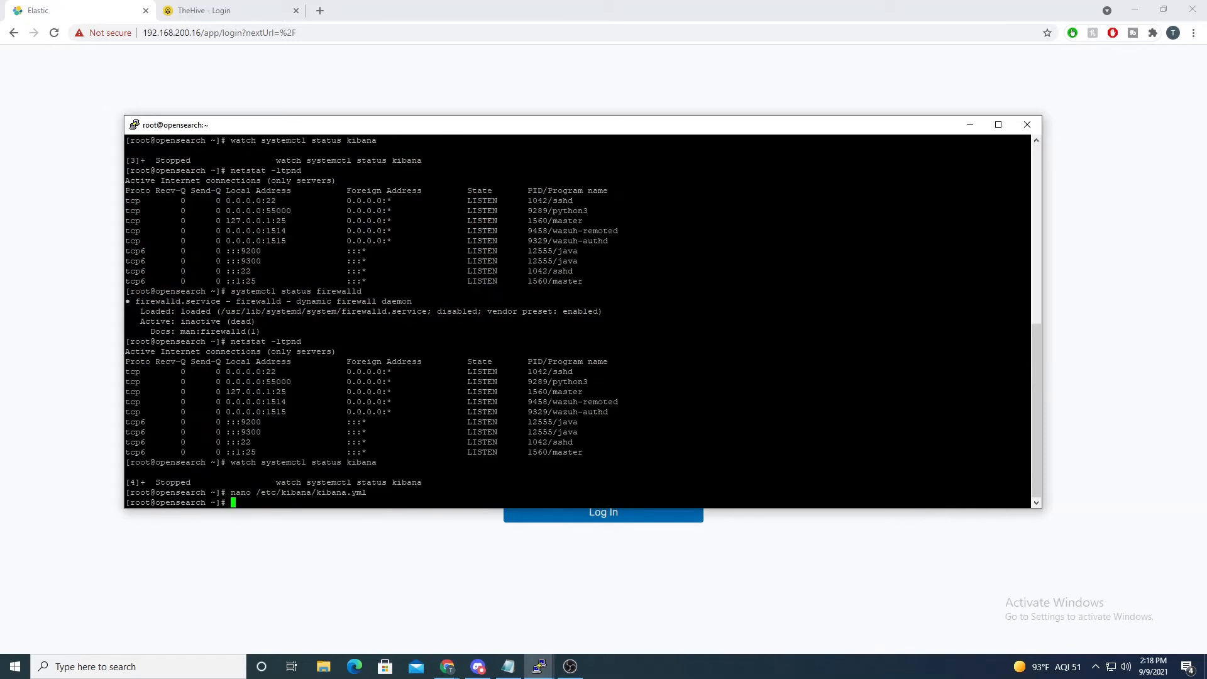
type("systemctl restart kibana")
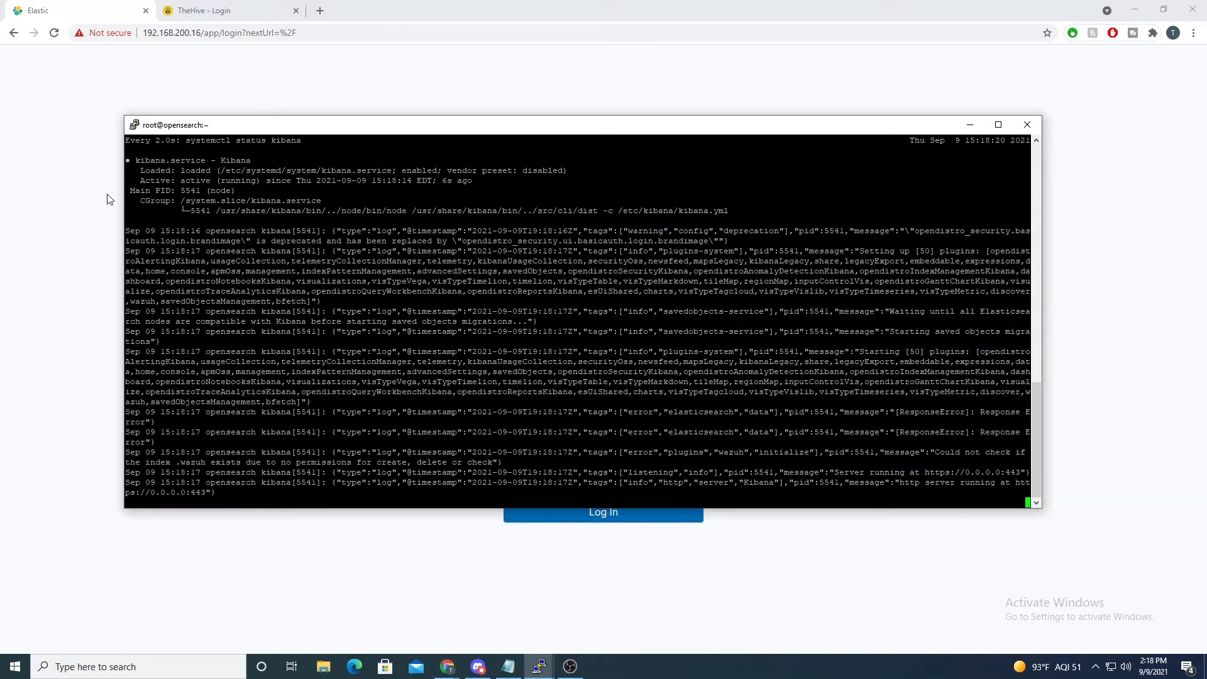
Step: Bring the TheHive login page with the OpenSecure logo to the front in Chrome
left_click(54, 33)
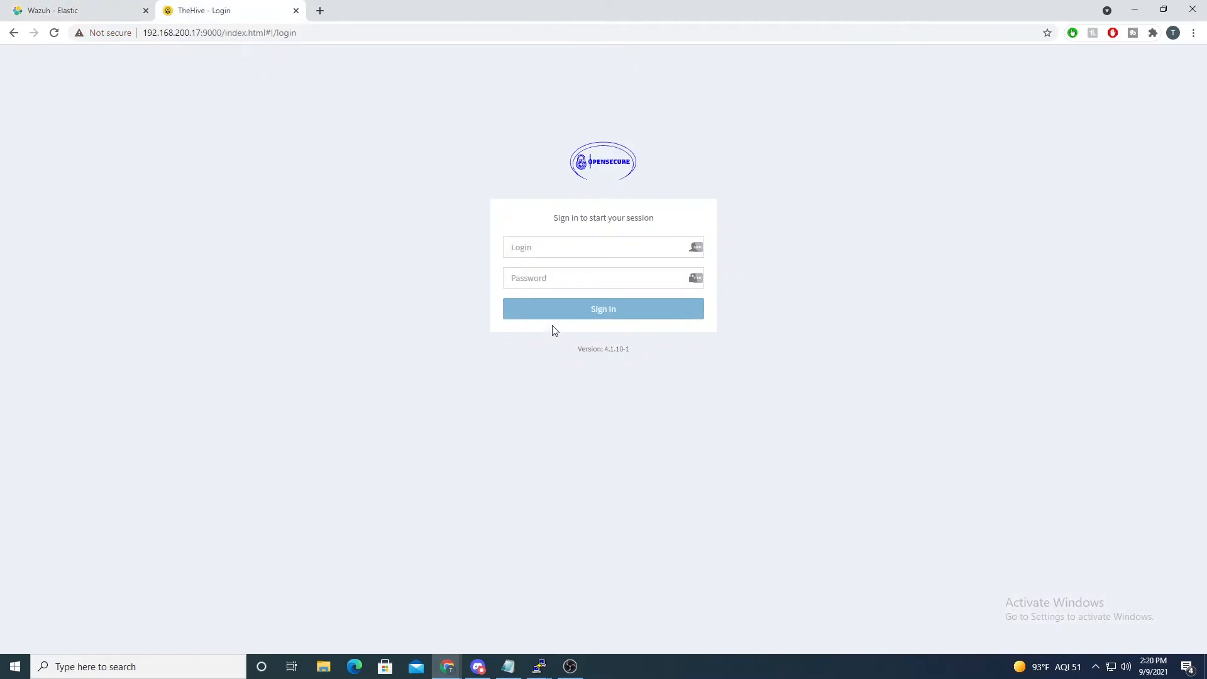
mouse_move(648, 380)
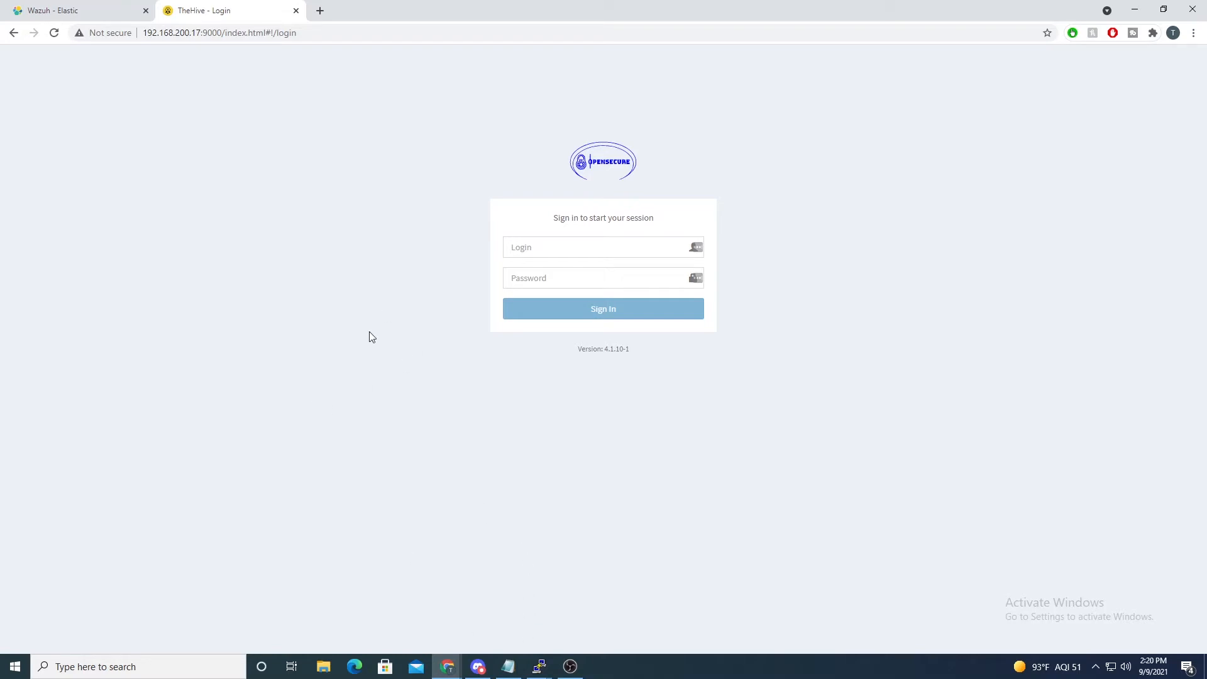
mouse_move(460, 599)
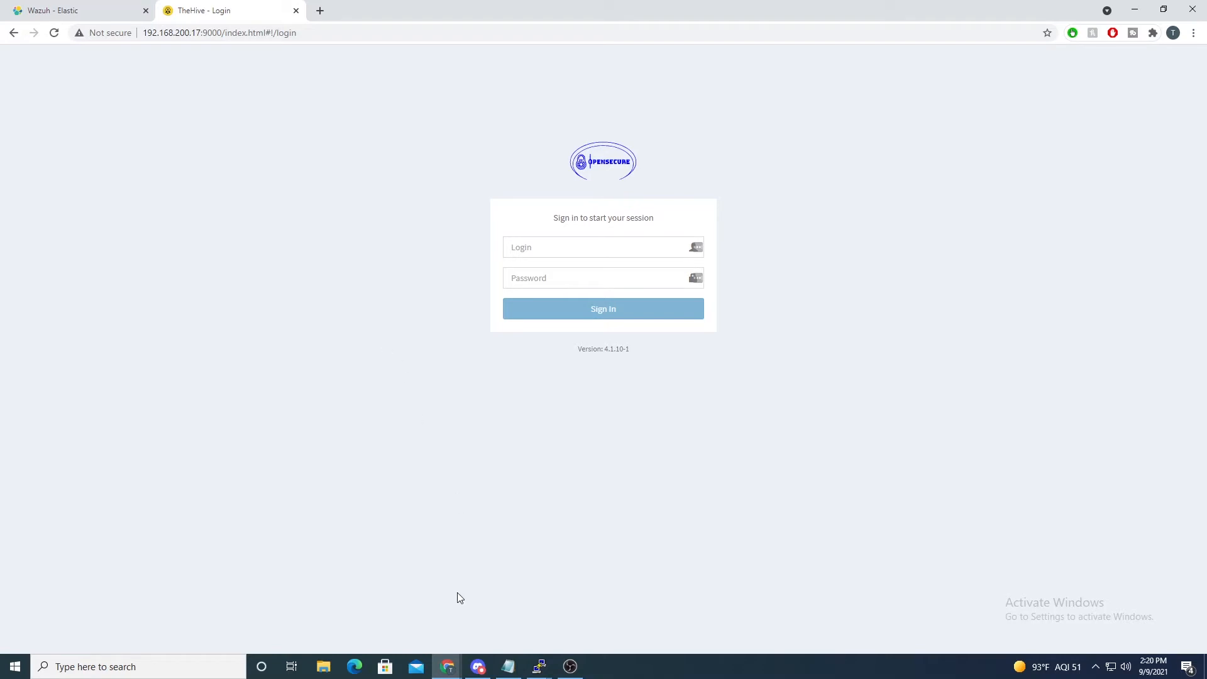
Step: From the Notepad notes, cd into /opt/thehive and pick the logo.svg grep command
left_click(507, 667)
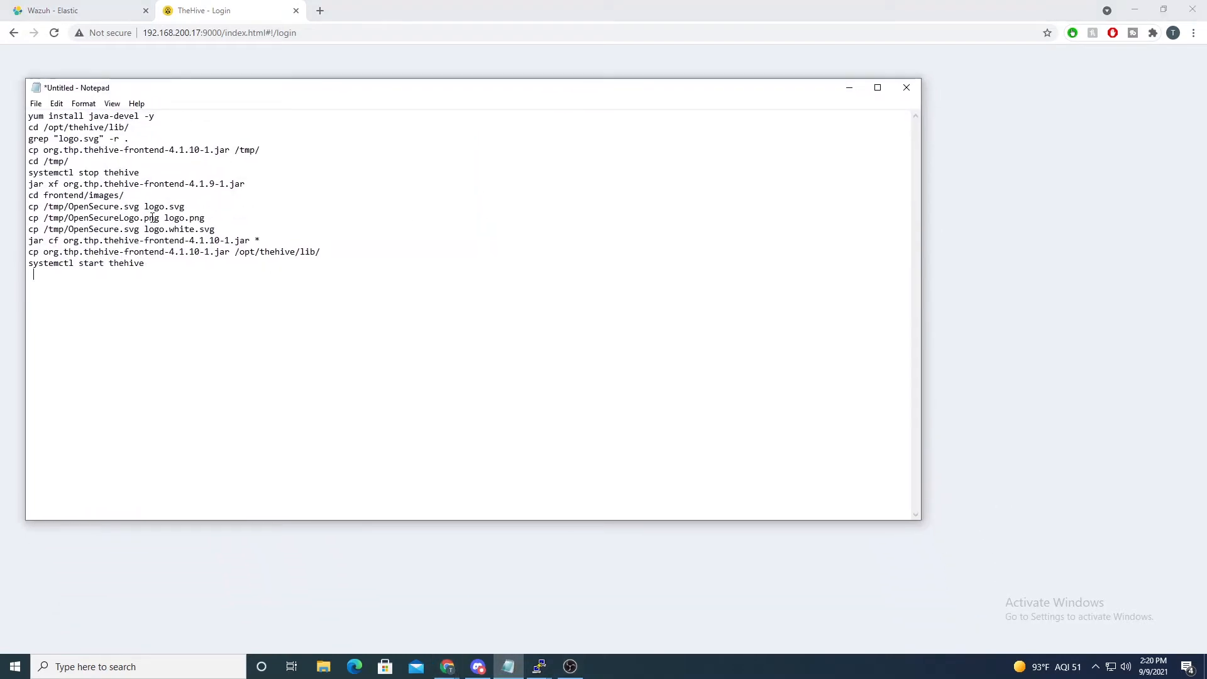
mouse_move(537, 667)
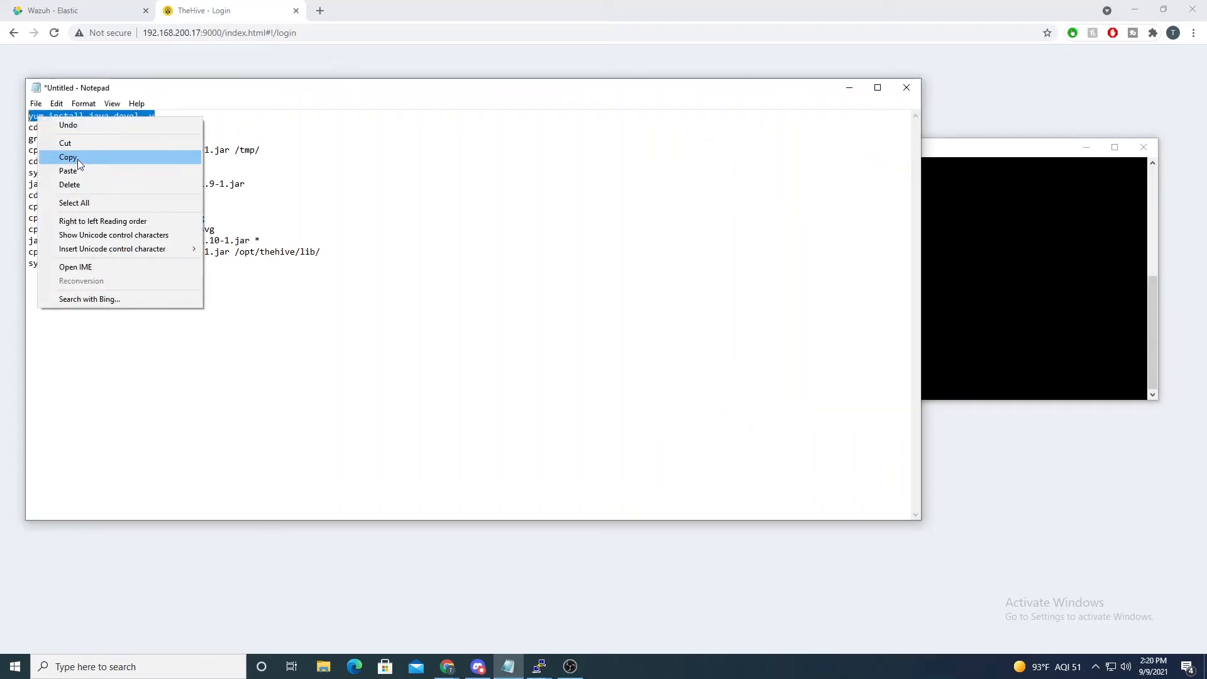
left_click(68, 157)
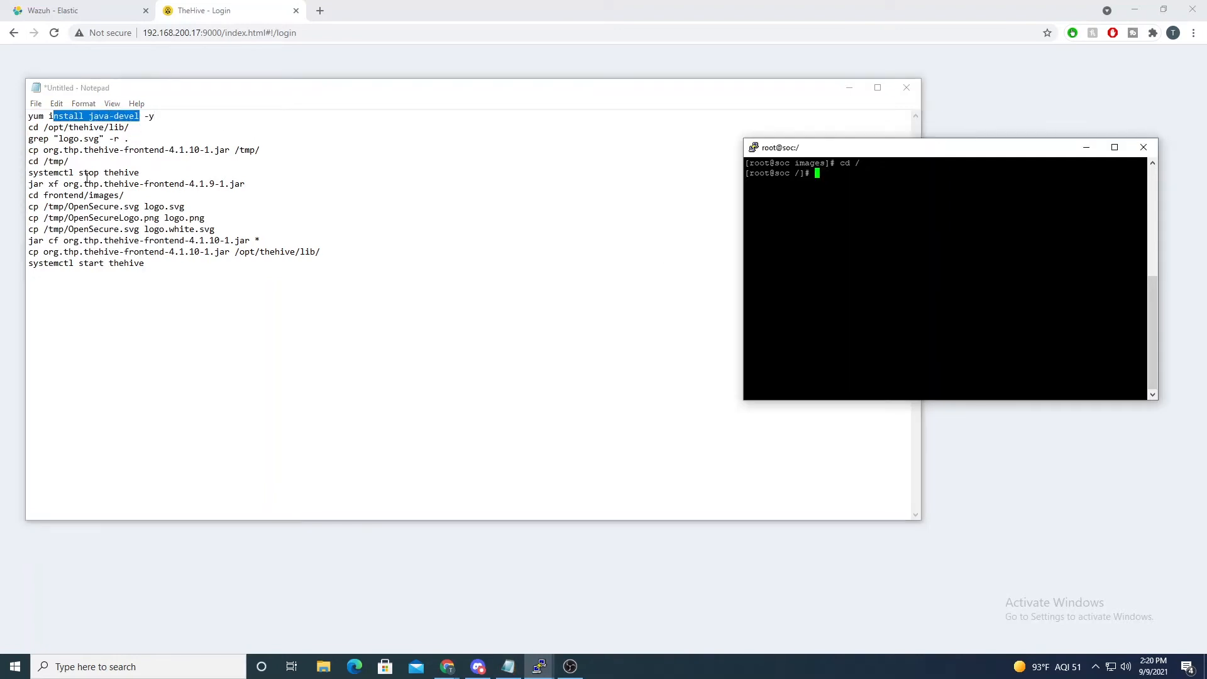
mouse_move(718, 312)
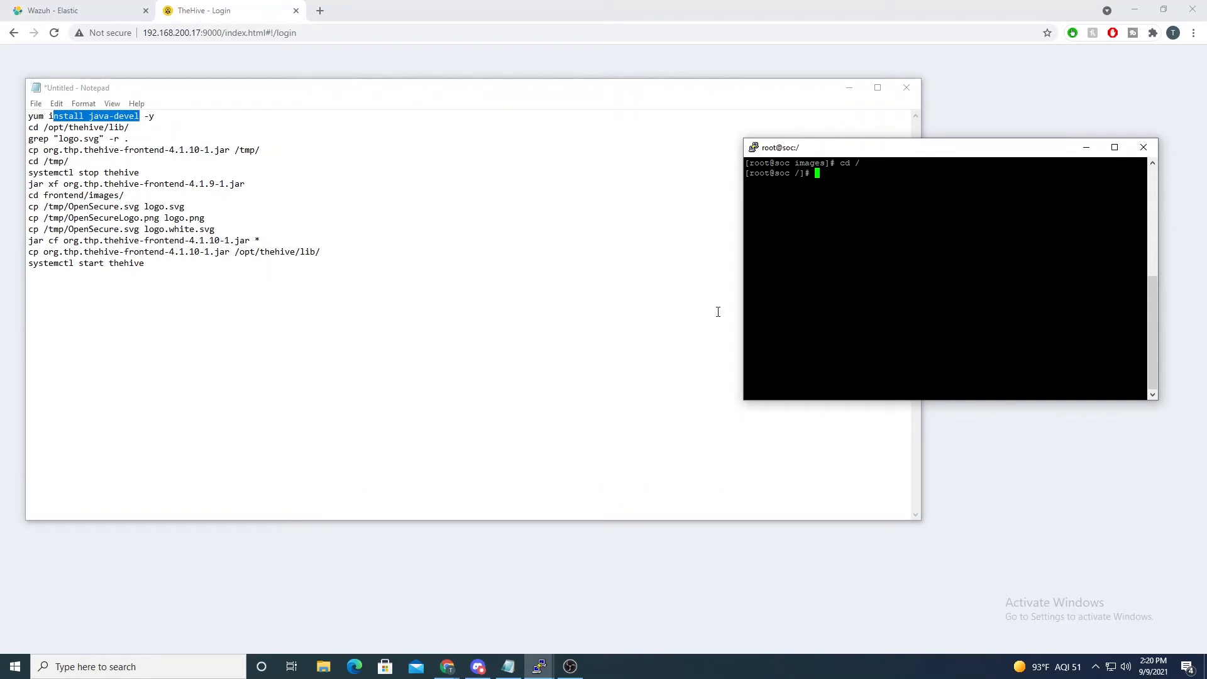
type("cd /opt/the")
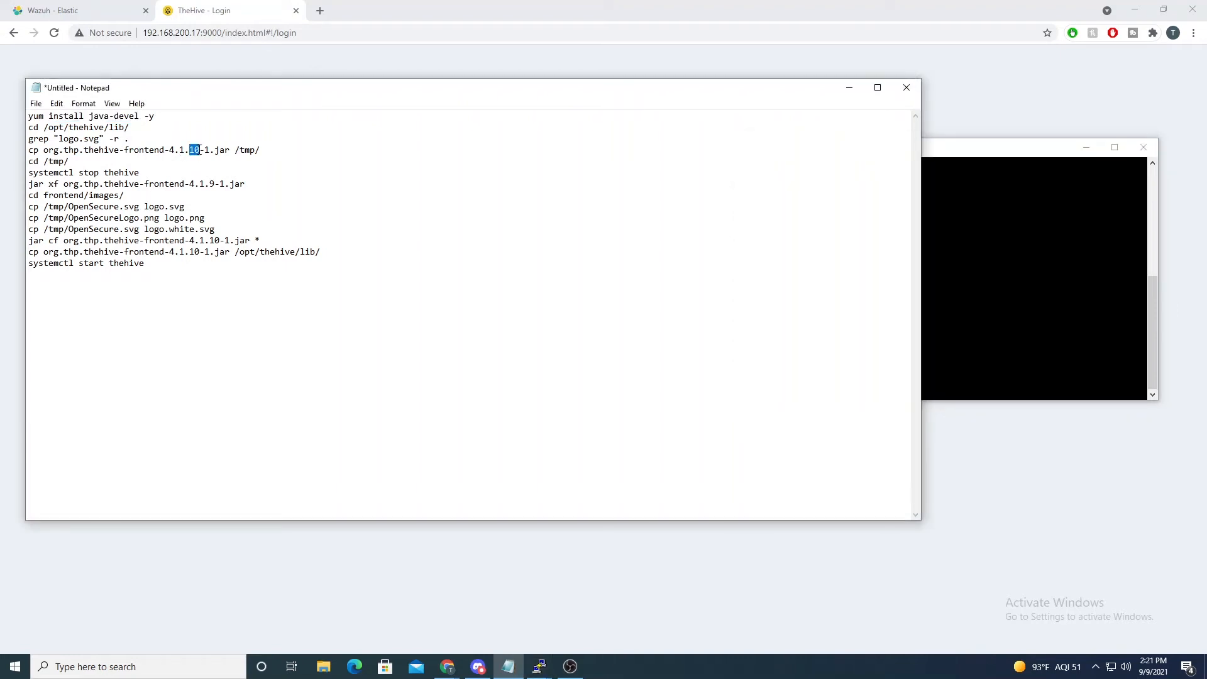
triple_click(77, 139)
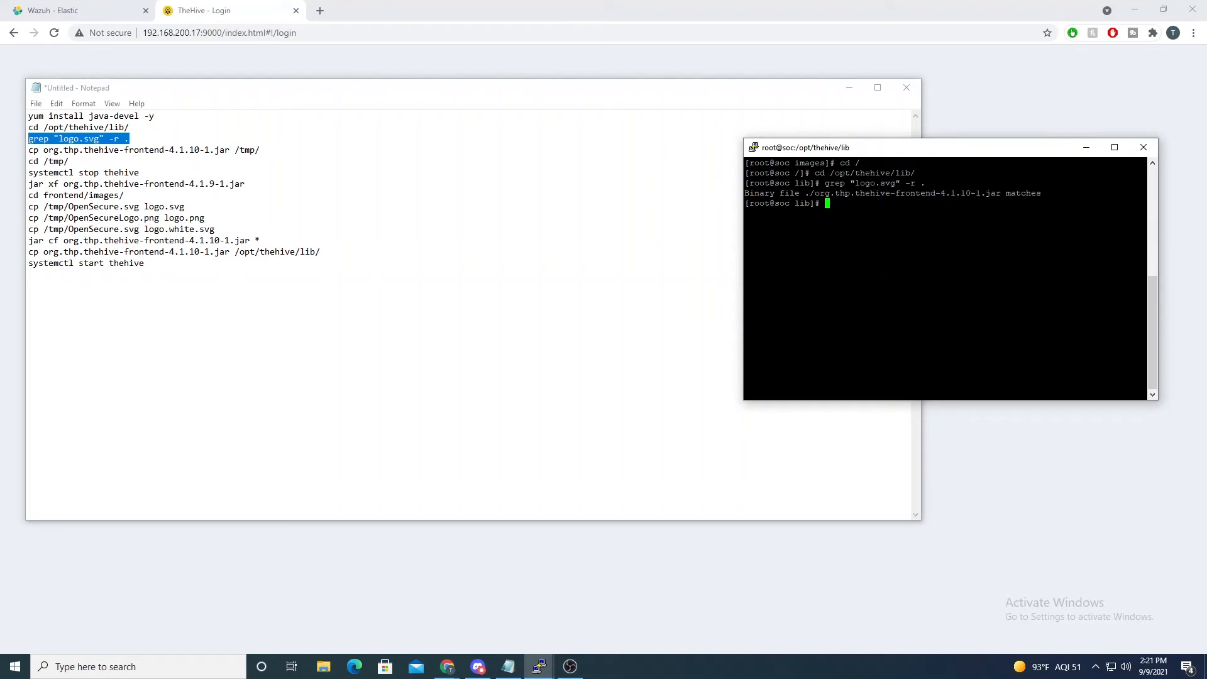
Step: Copy the org.thp.thehive frontend jar into /tmp, confirming overwrite, and cd into /tmp
type("cp op")
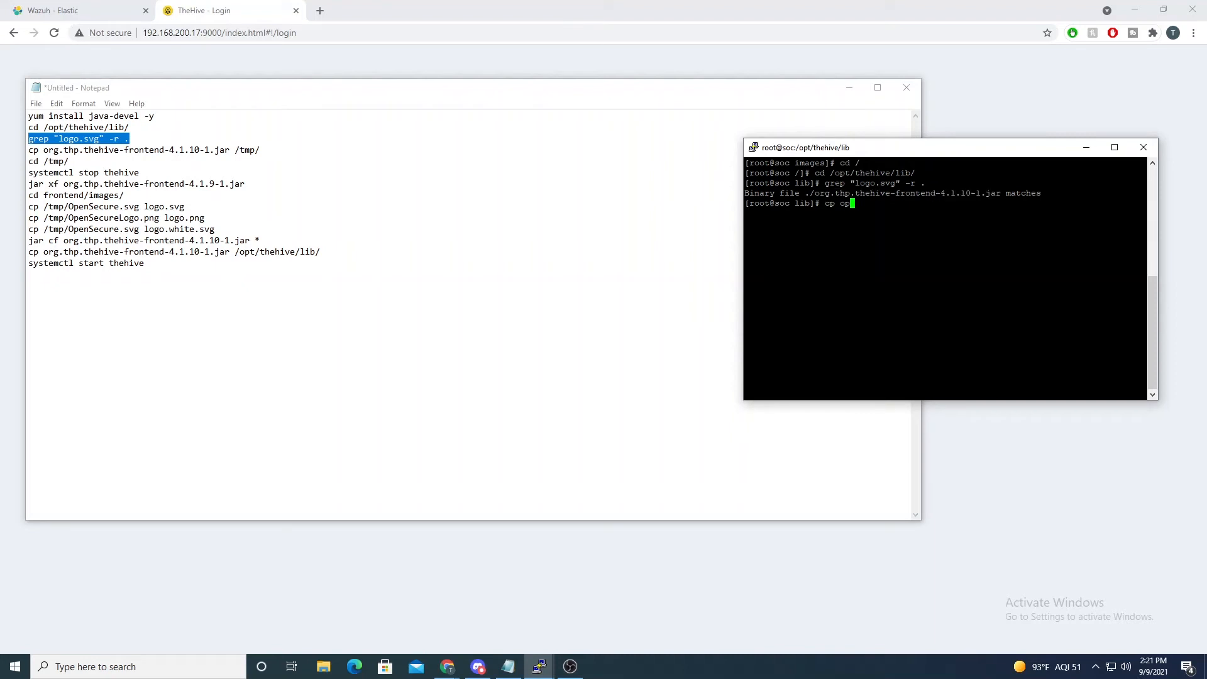
type("g")
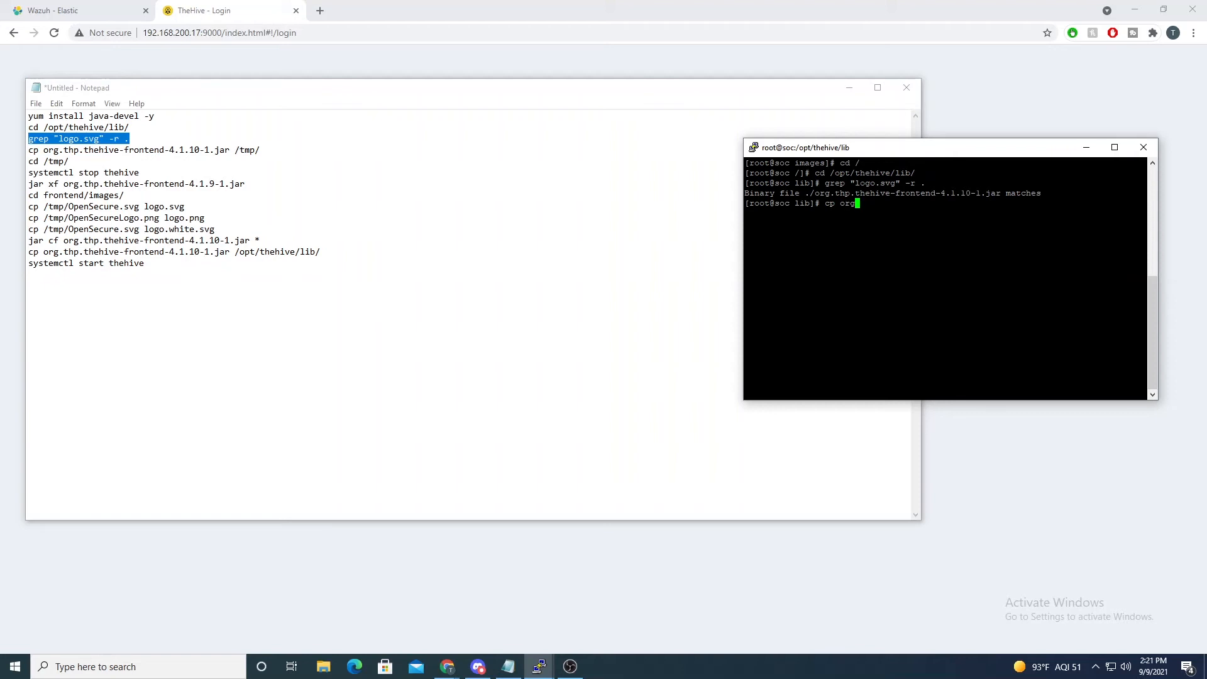
type(".thp.thehive-frontend-4.1.10-1.jar")
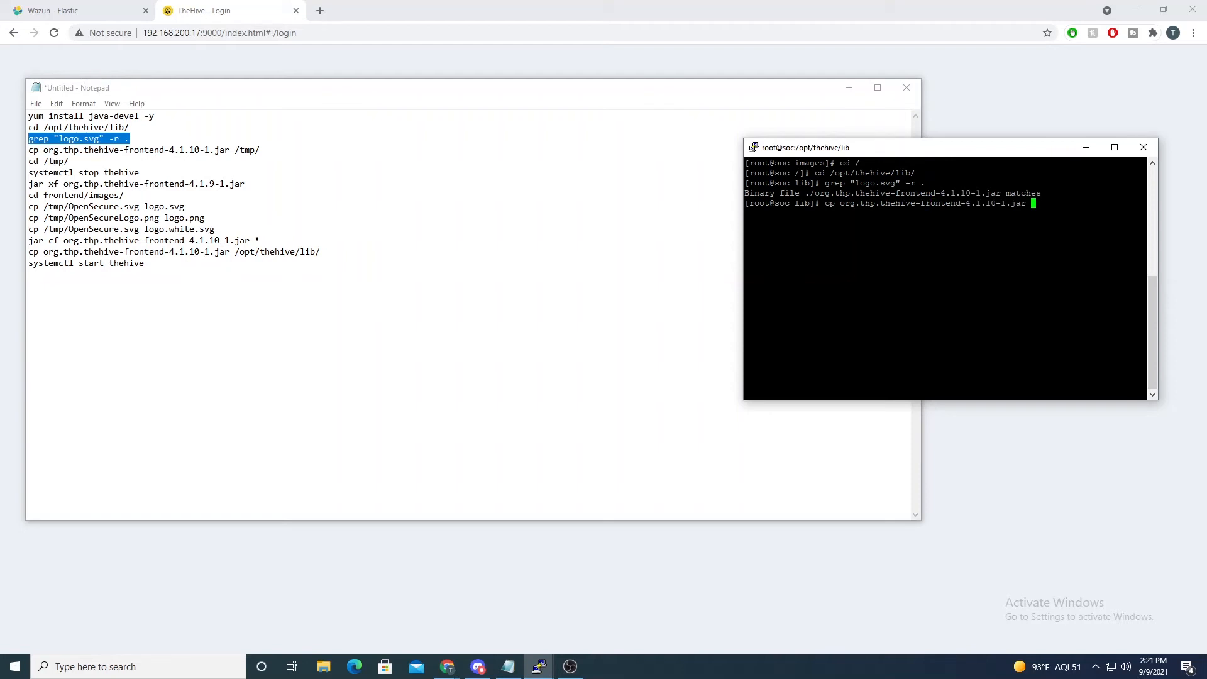
type("/")
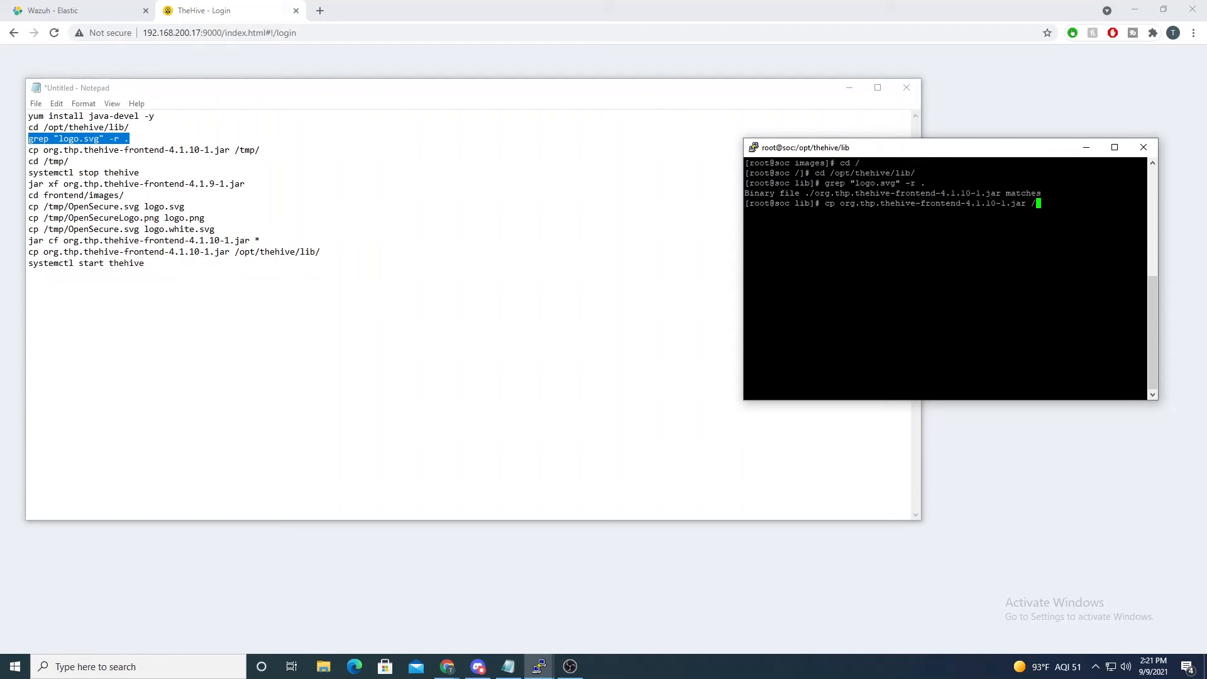
key("enter")
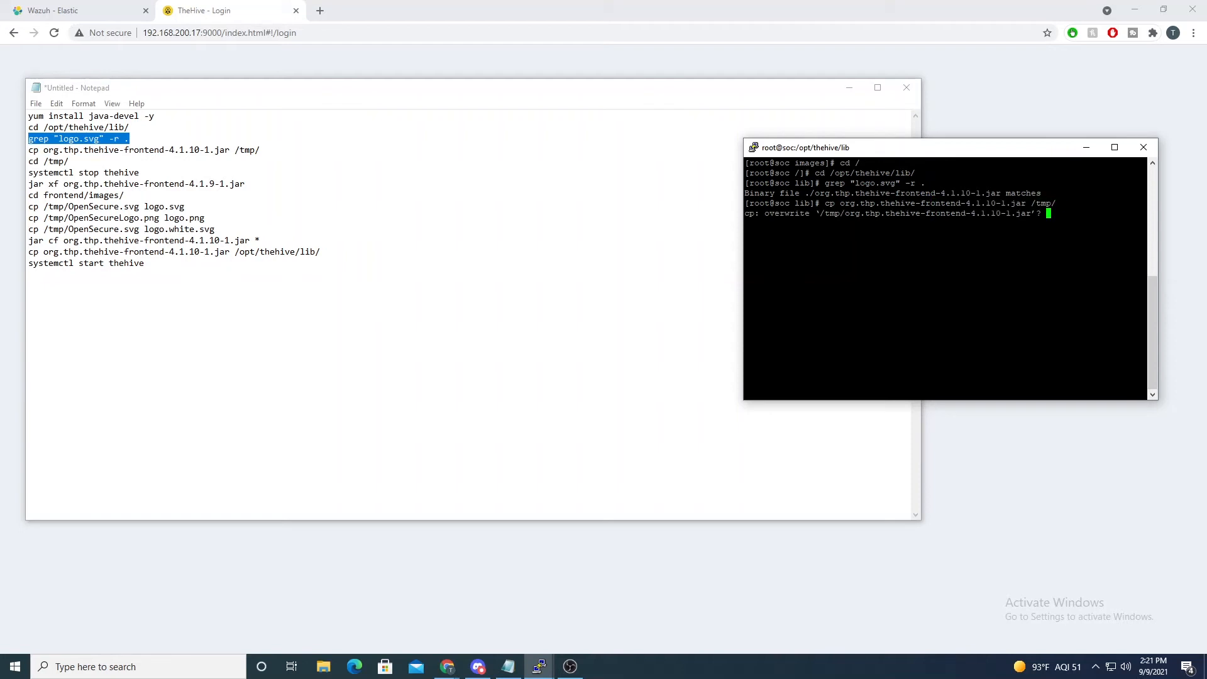
type("y")
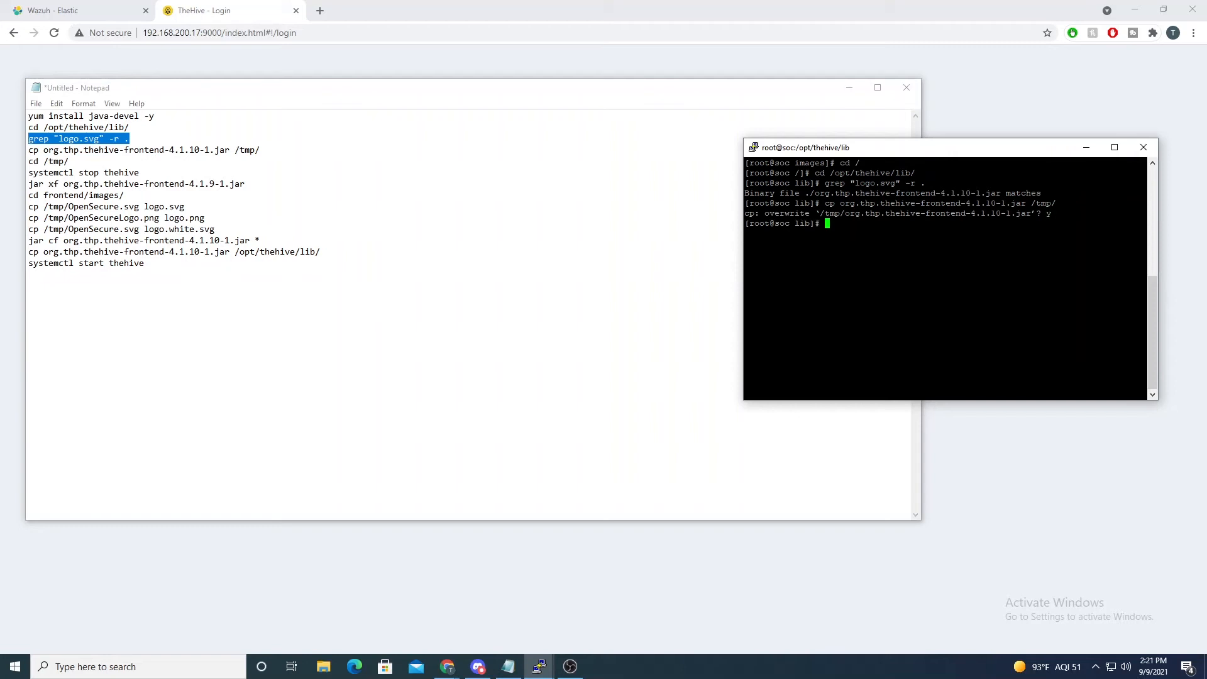
type("cd /")
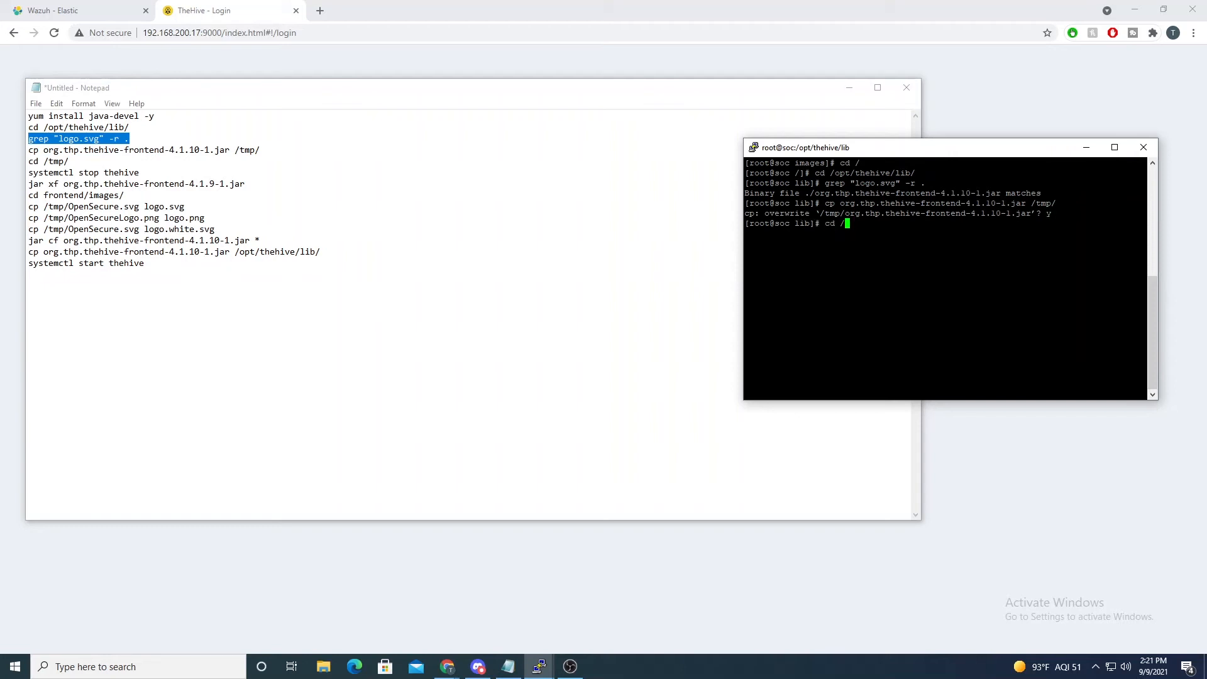
type("tmp/")
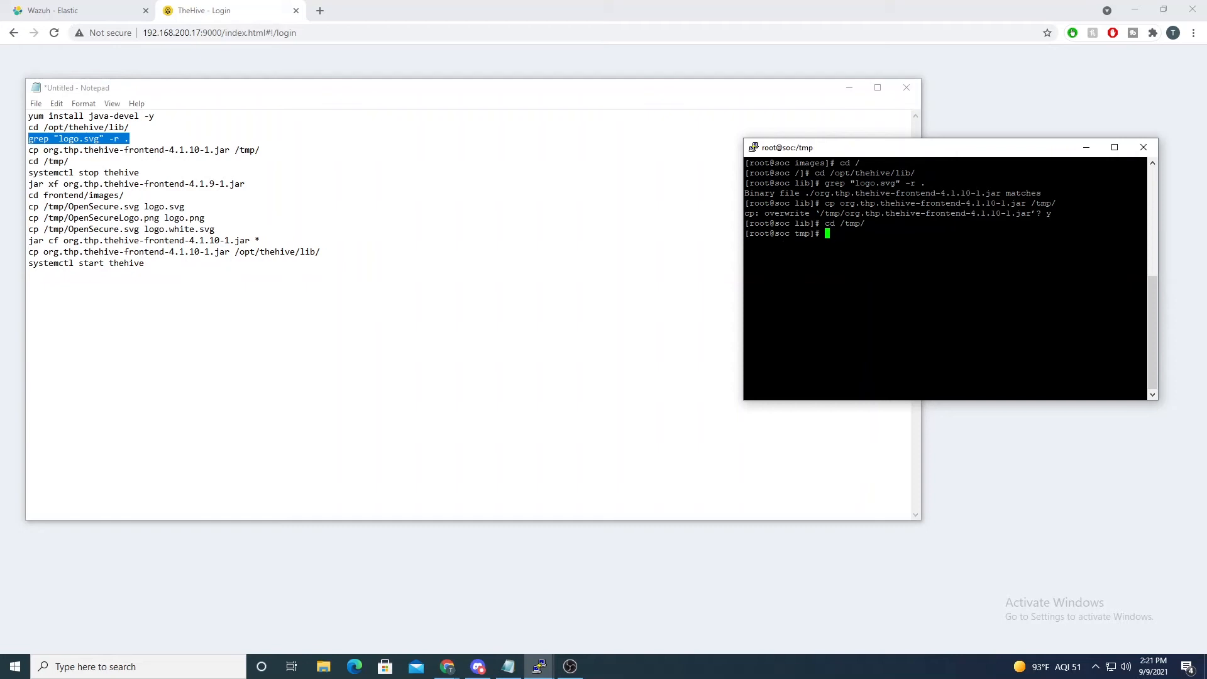
Step: Stop TheHive, extract the jar with jar xf and list the frontend folder with ls | grep
type("systemctl stop t")
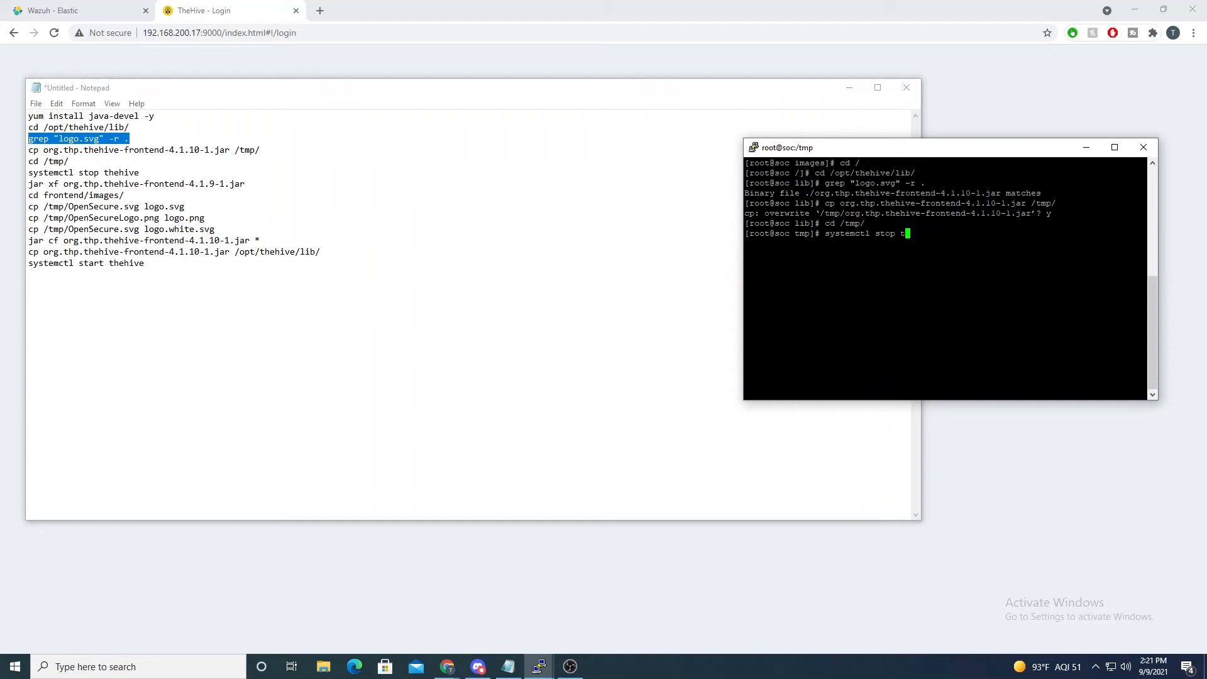
type("hehive")
type("j")
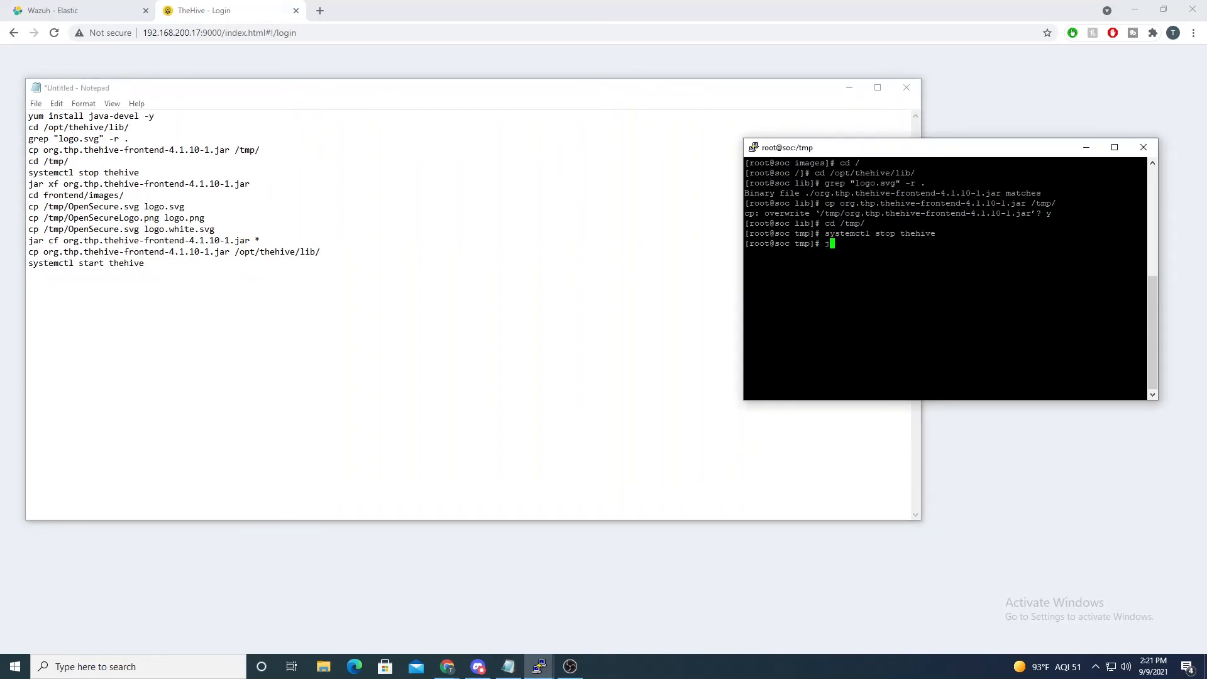
type("ar xf org.thp.thehive-frontend-4.1.10-1.jar")
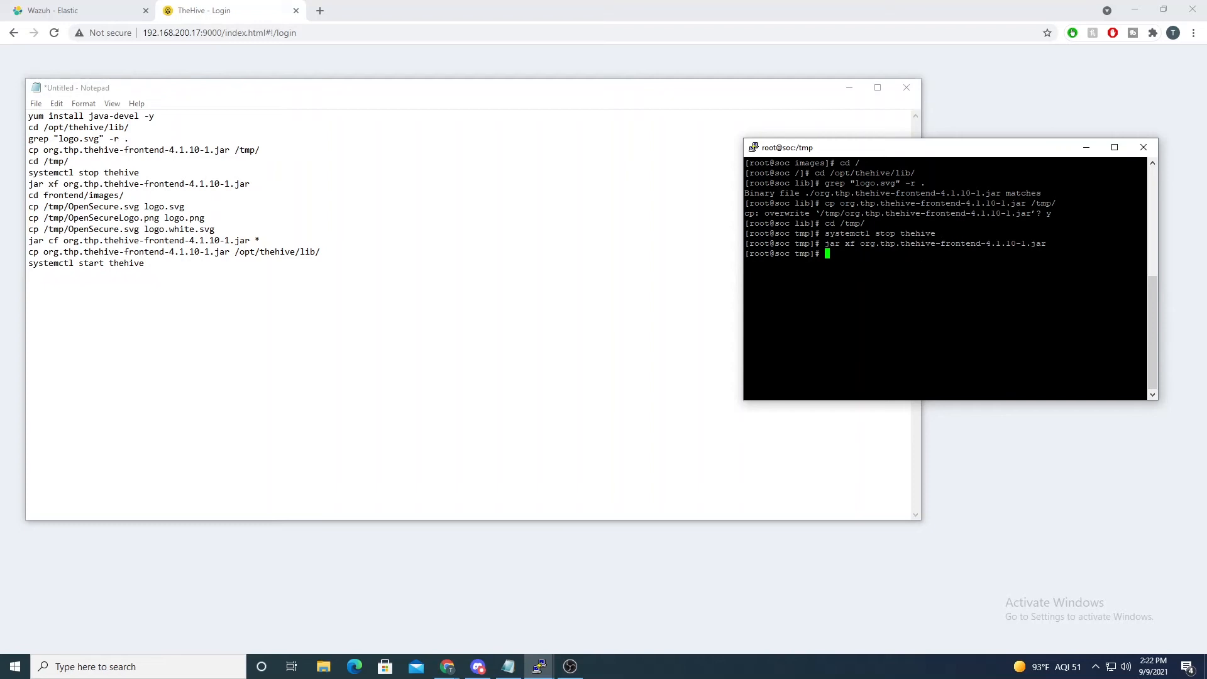
type("ls")
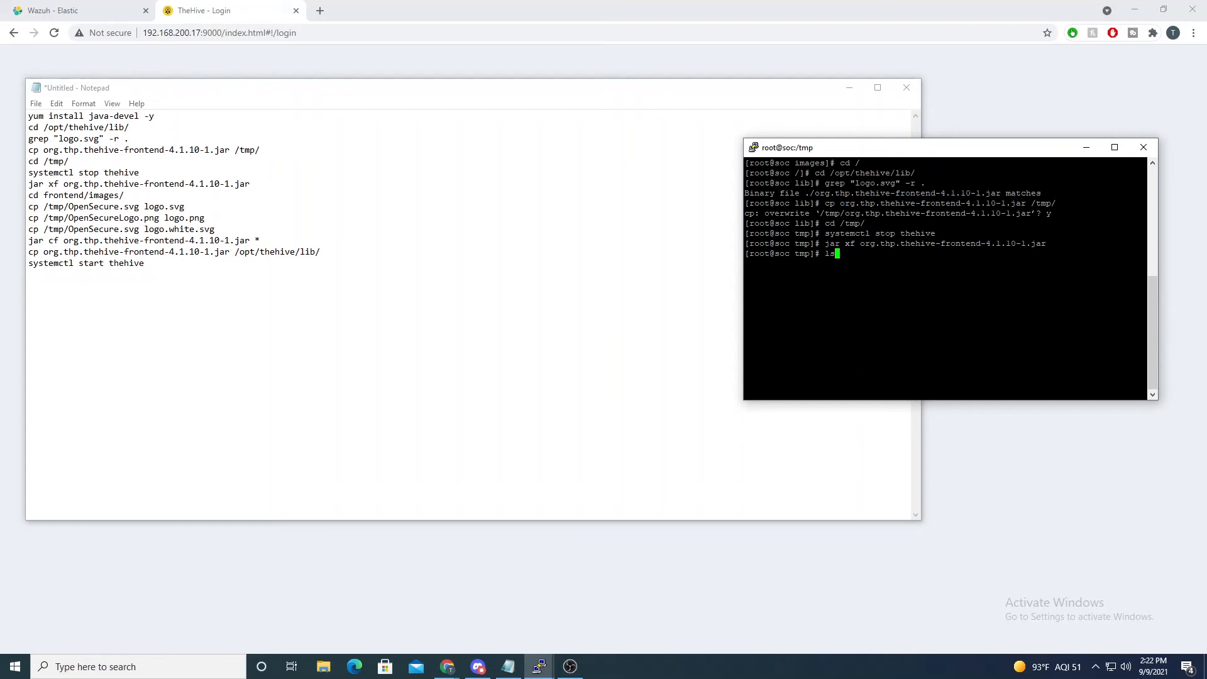
type("| g")
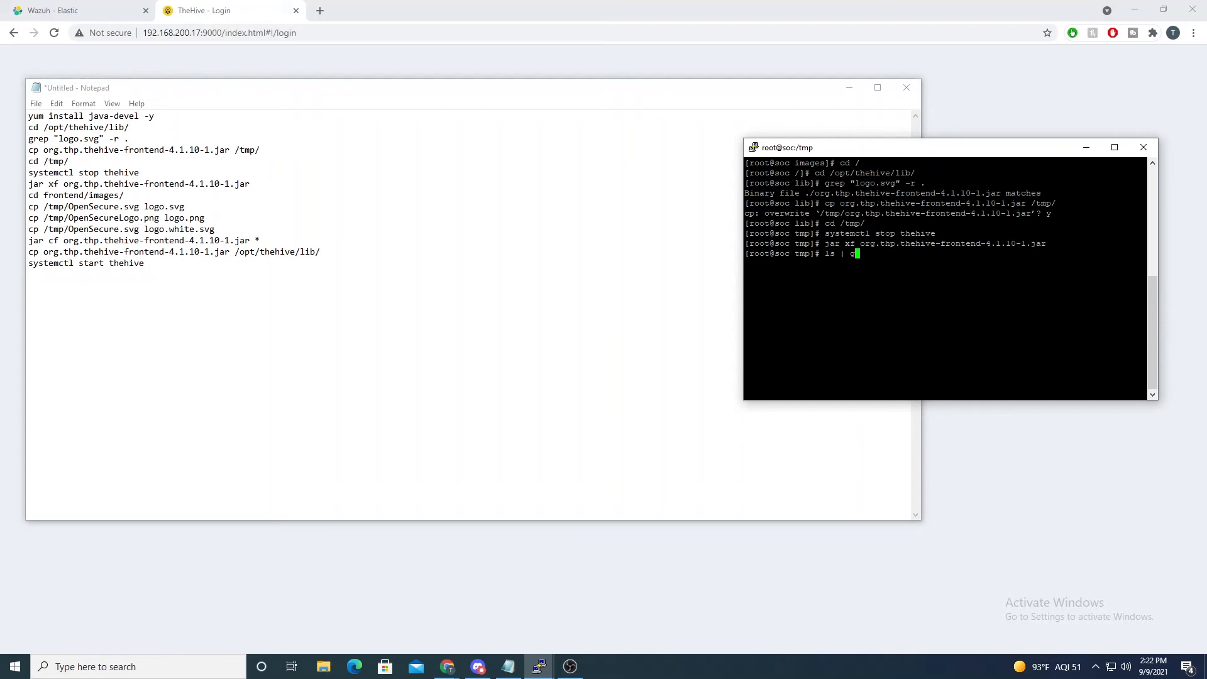
type("grep frontend")
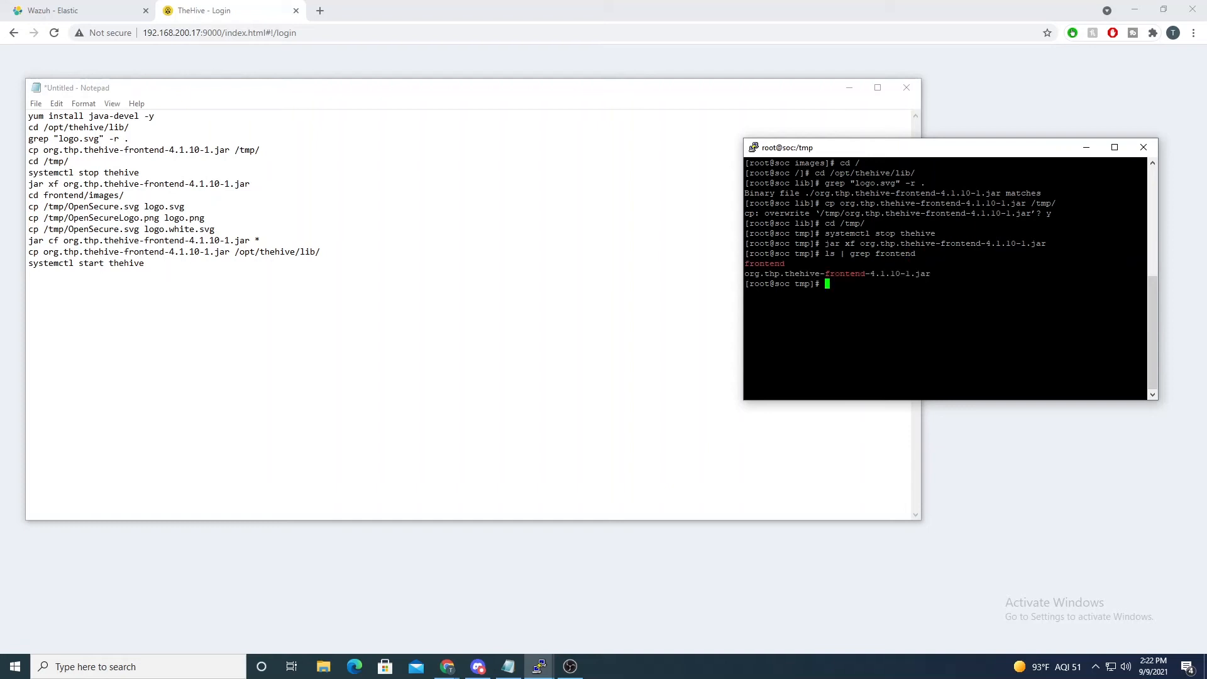
Step: In frontend/images, copy /tmp/OpenSecure.svg over logo.svg, confirming the overwrite
type("cd frontend/")
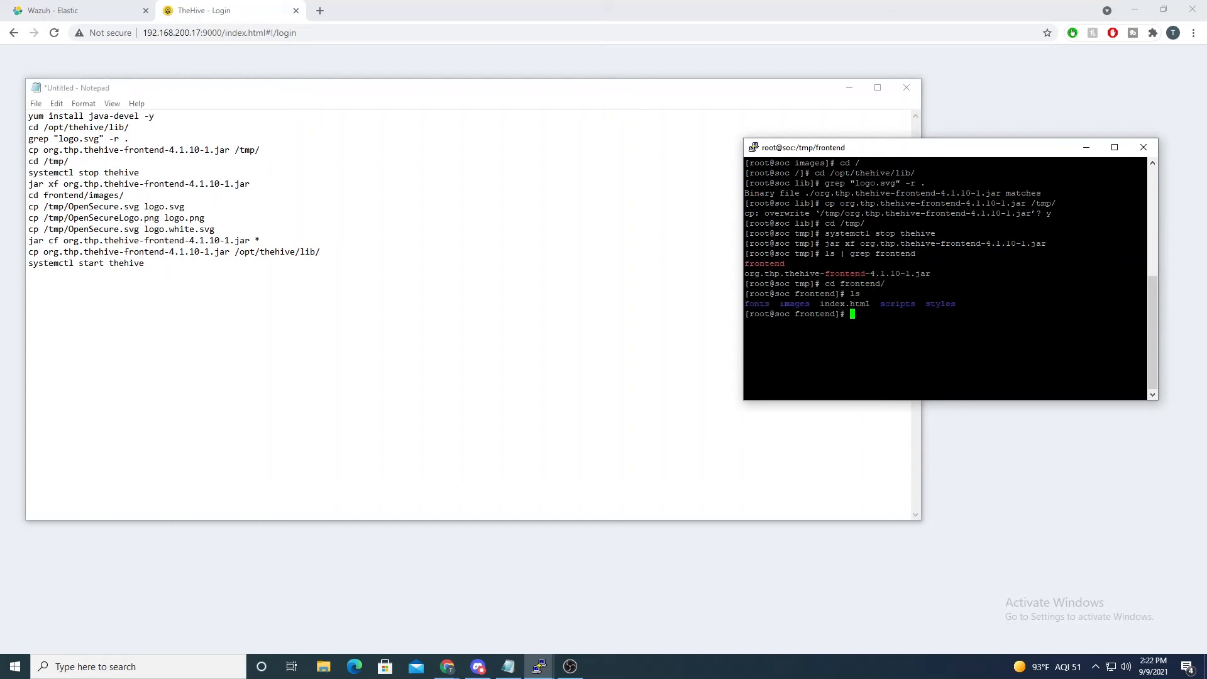
type("cd images/")
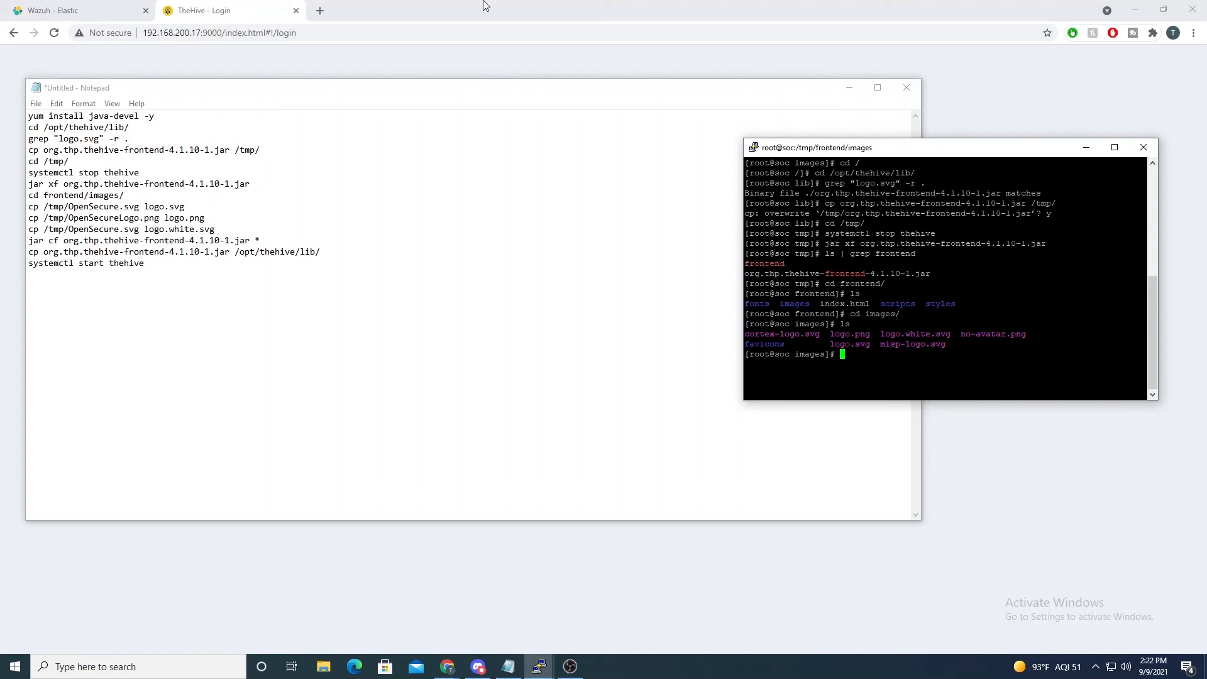
mouse_move(469, 64)
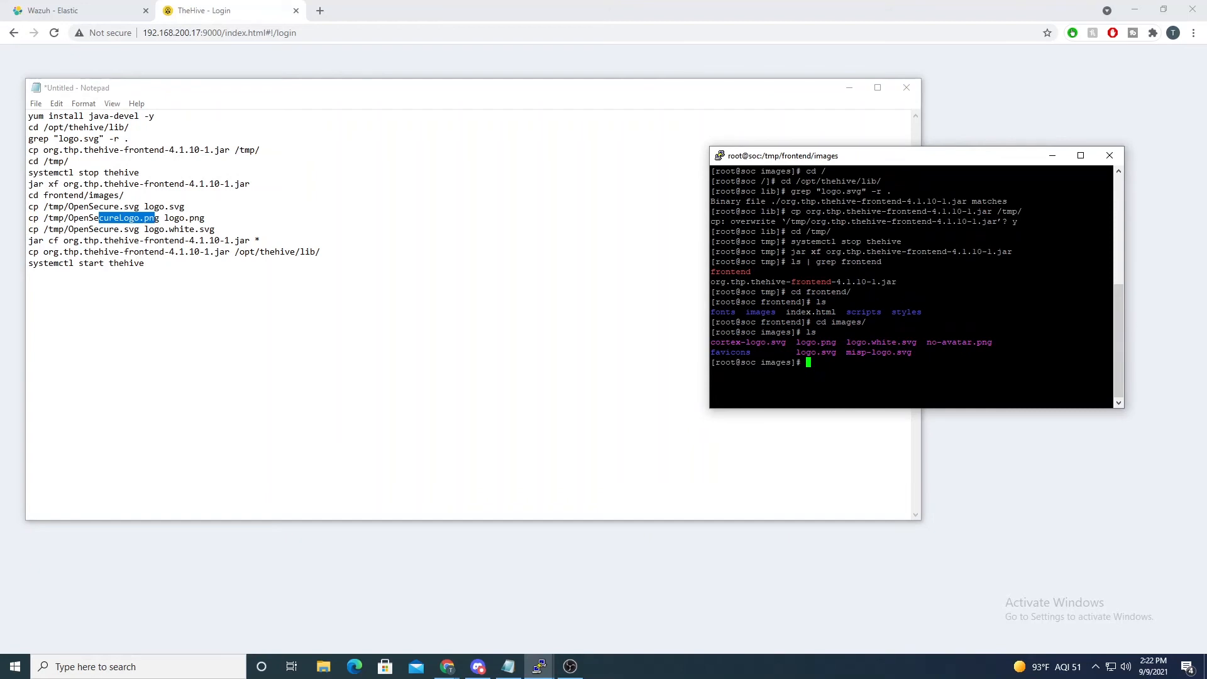
type("cp /tmp/")
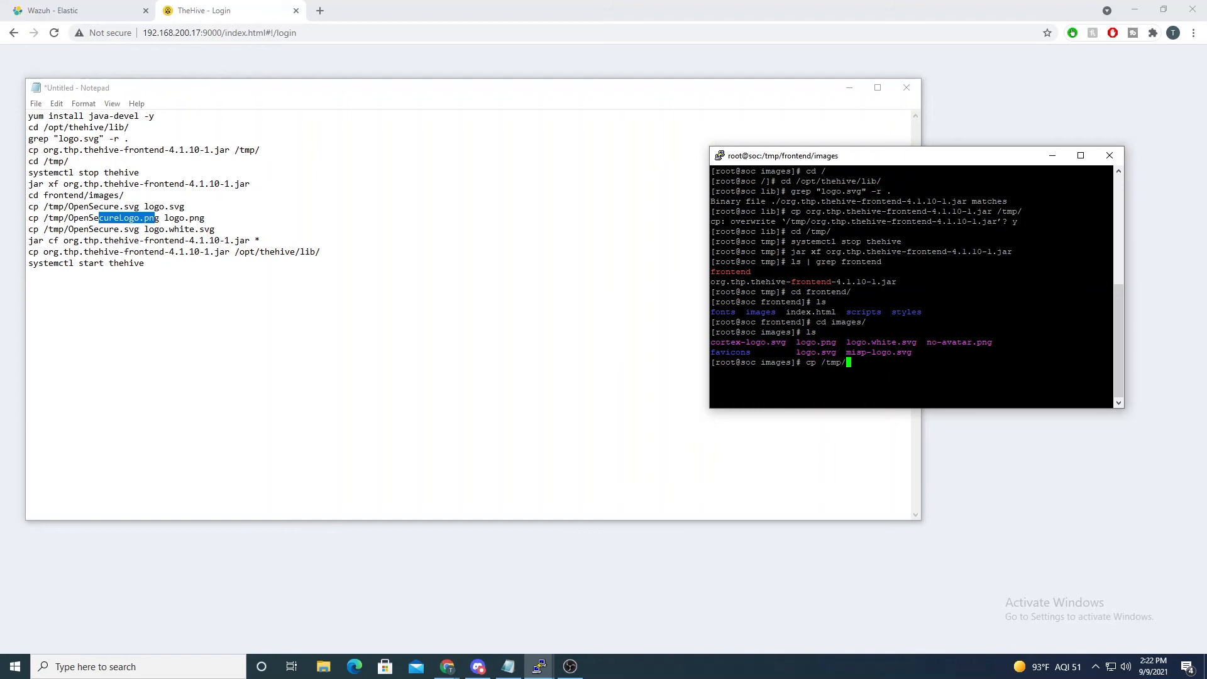
type("OpenSecure")
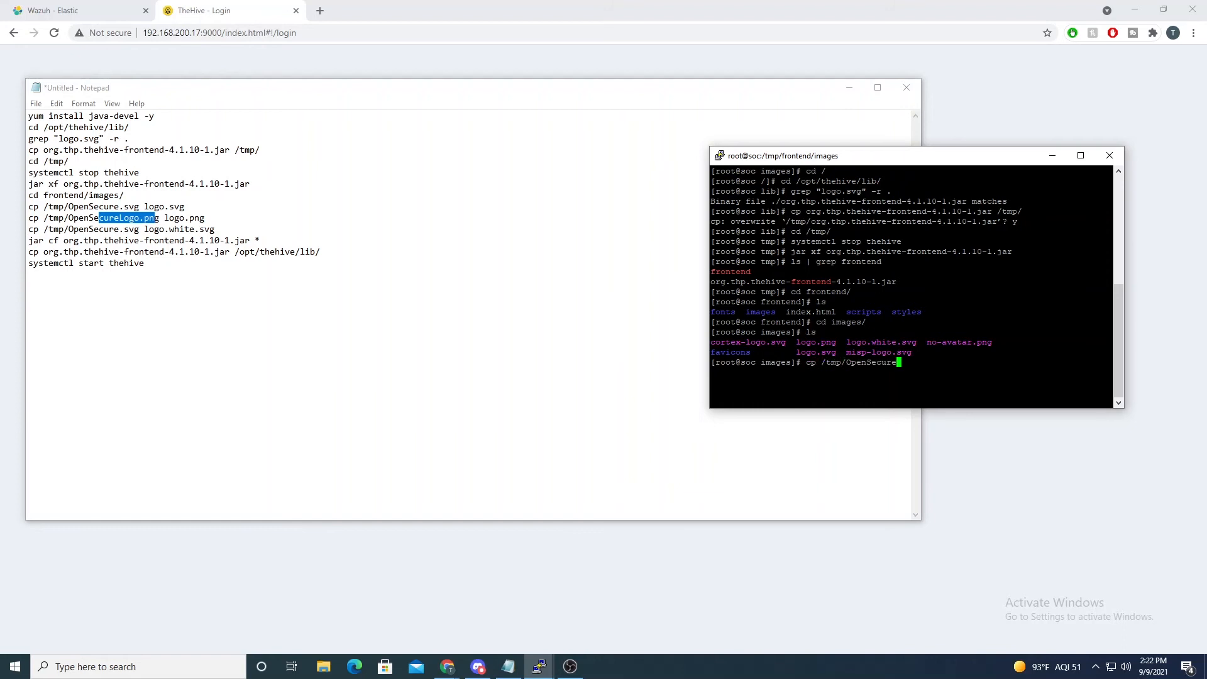
type(".svg")
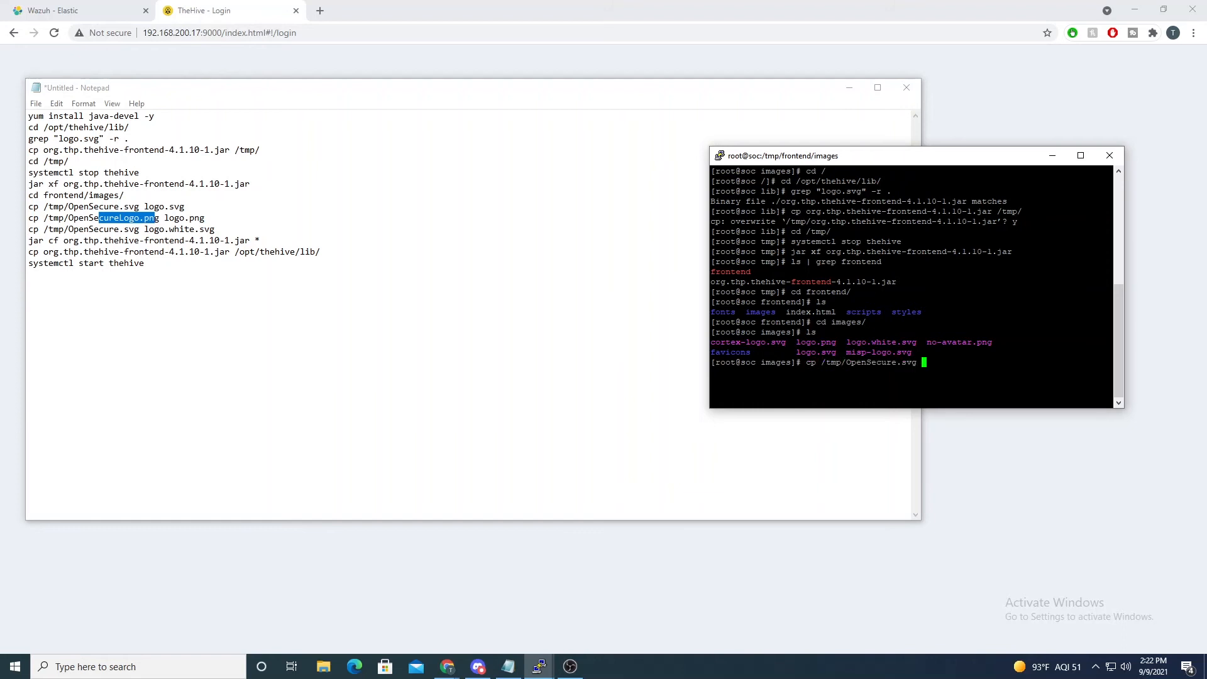
type("logo.svg")
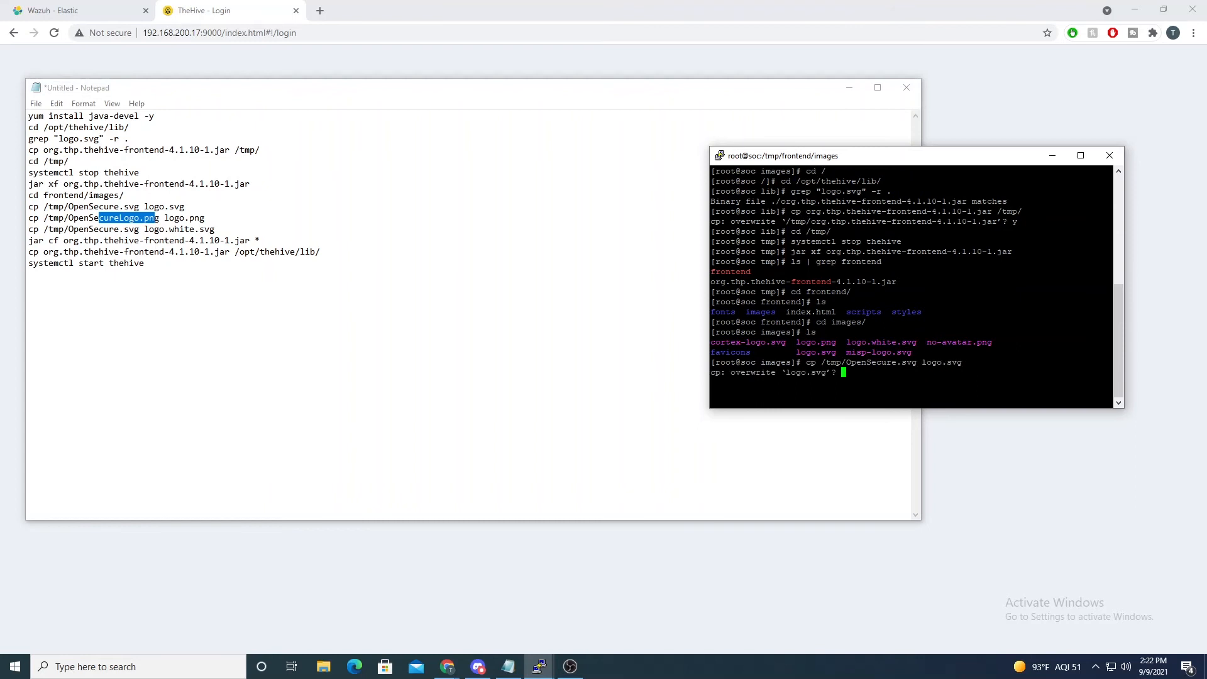
type("y")
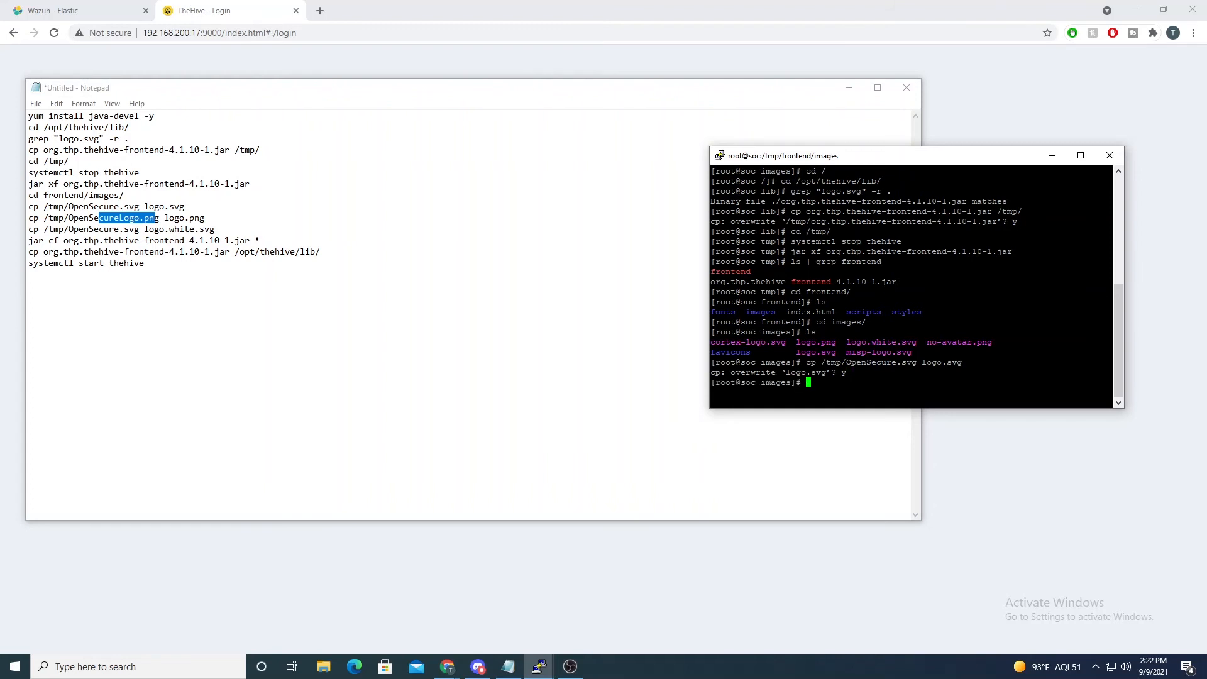
Step: Copy /tmp/OpenSecureLogo.png over logo.png and start the logo.white.svg copy command
type("cp /tmp/OpenSecure.svg logo.svg")
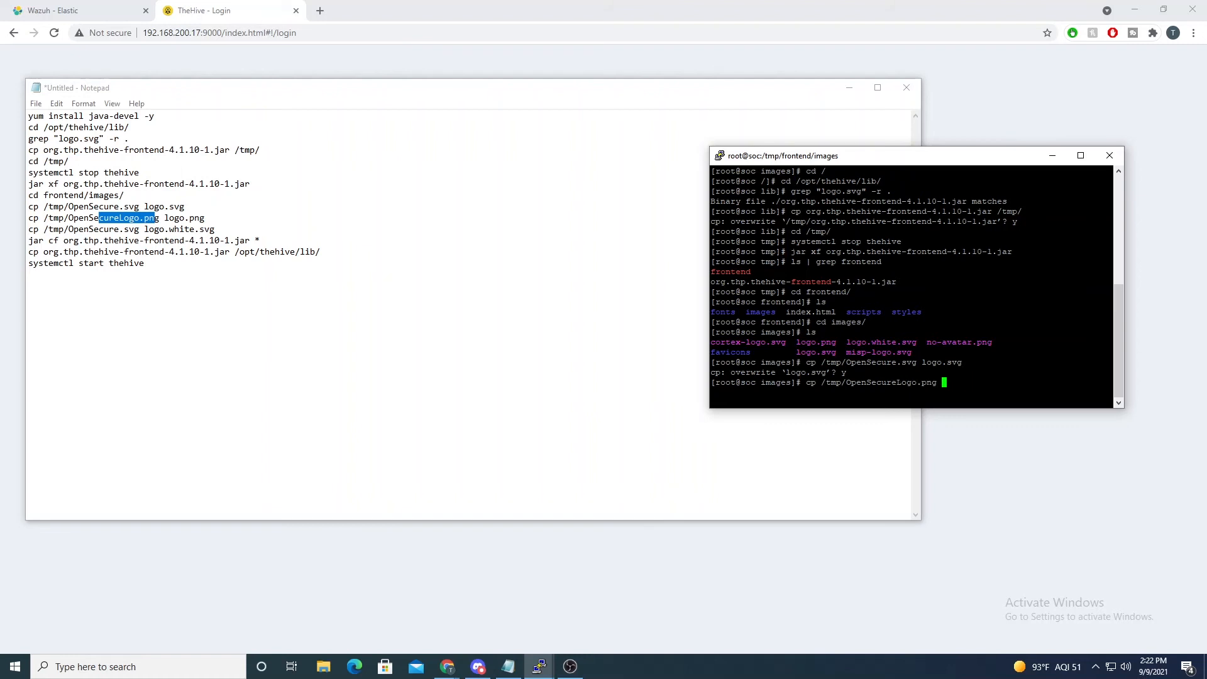
type("logo.png")
type("cp")
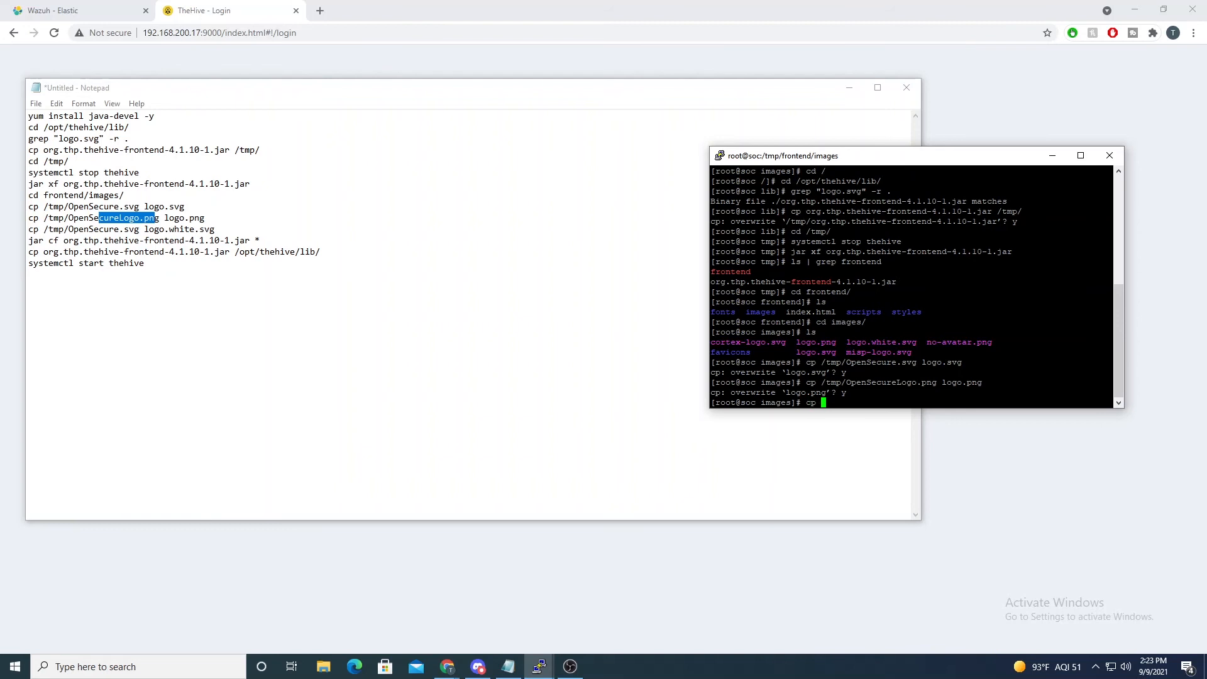
type("/tmp/OpenSecure.svg logo.white.svg")
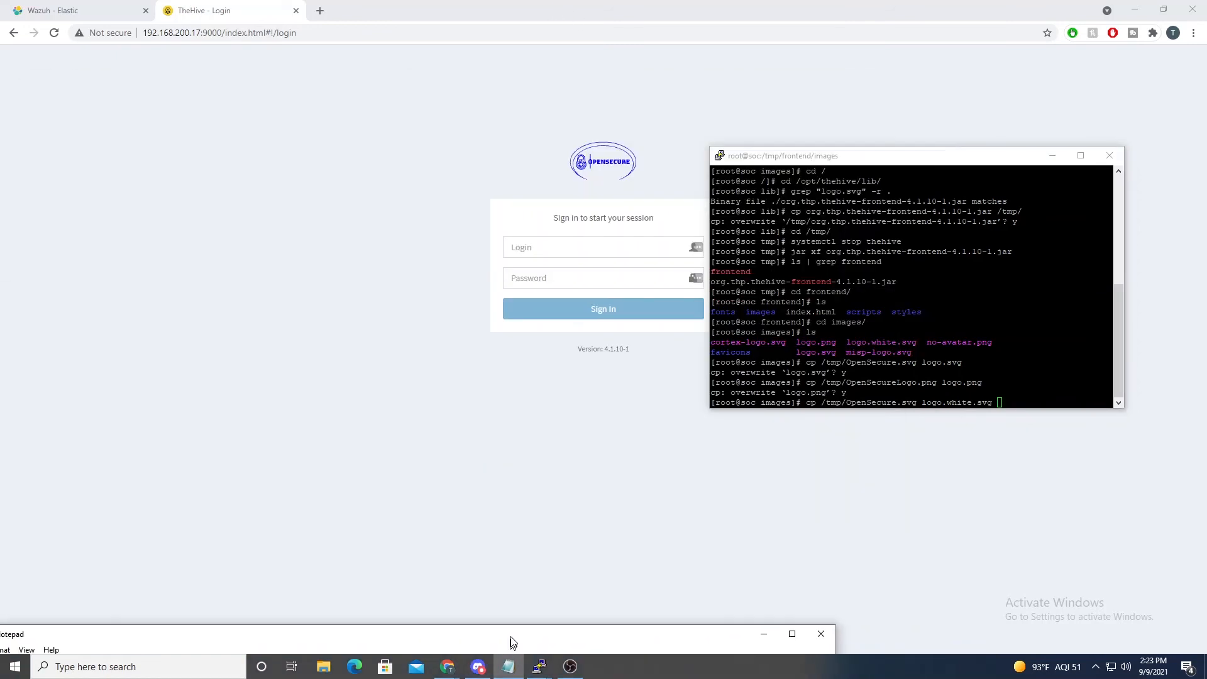
right_click(602, 161)
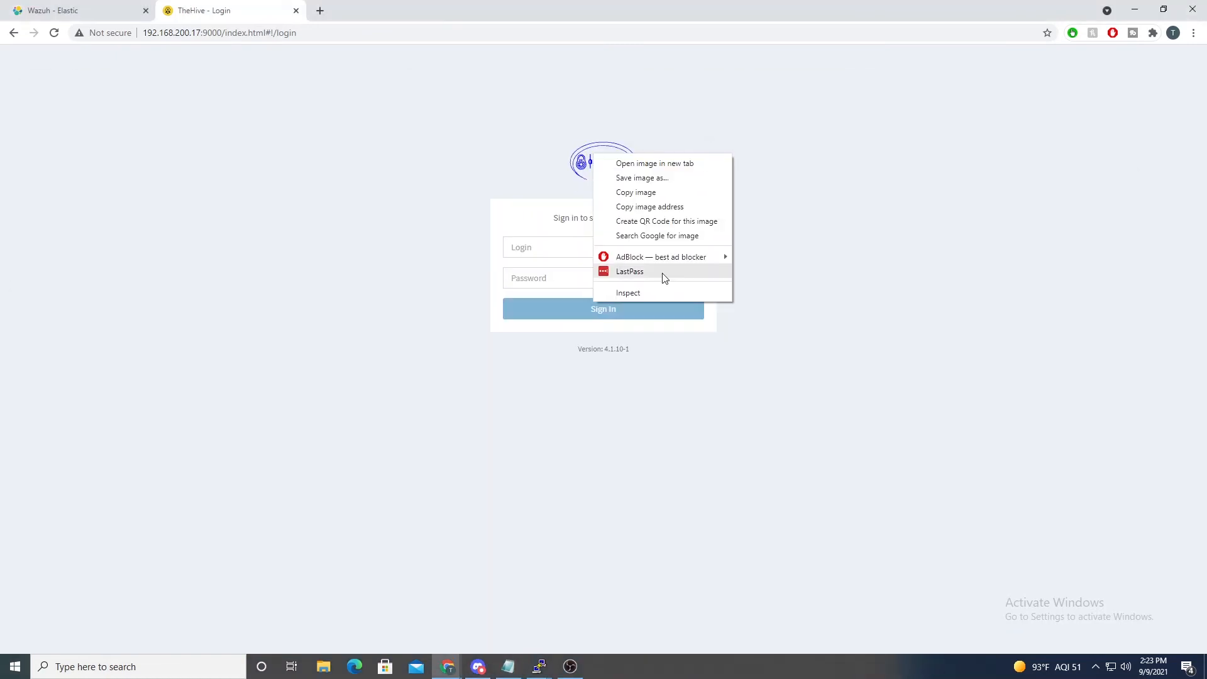
left_click(629, 293)
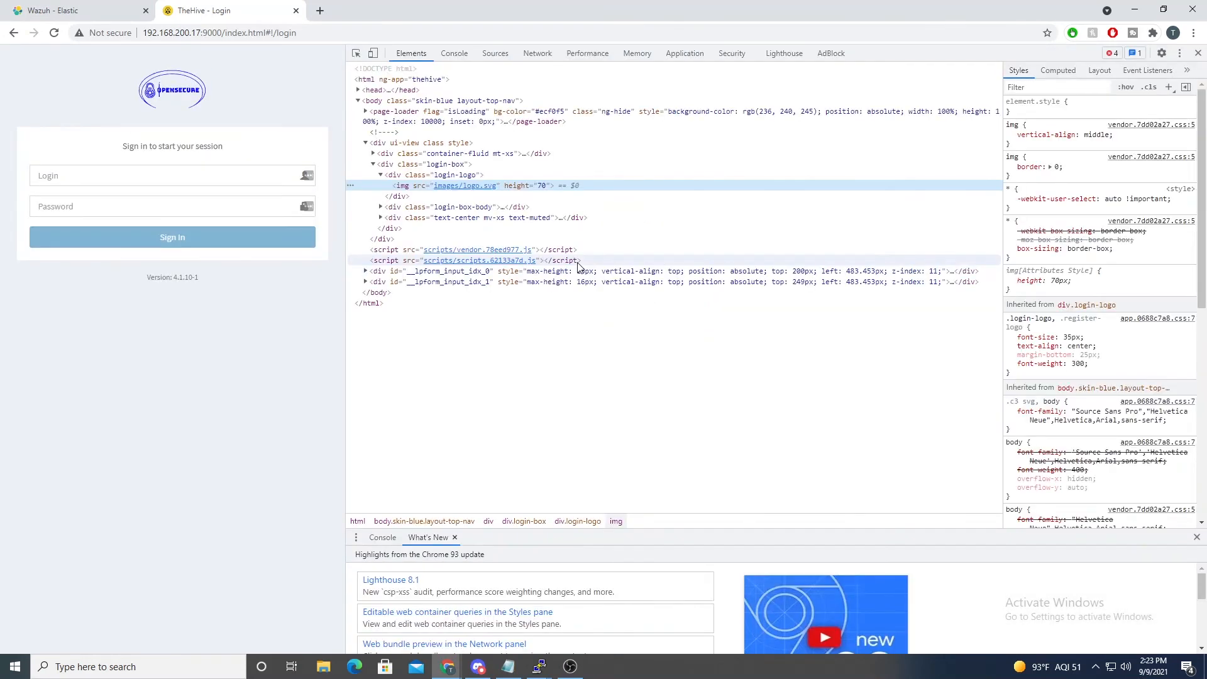
mouse_move(465, 187)
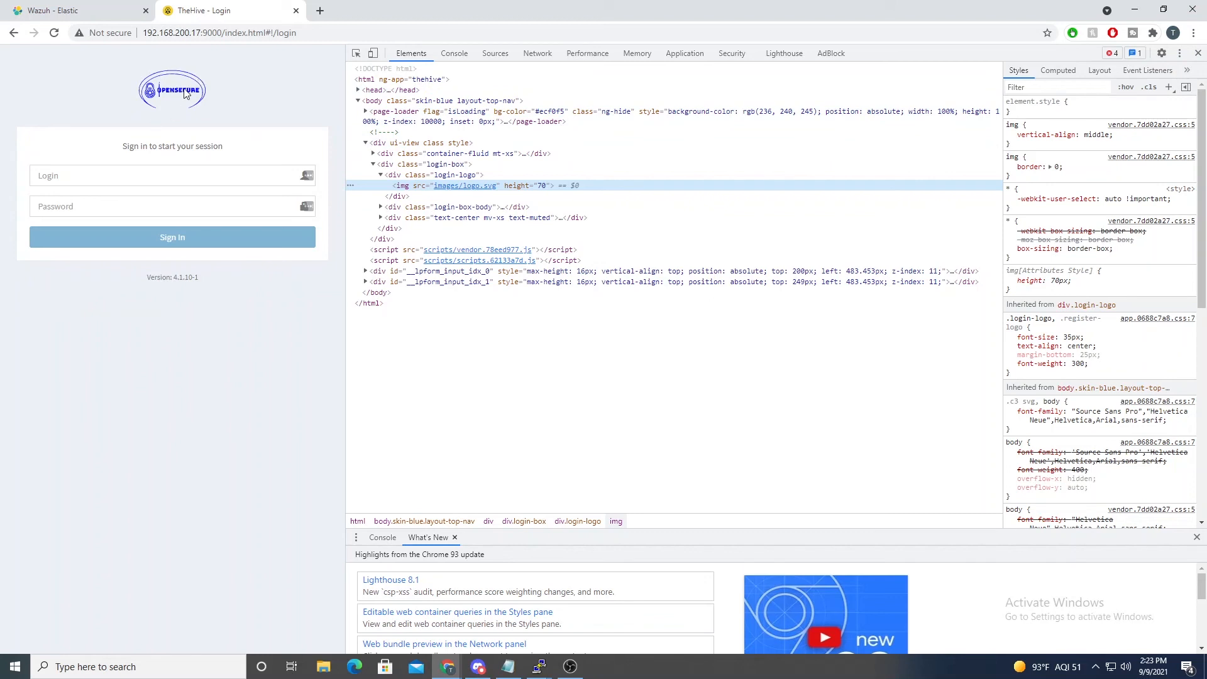
mouse_move(368, 131)
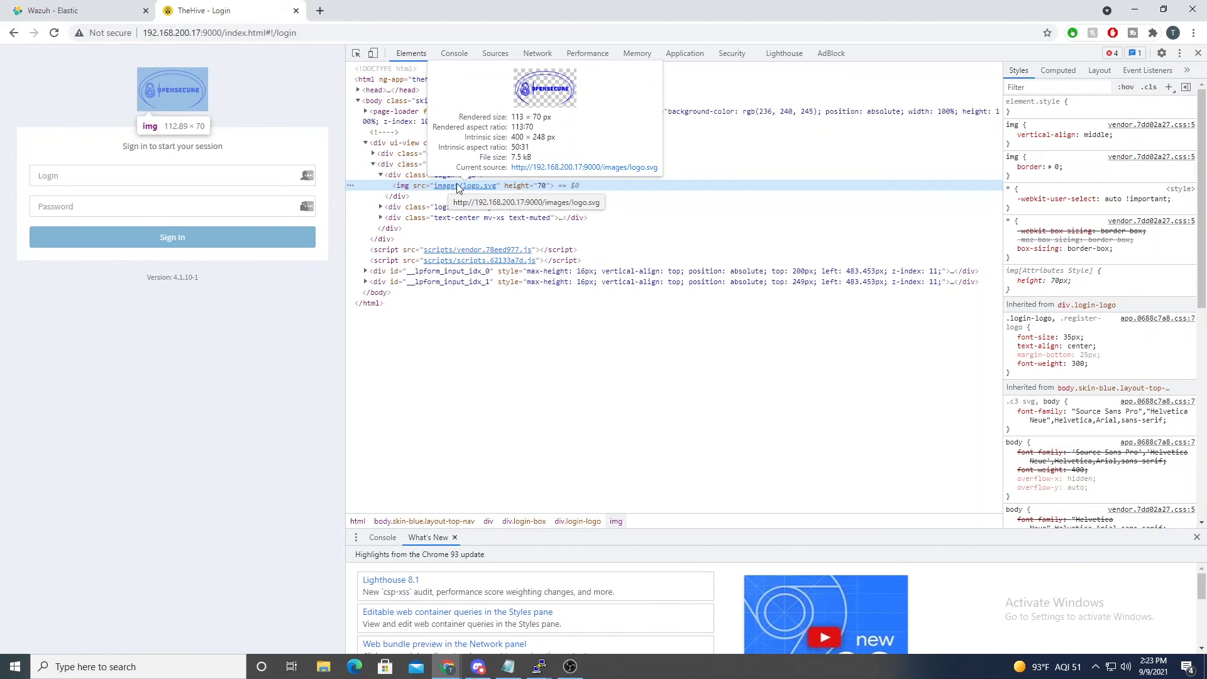
mouse_move(535, 366)
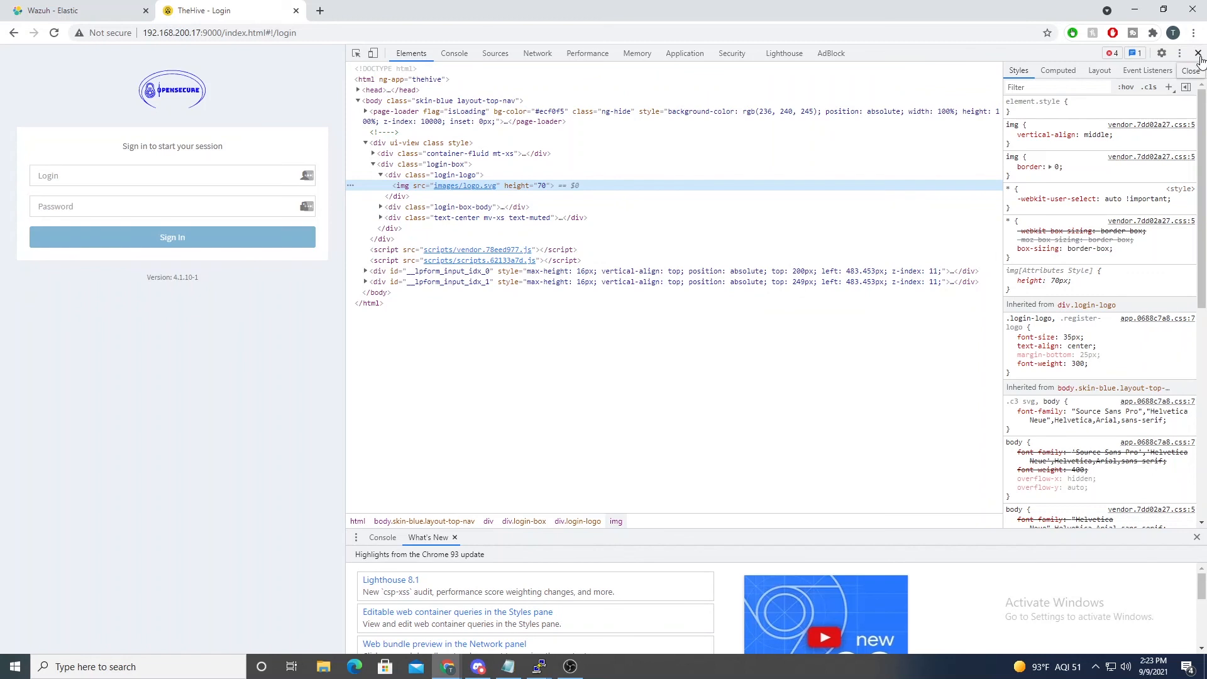
left_click(1198, 53)
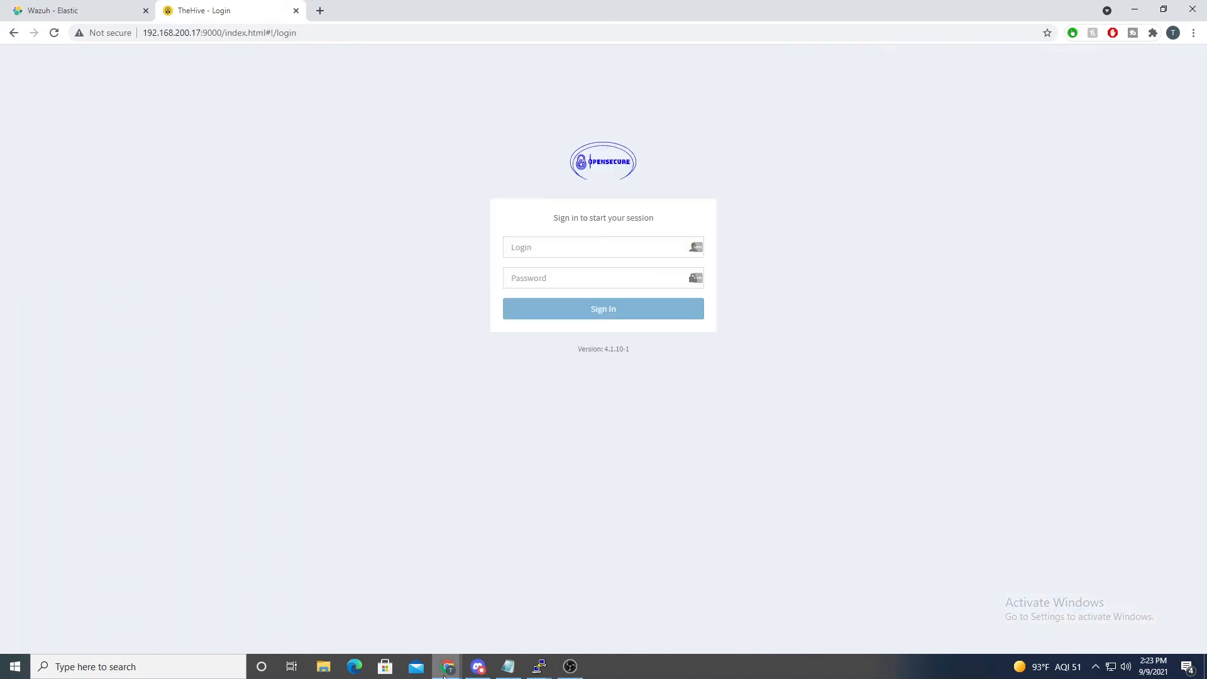
Step: Confirm overwriting logo.white.svg with the OpenSecure logo in the terminal
left_click(537, 667)
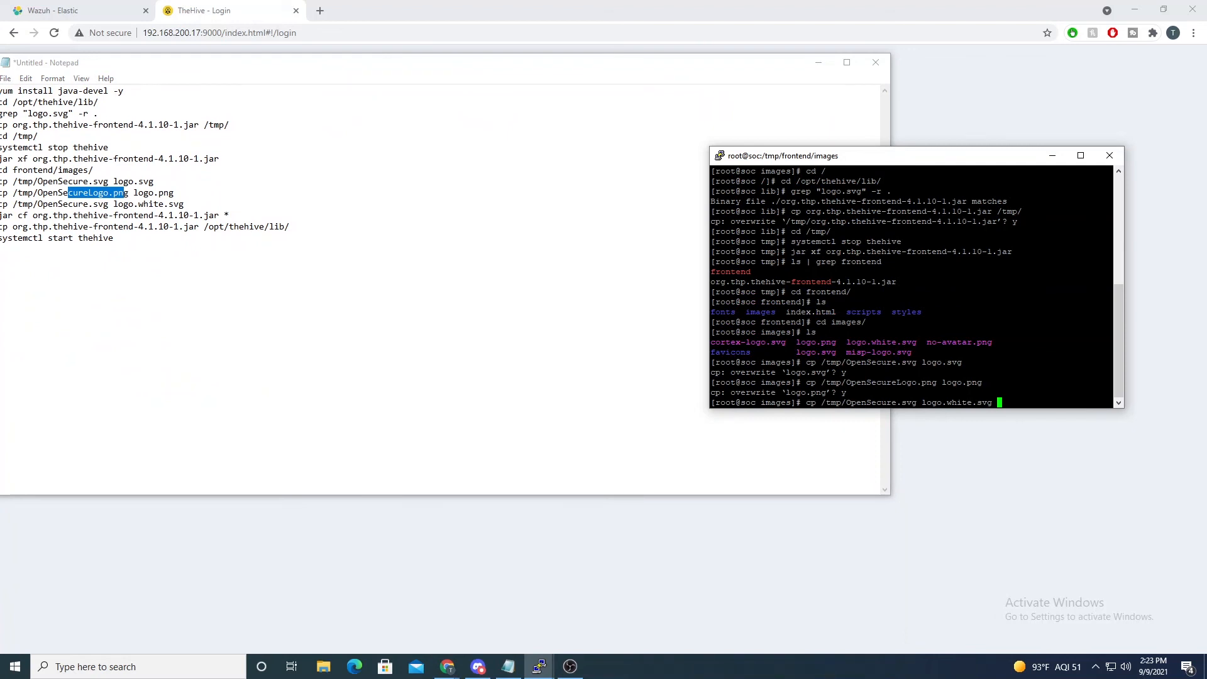
type("y")
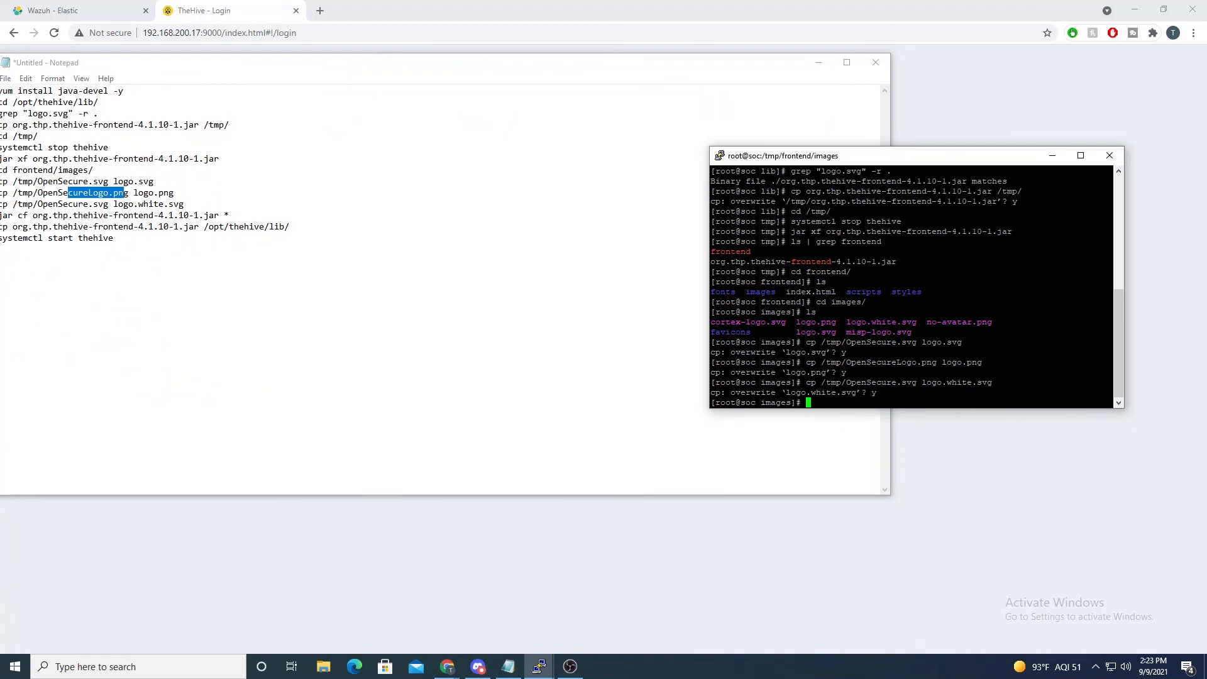
mouse_move(139, 68)
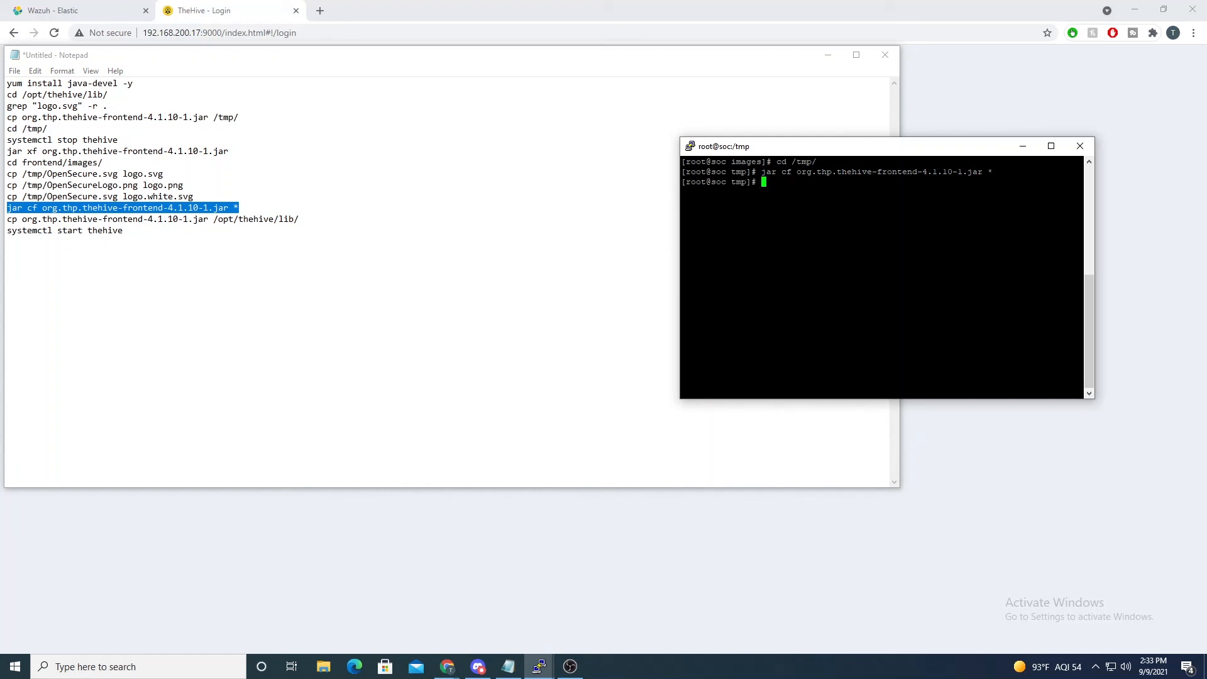
mouse_move(522, 186)
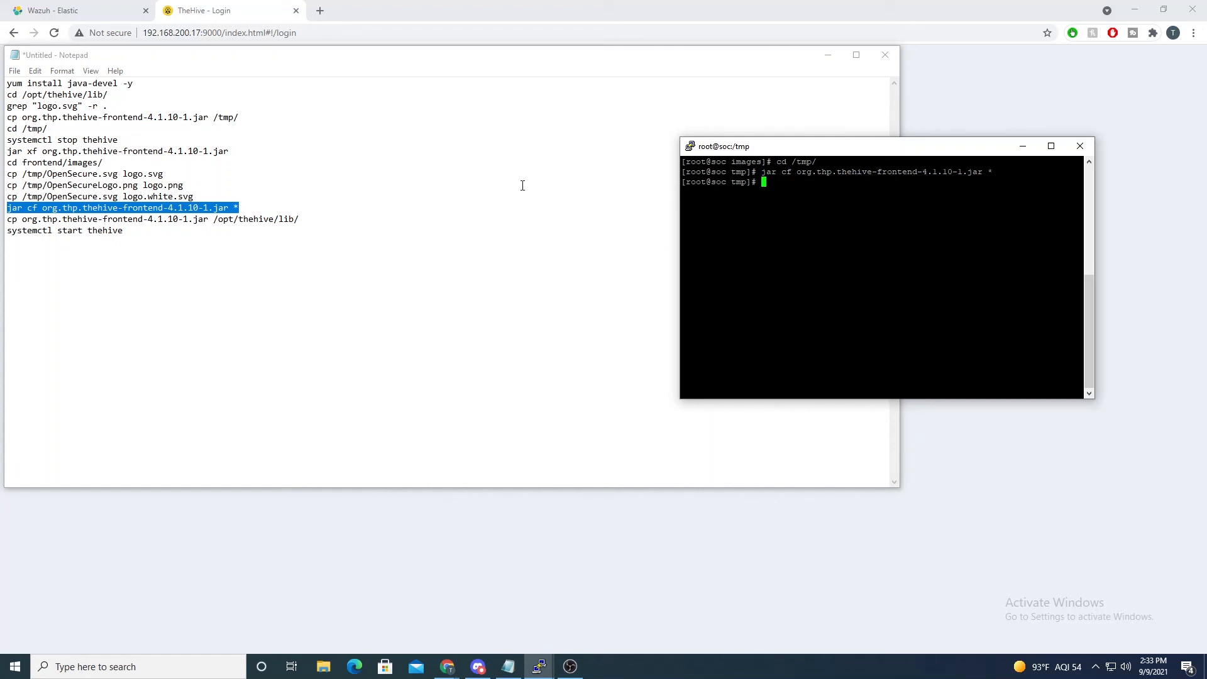
mouse_move(624, 269)
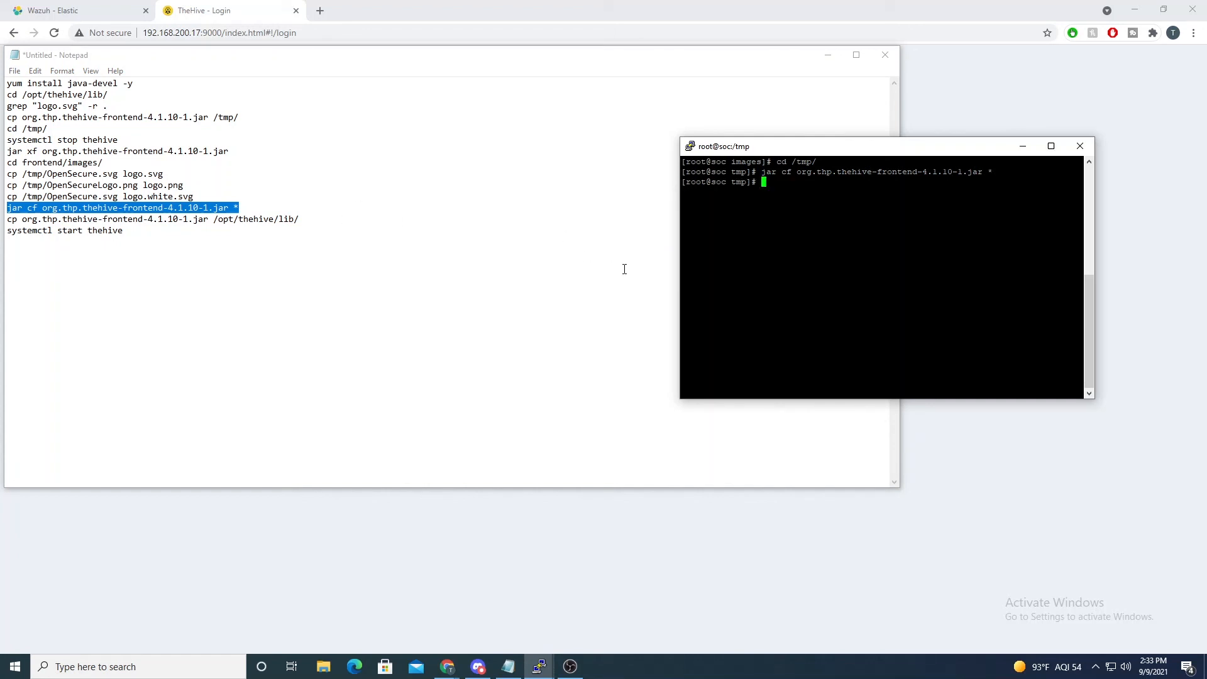
Step: Copy org.thp.thehive-frontend-4.1.10-1.jar into /opt/thehive/lib, overwrite, and run systemctl start thehive
type("cp org.thp.thehive-frontend-4.1.10-1.jar /")
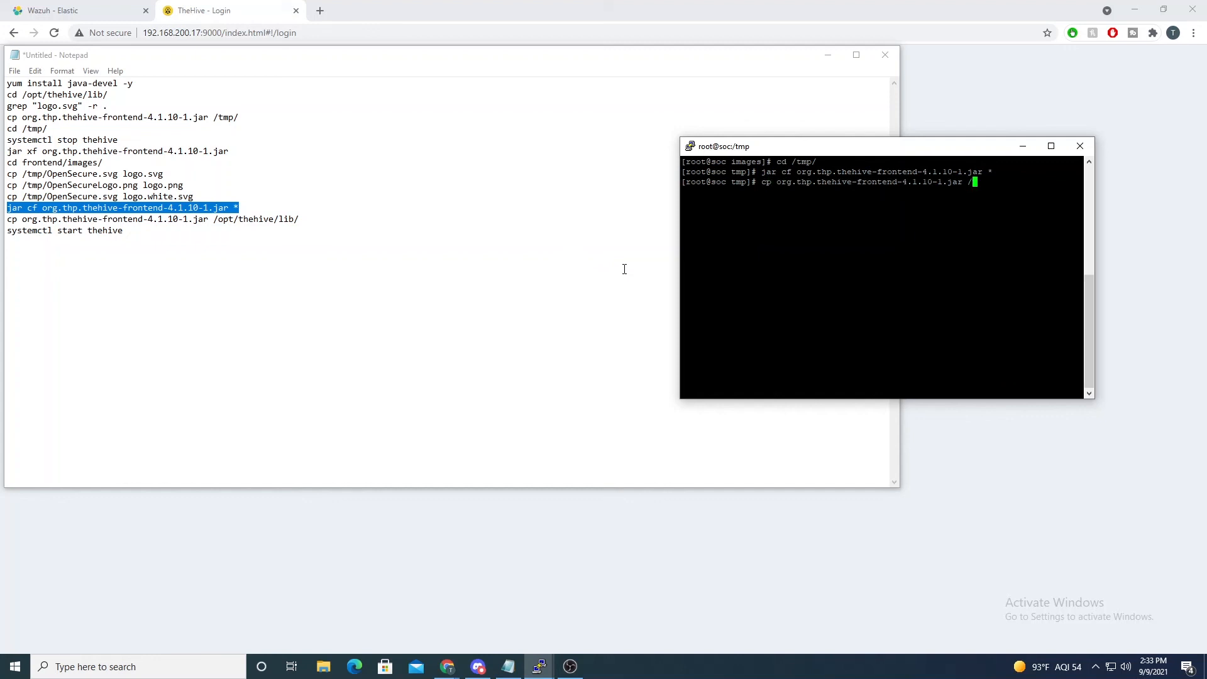
type("opt/th")
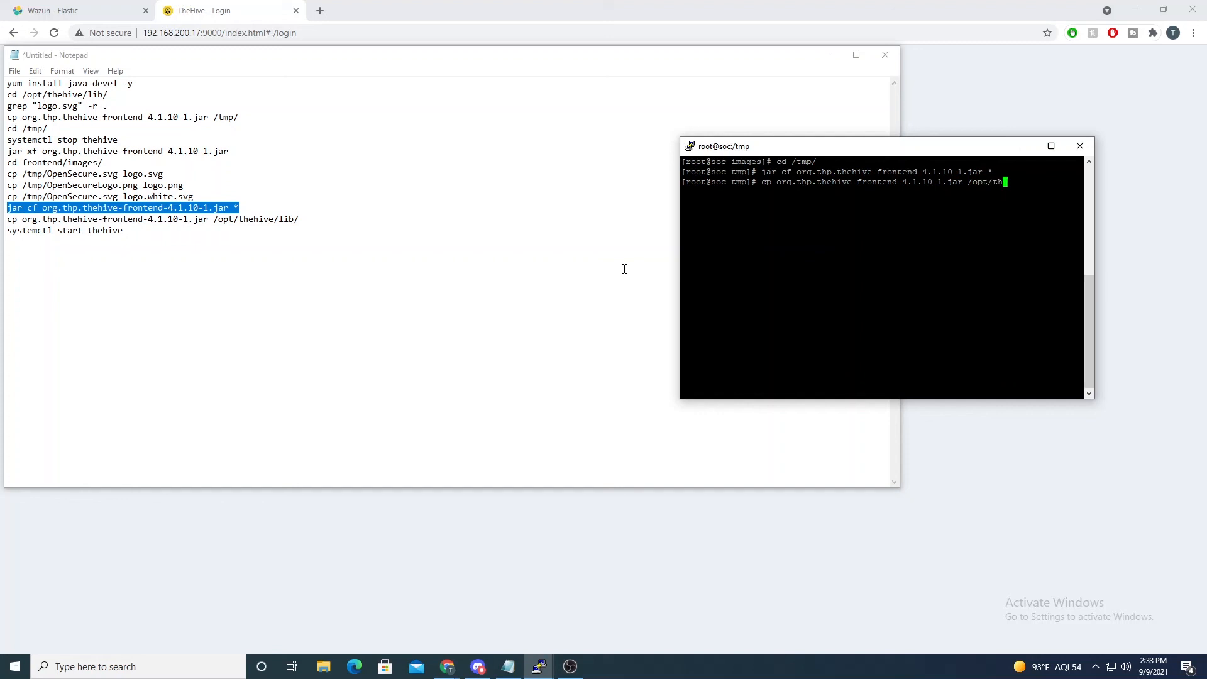
type("hive/")
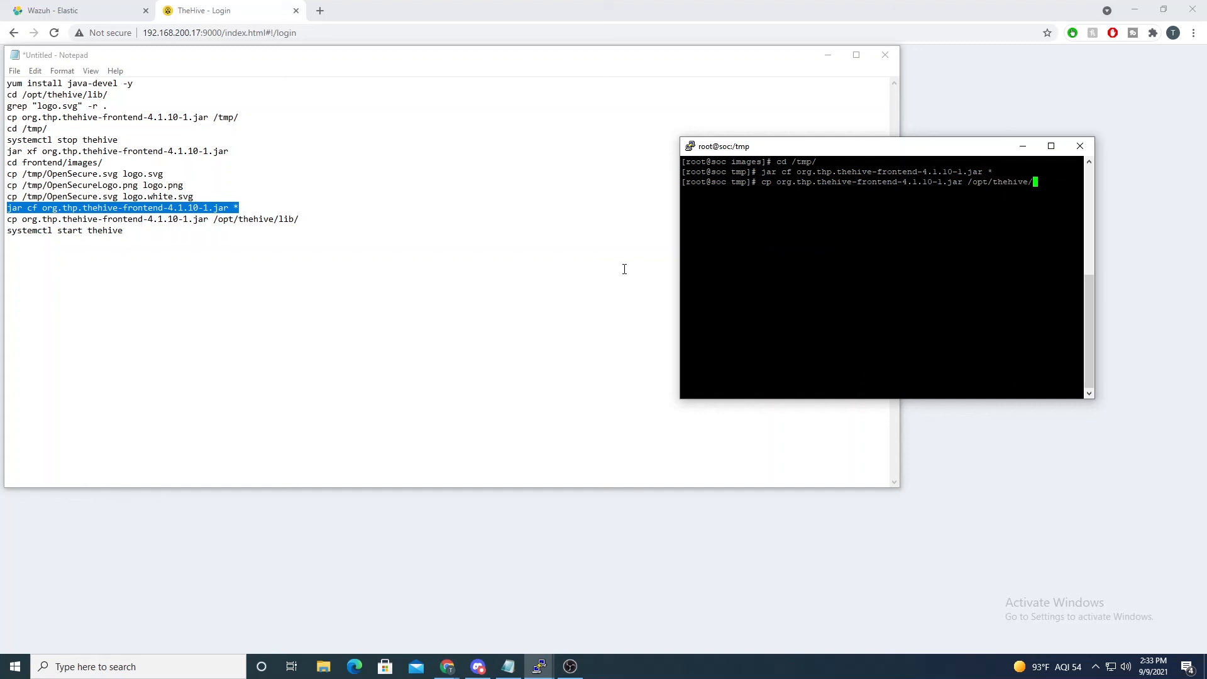
key("enter")
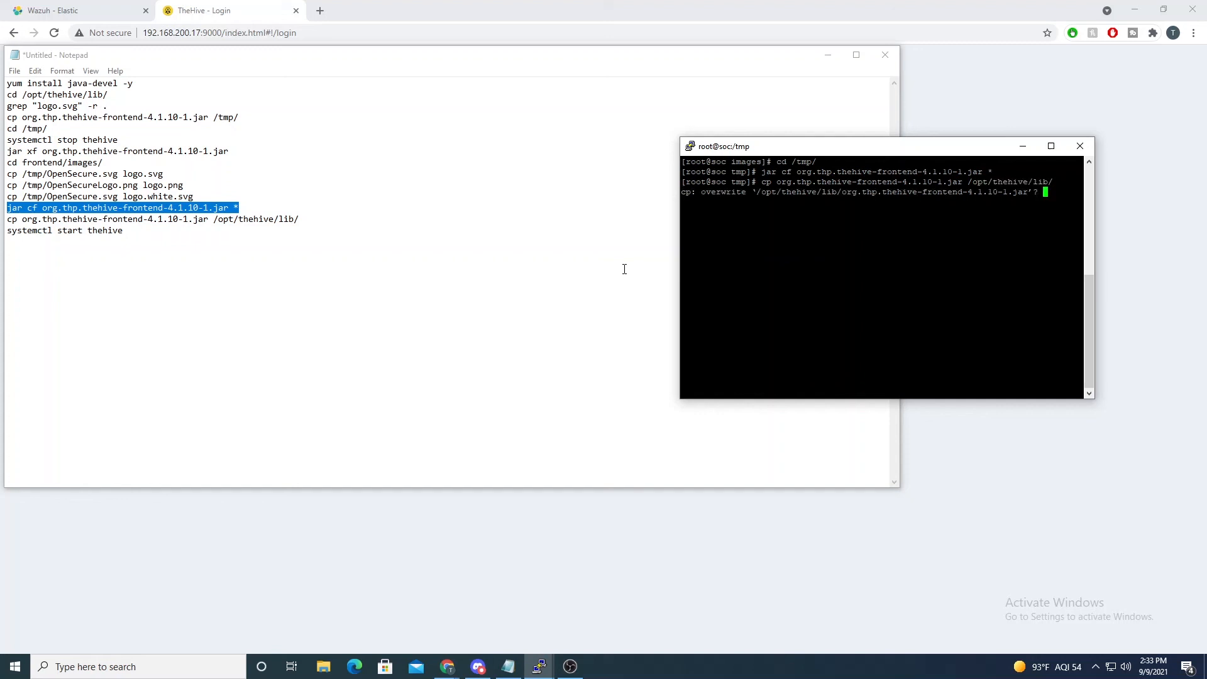
type("y")
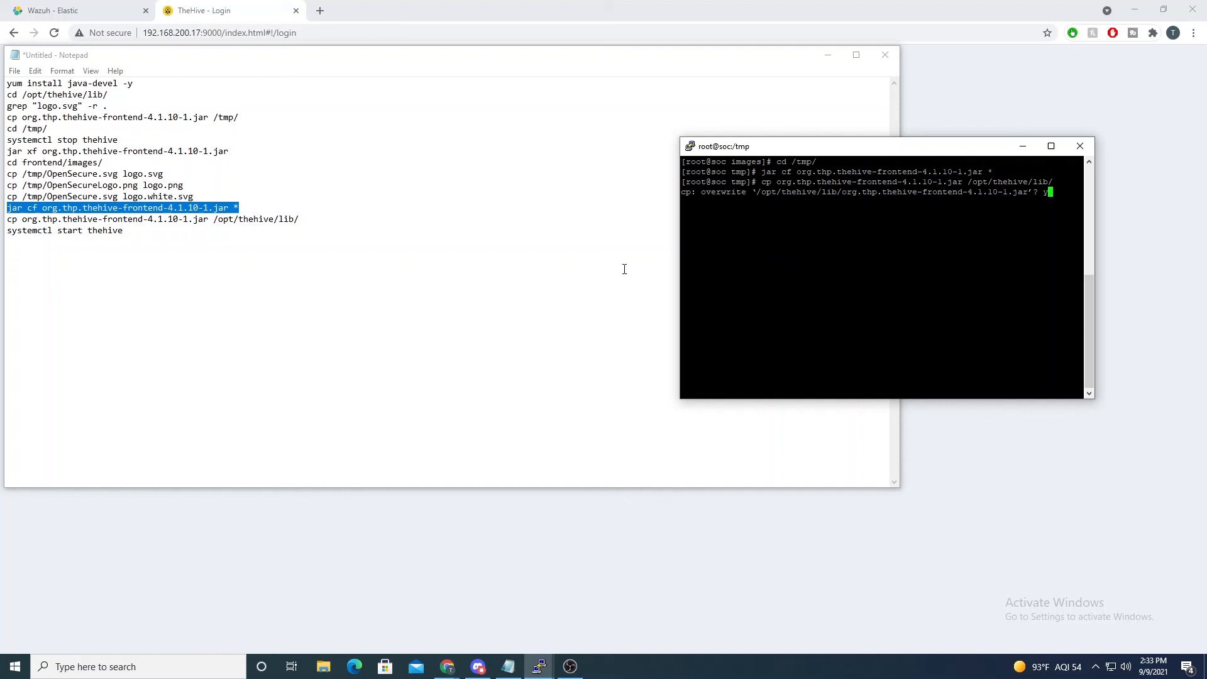
type("y")
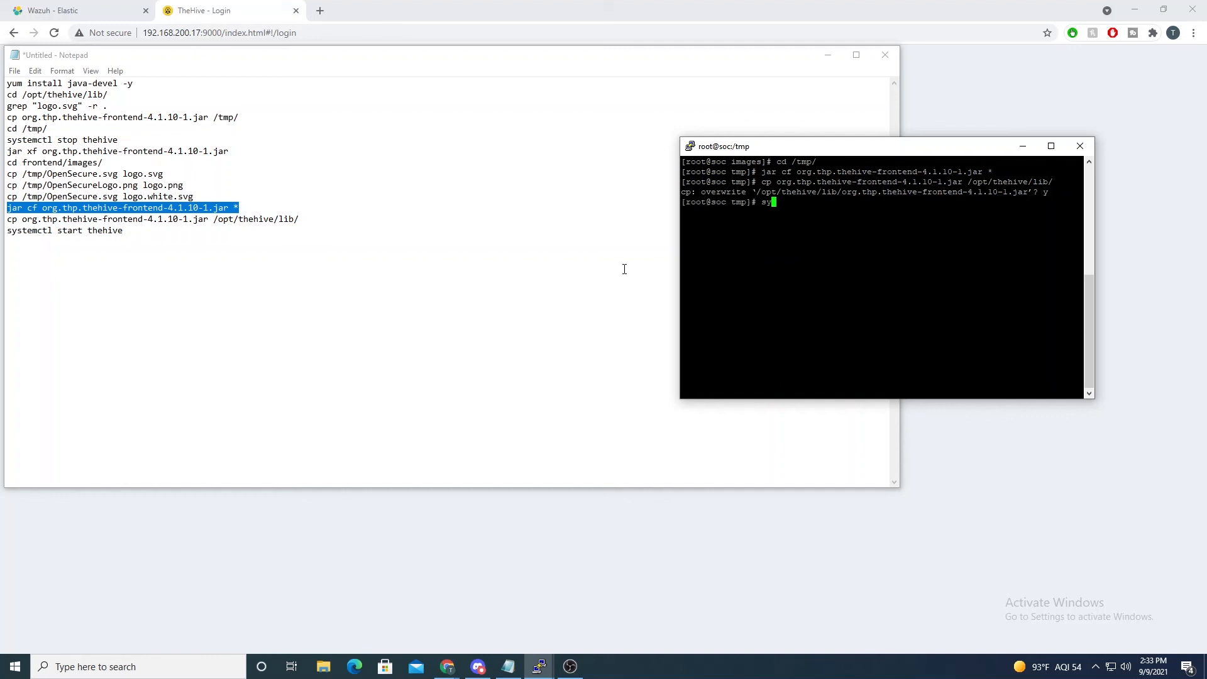
type("ystemctl s")
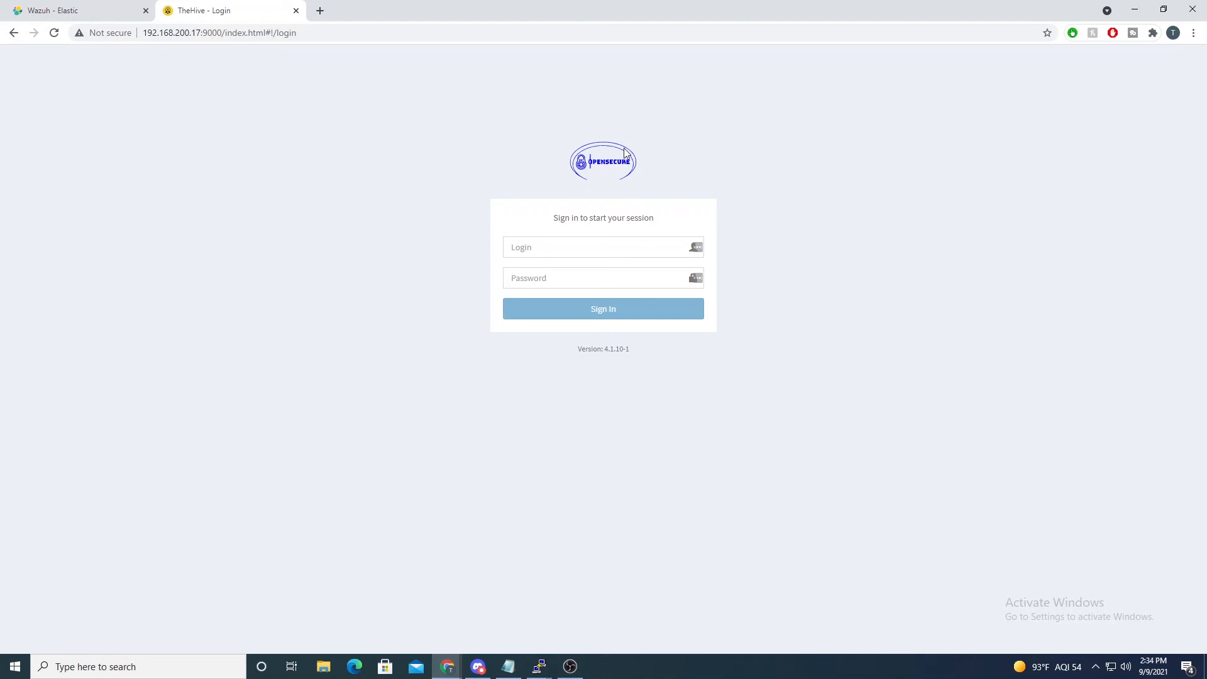
mouse_move(443, 140)
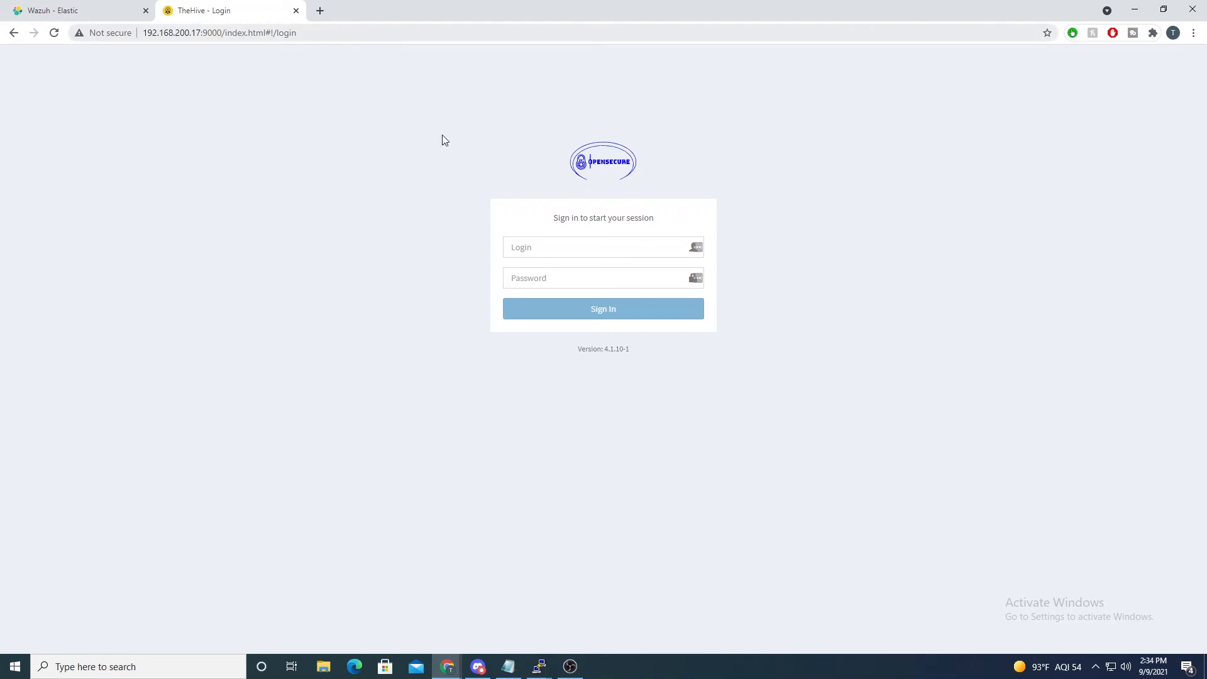
mouse_move(316, 53)
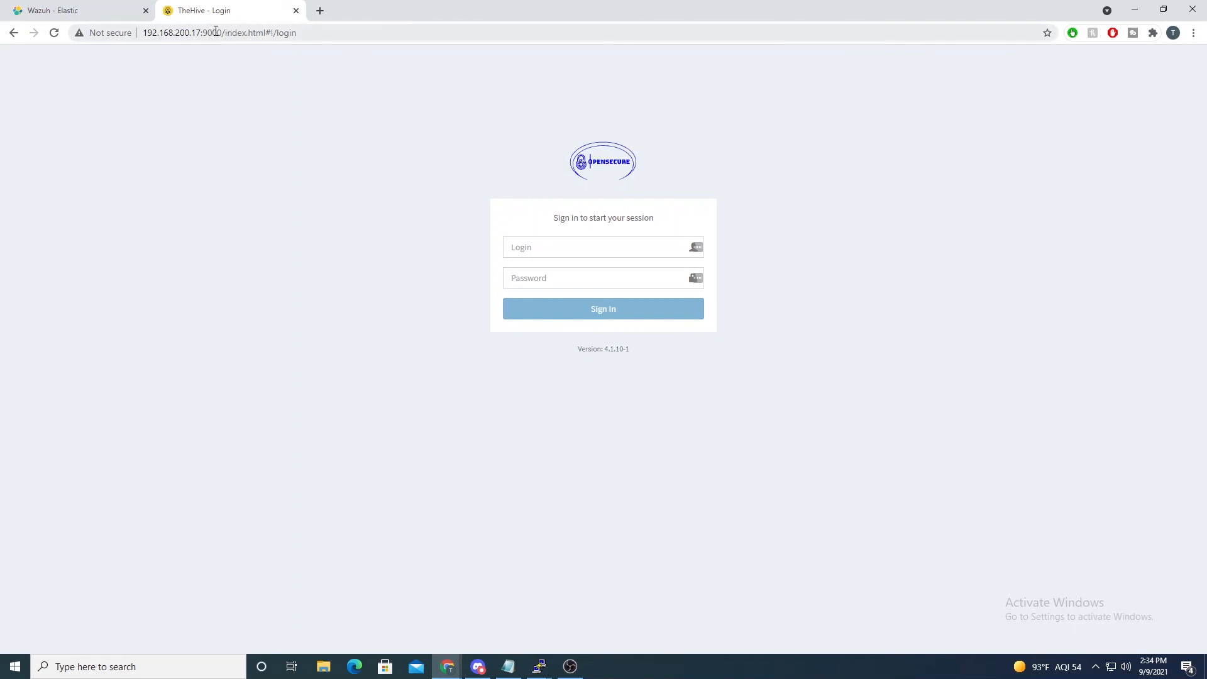
left_click(1192, 32)
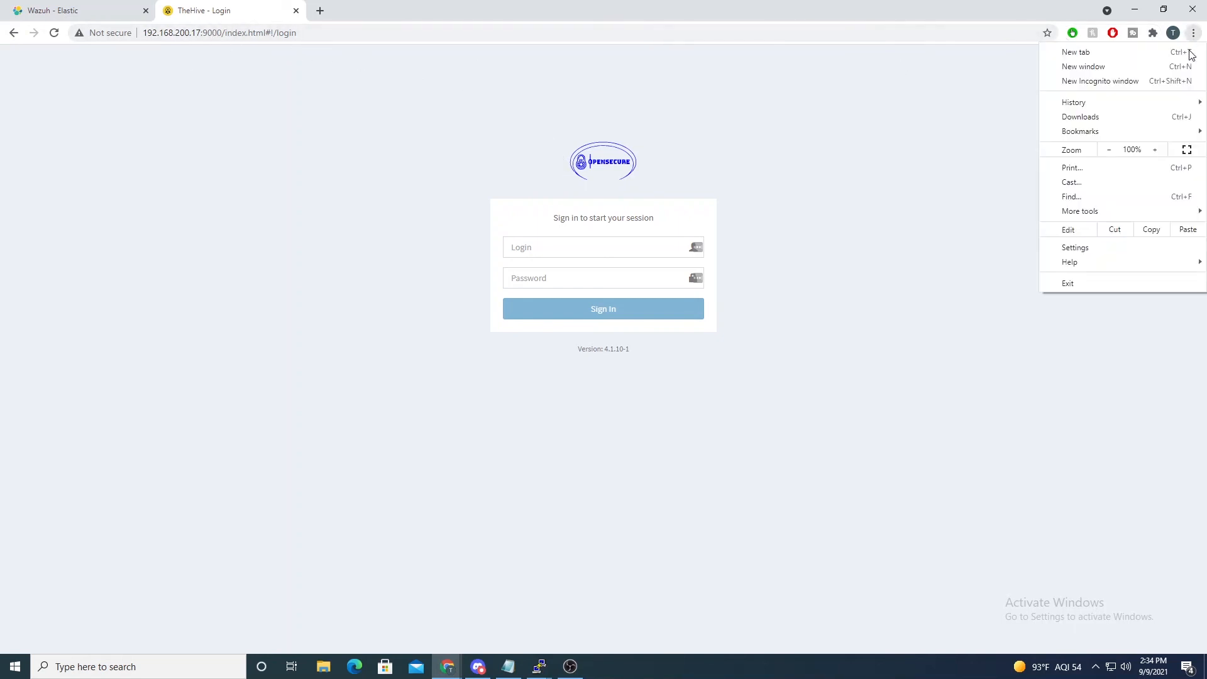
left_click(1100, 81)
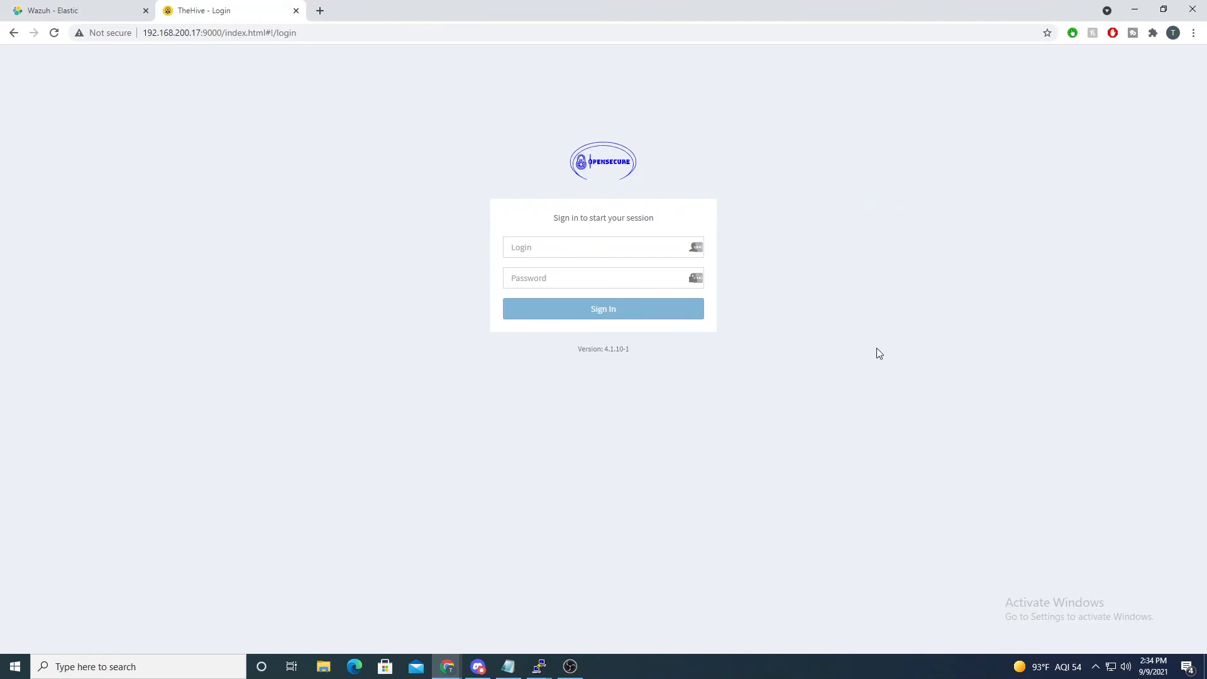
mouse_move(781, 380)
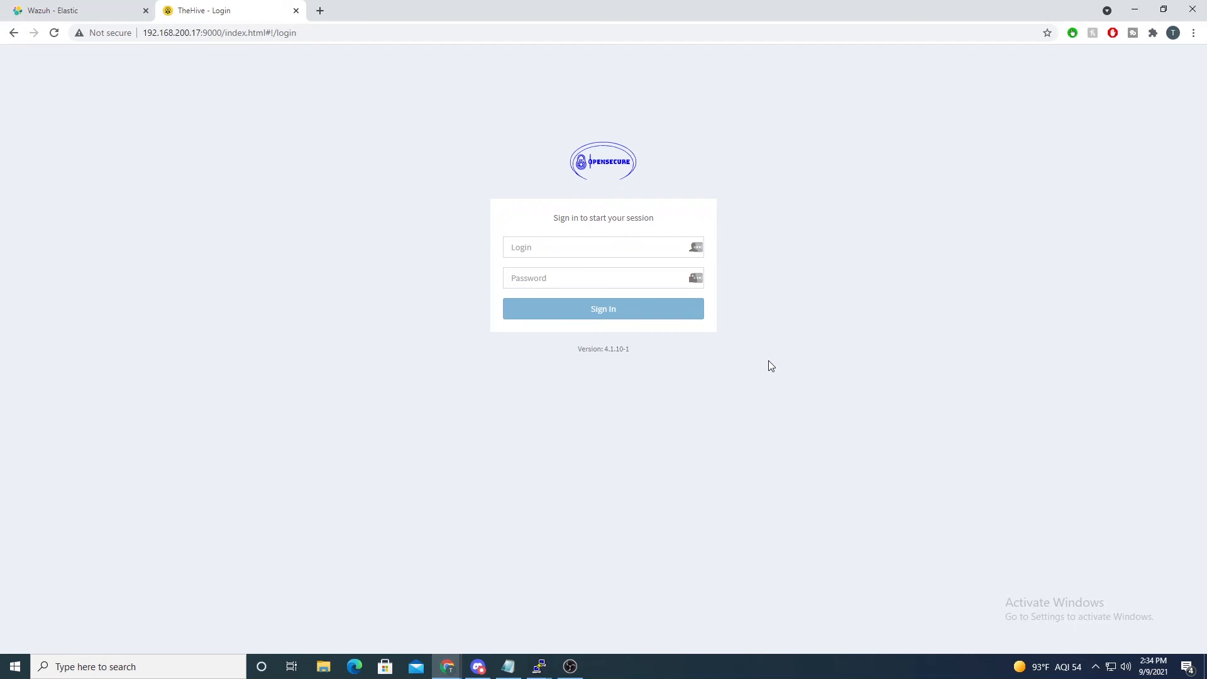
mouse_move(766, 360)
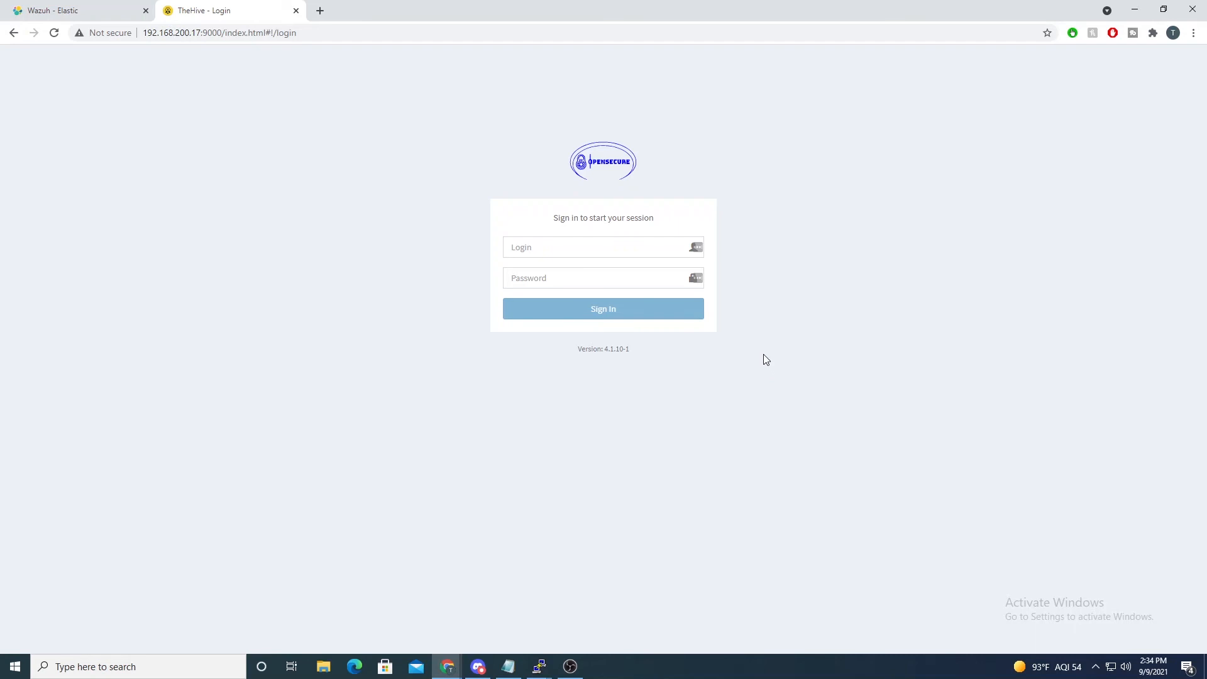
mouse_move(709, 379)
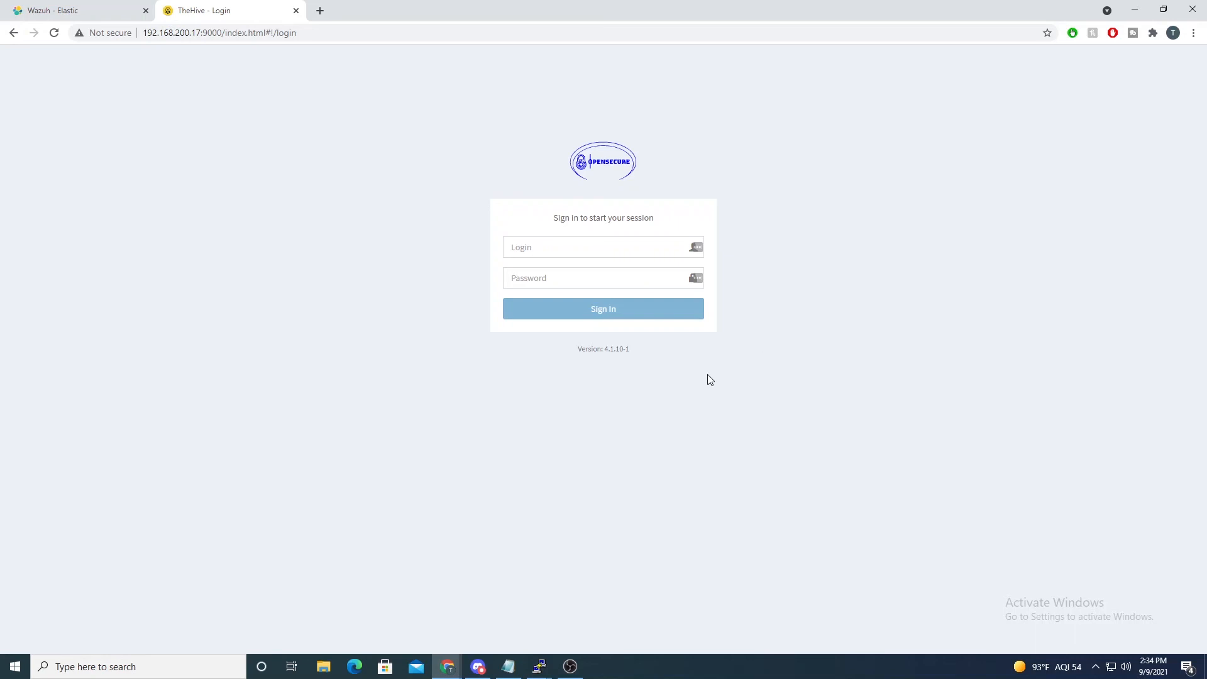
mouse_move(914, 431)
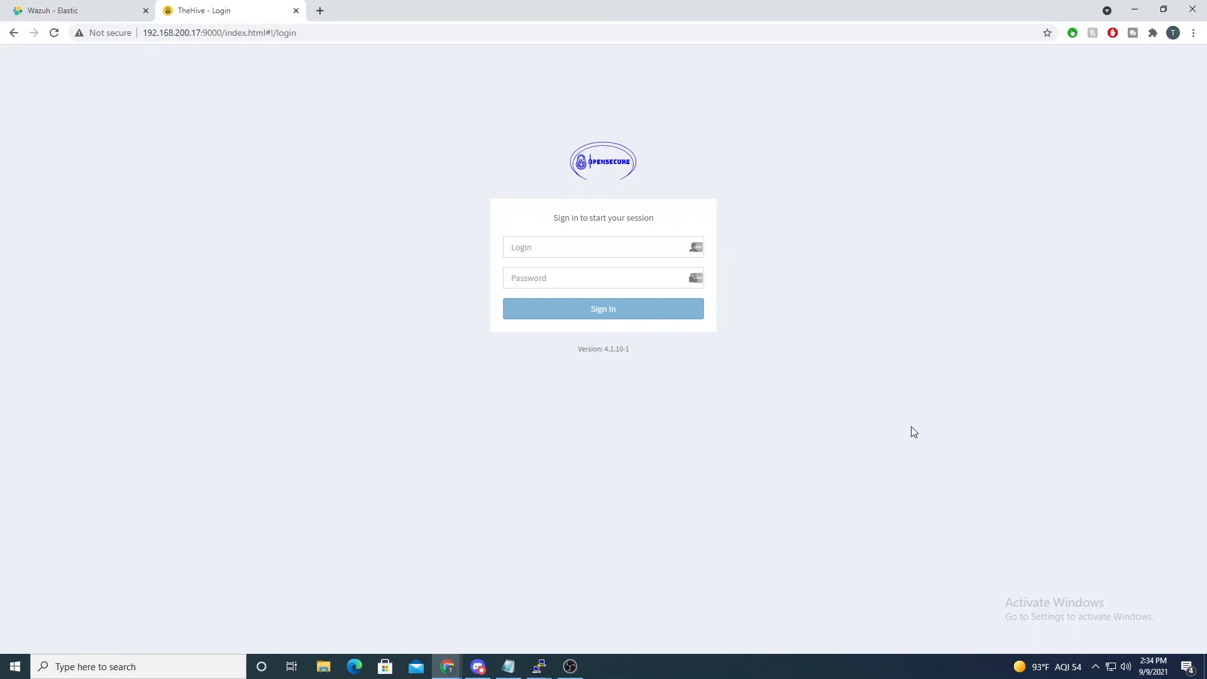